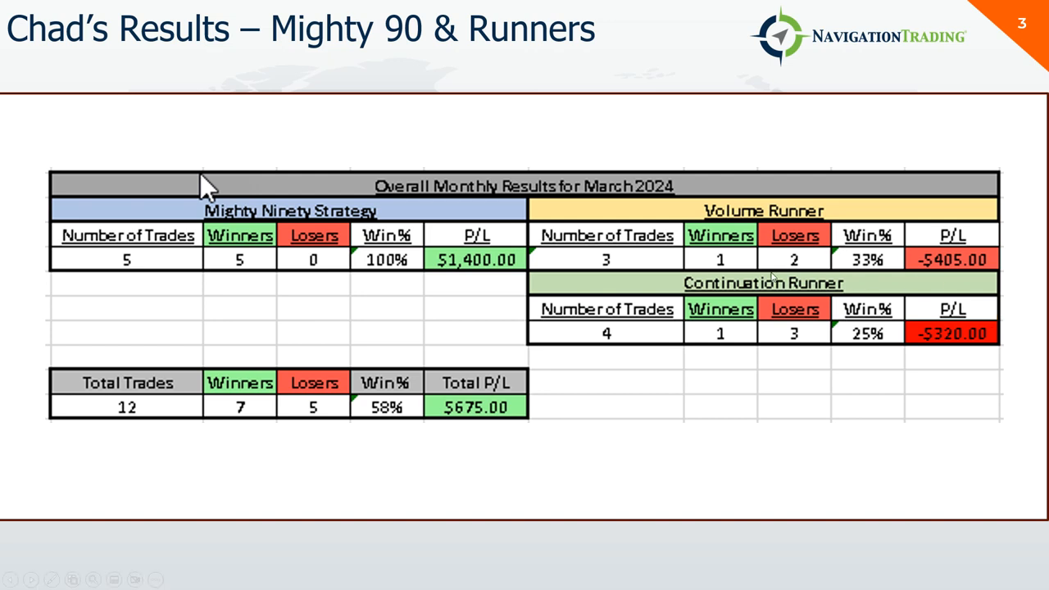
pyautogui.moveTo(500, 459)
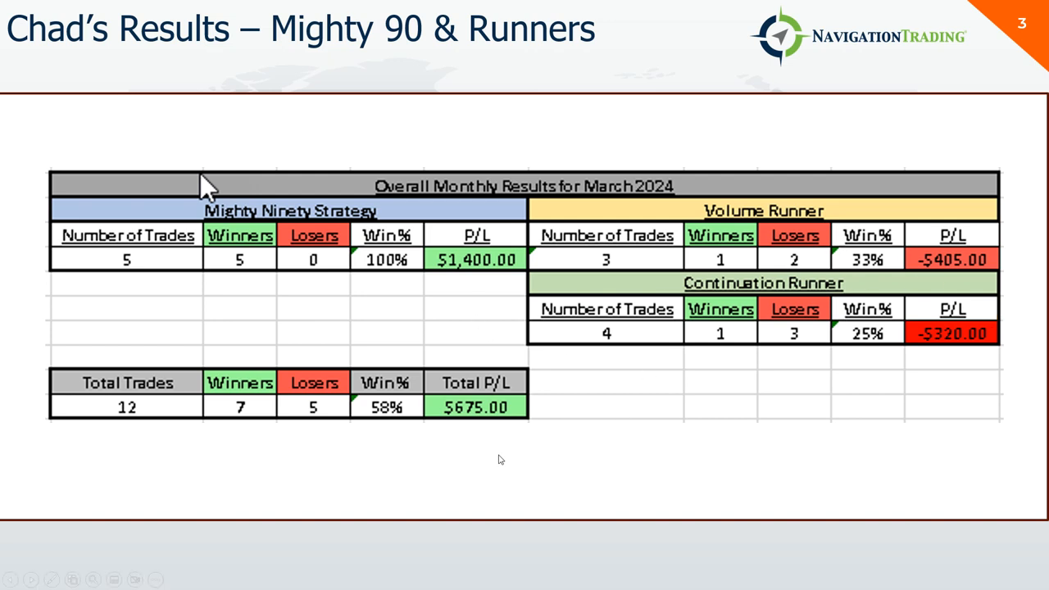
pyautogui.moveTo(504, 421)
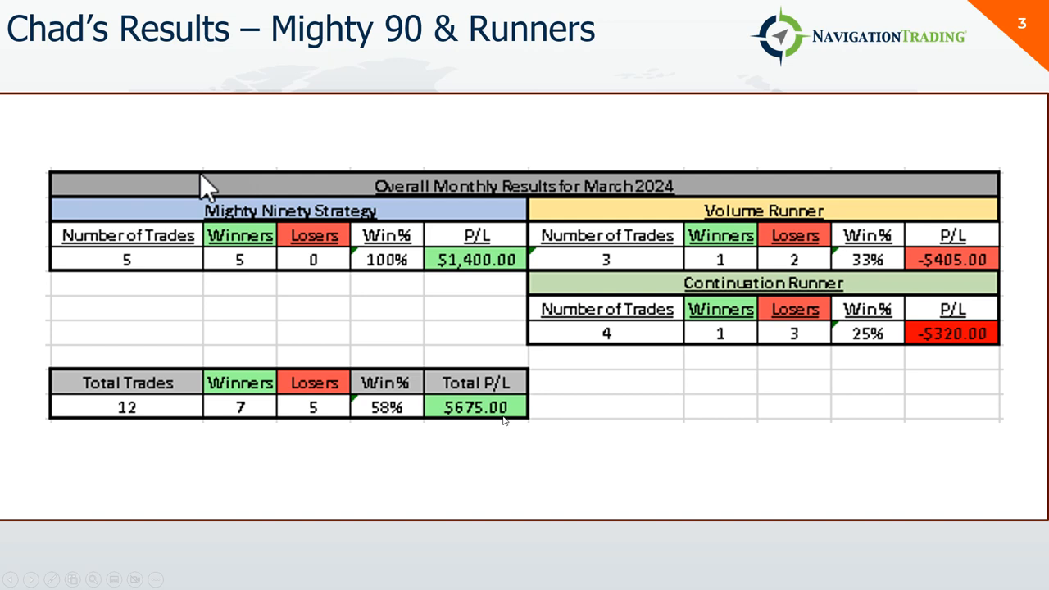
pyautogui.moveTo(753, 346)
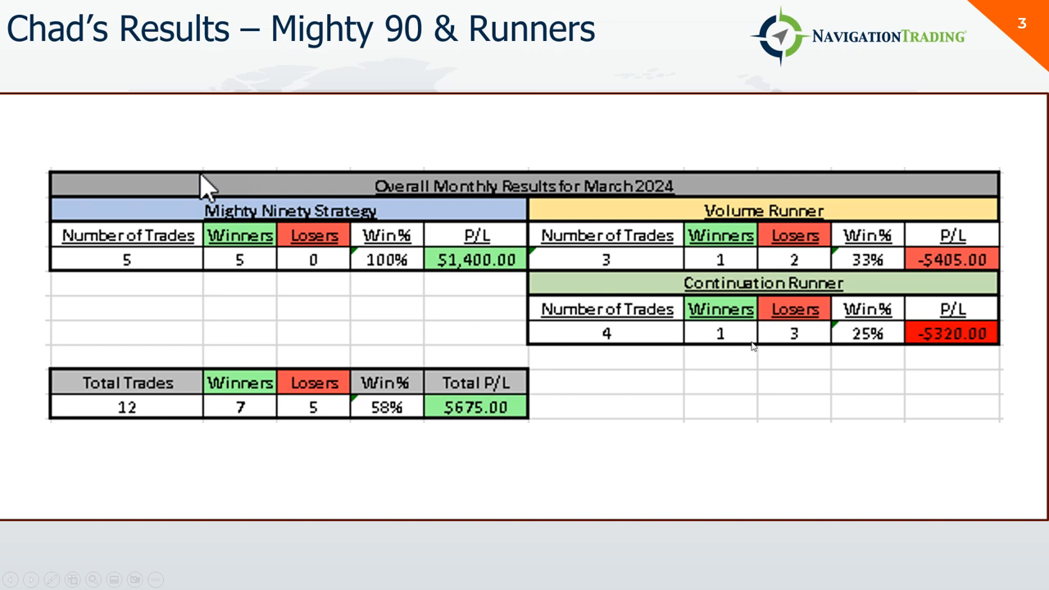
pyautogui.moveTo(752, 343)
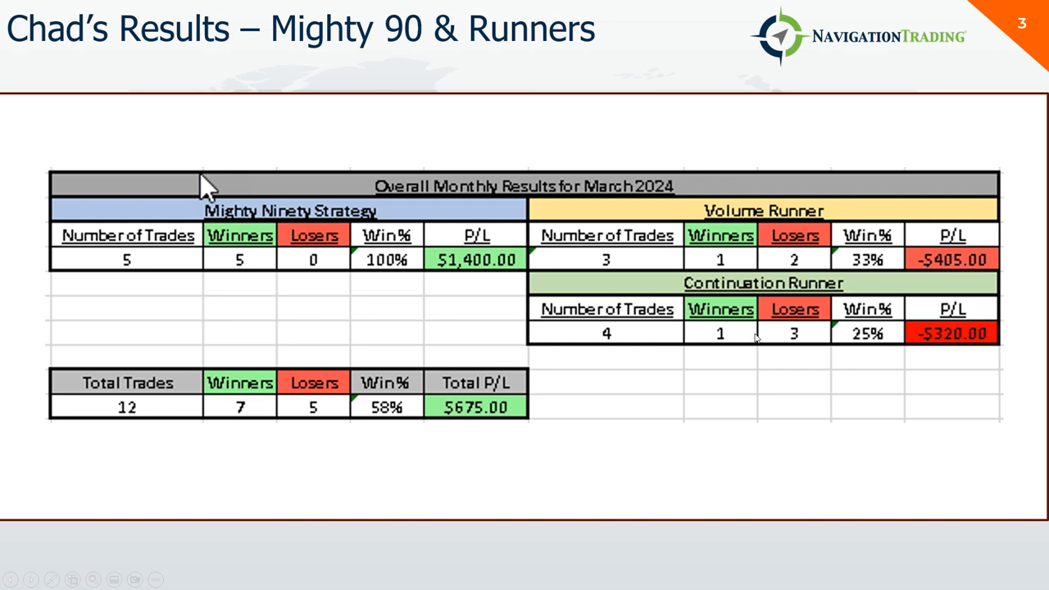
pyautogui.moveTo(641, 434)
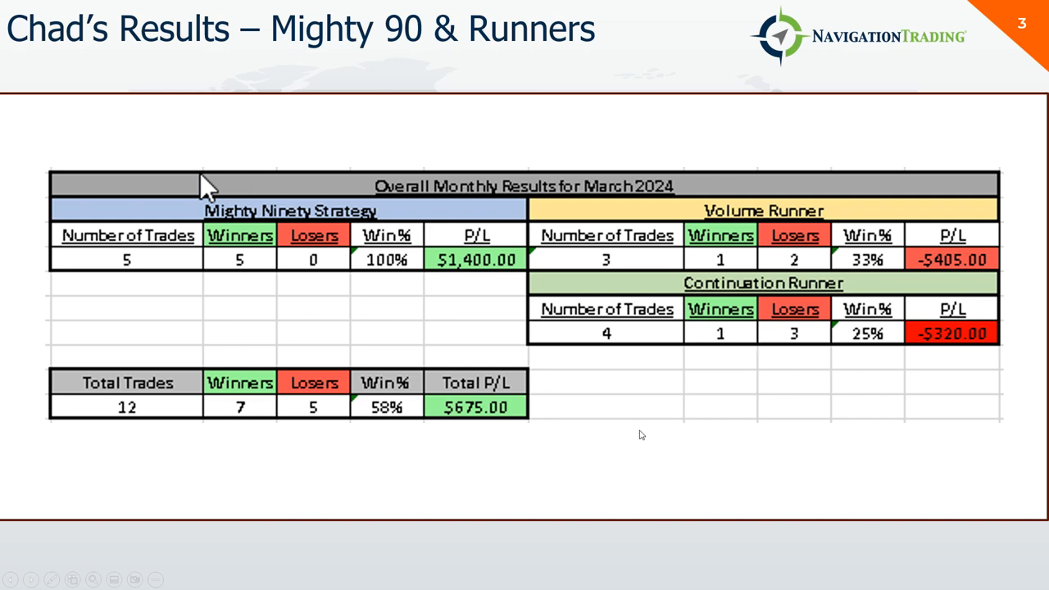
pyautogui.moveTo(643, 455)
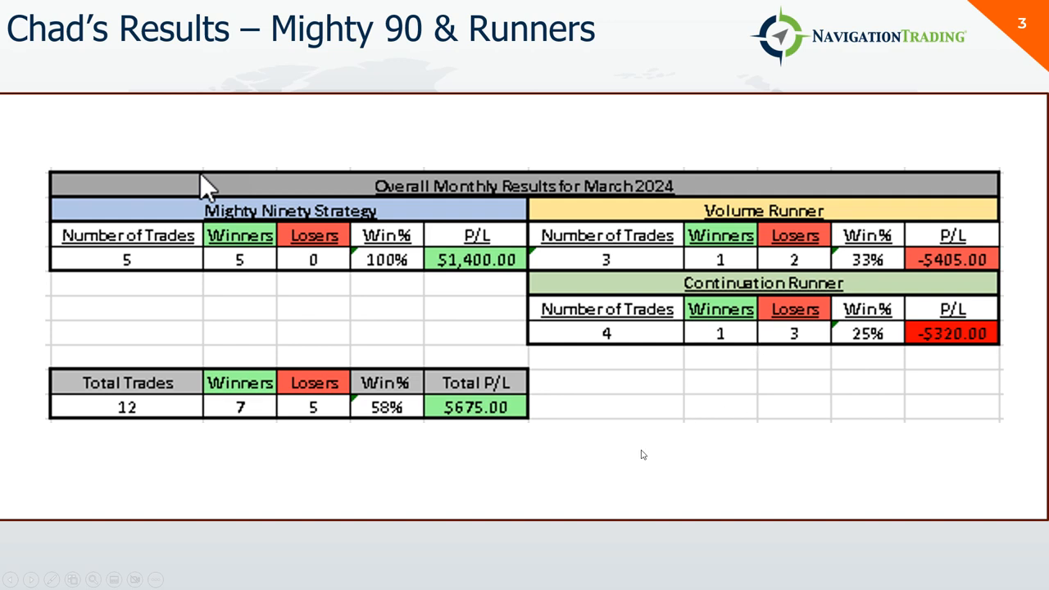
# Step: Advance the slideshow to slide 4, Chad's TLC 0 DTE March 2024 results ($29,645, 65 trades)
pyautogui.press('right')
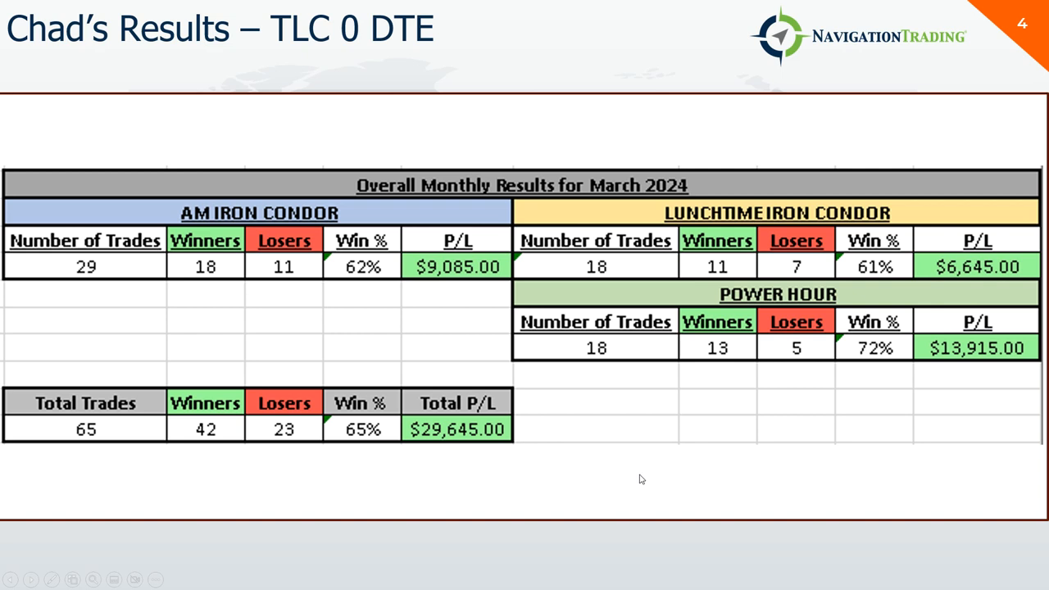
pyautogui.moveTo(310, 295)
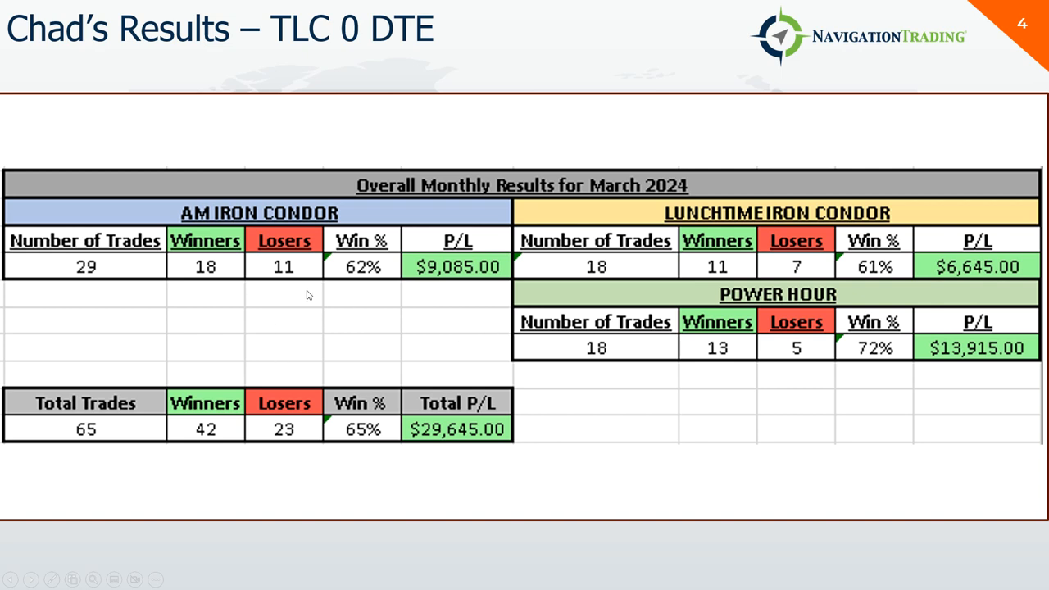
pyautogui.moveTo(468, 287)
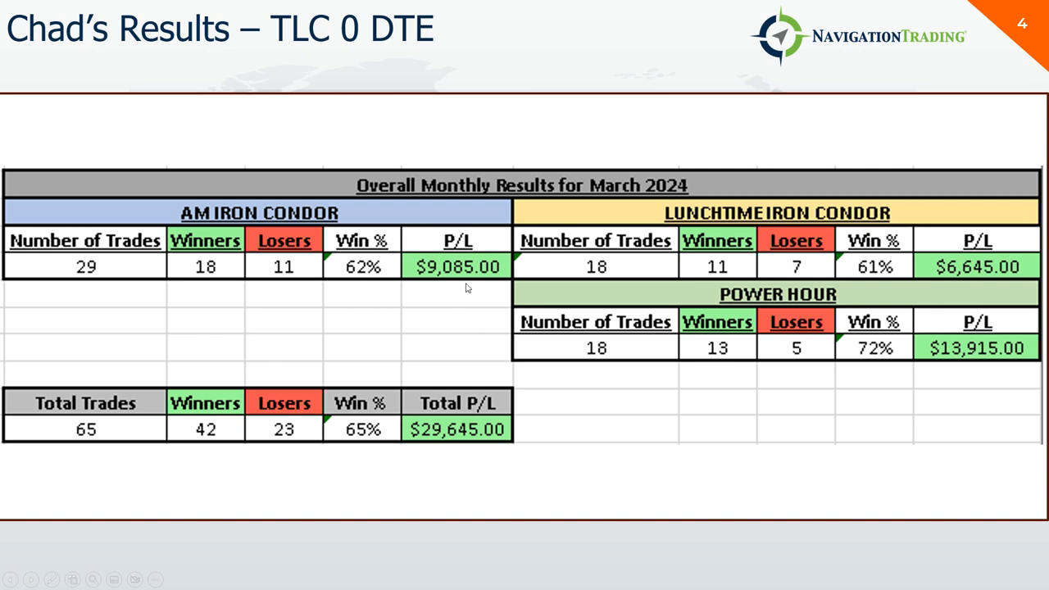
pyautogui.moveTo(708, 245)
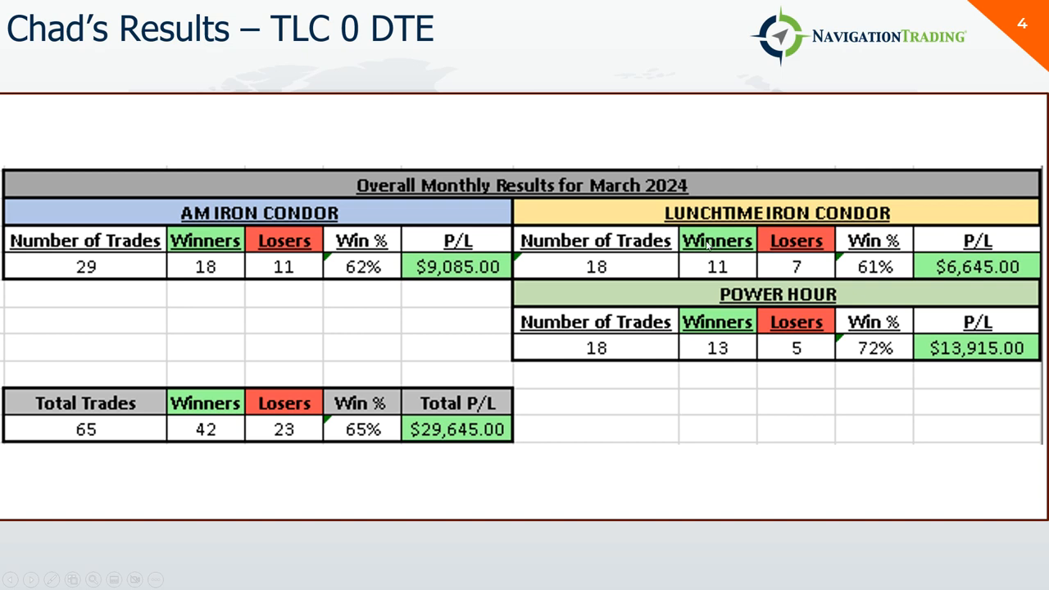
pyautogui.moveTo(614, 280)
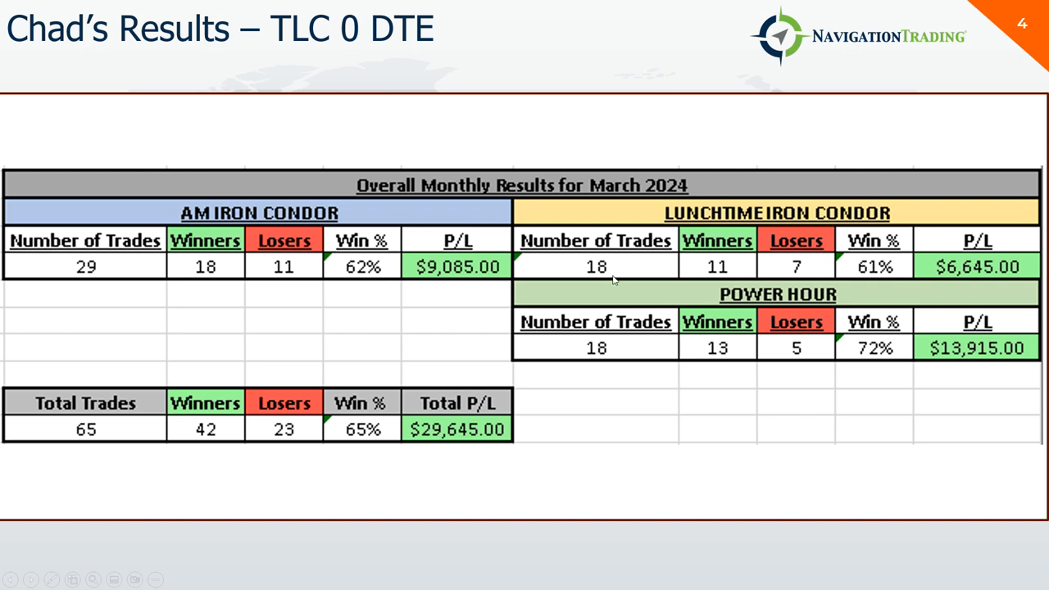
pyautogui.moveTo(971, 282)
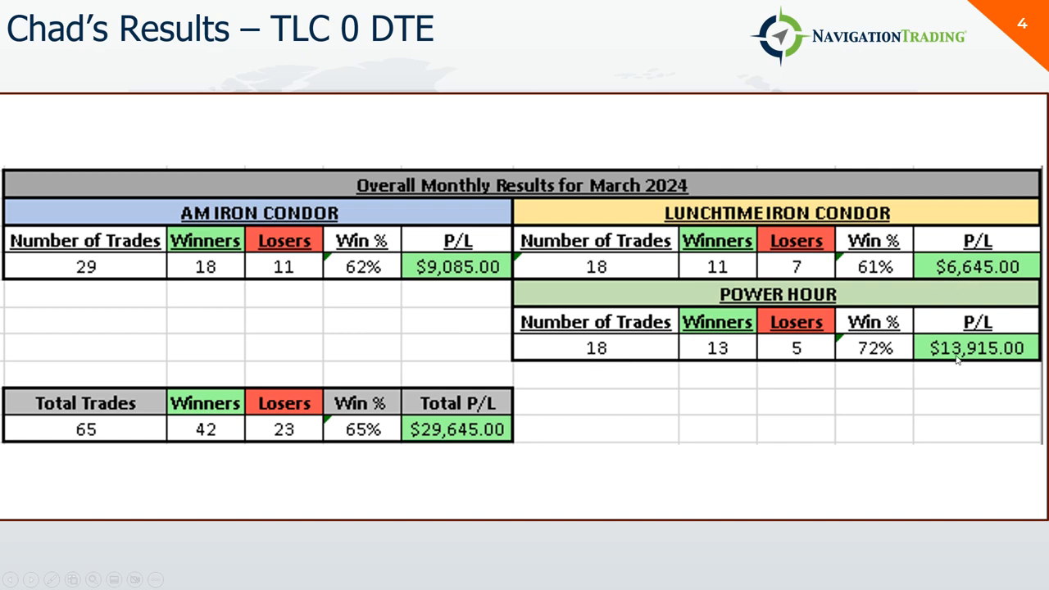
pyautogui.moveTo(205, 443)
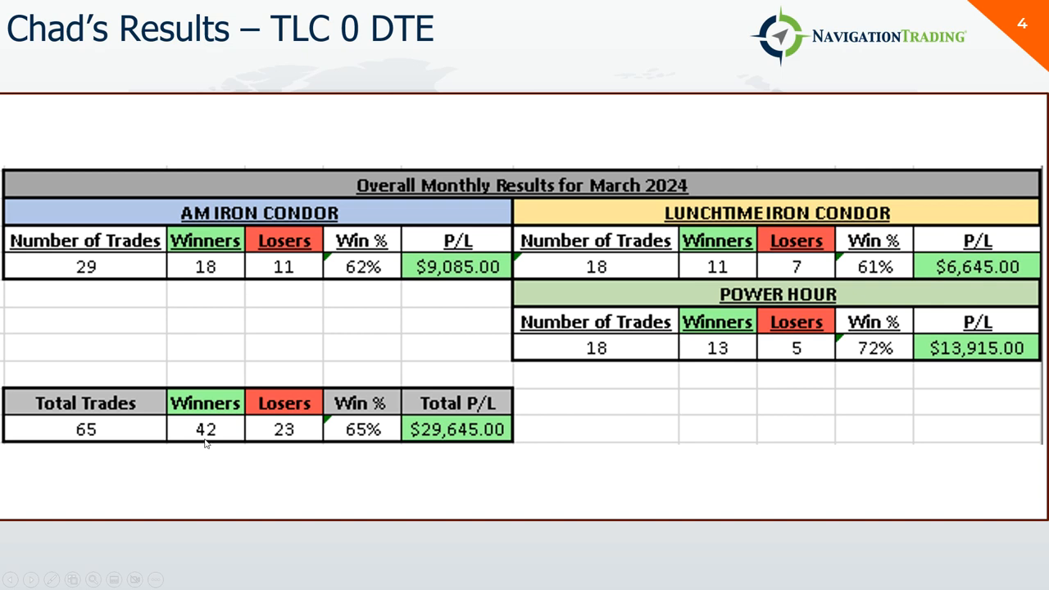
pyautogui.moveTo(441, 457)
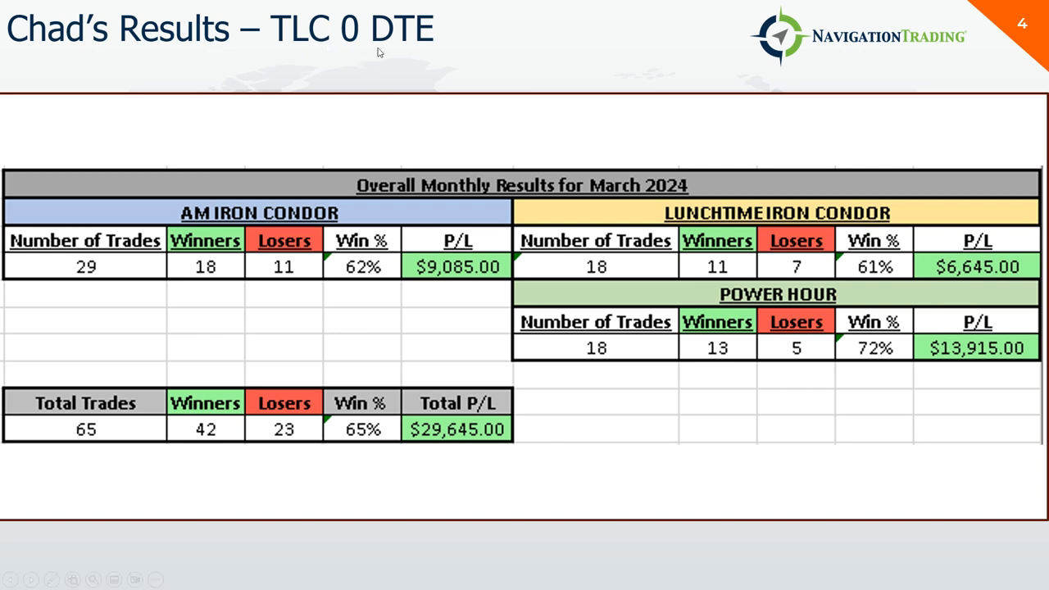
# Step: Advance to slide 6, the ToS SM Account Portfolio YTD Return chart versus SPY and QQQ
pyautogui.press('right')
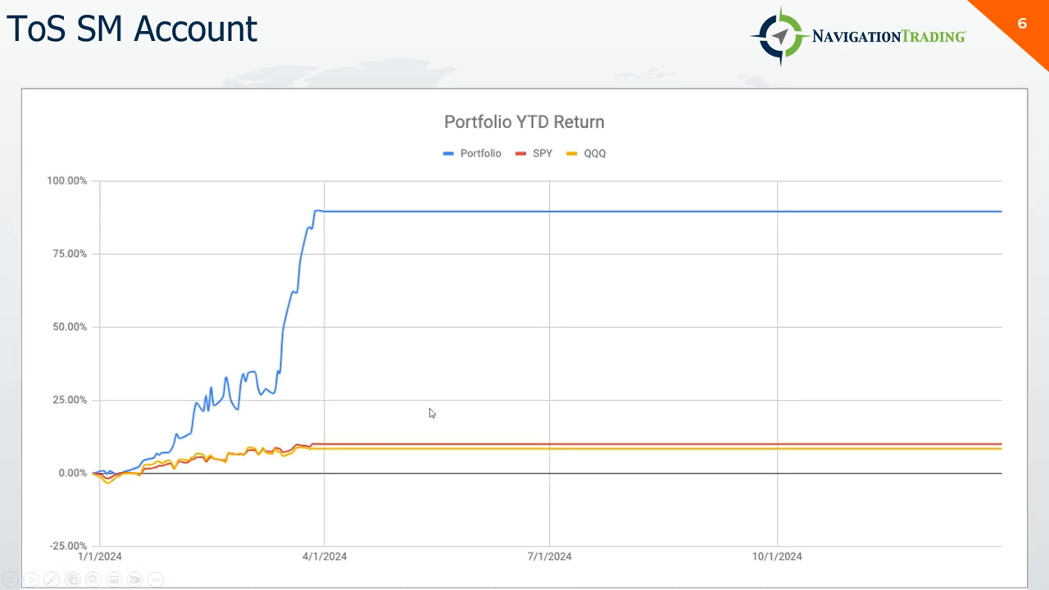
pyautogui.moveTo(102, 478)
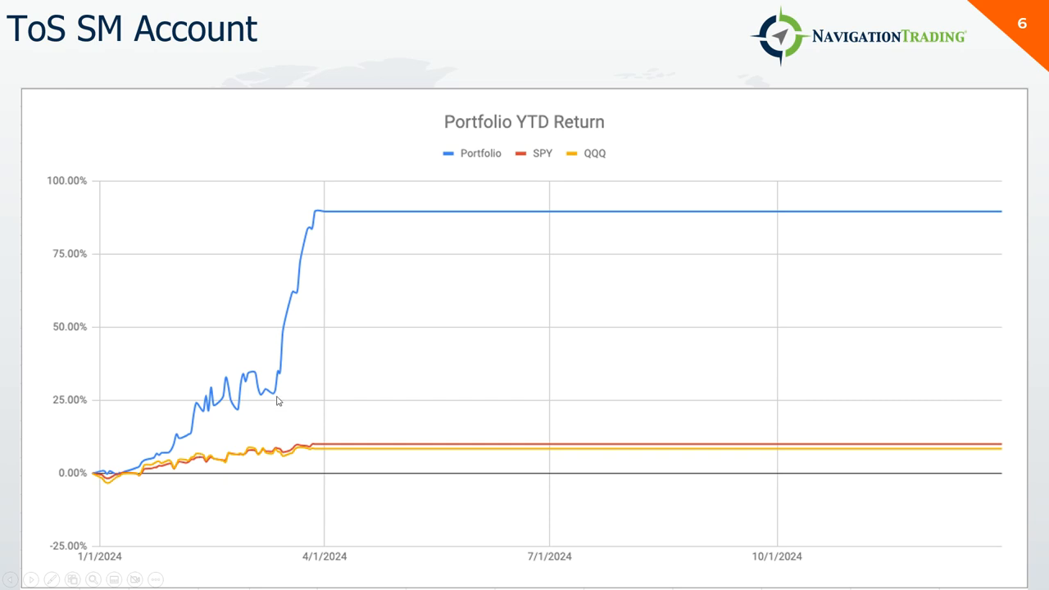
pyautogui.moveTo(277, 384)
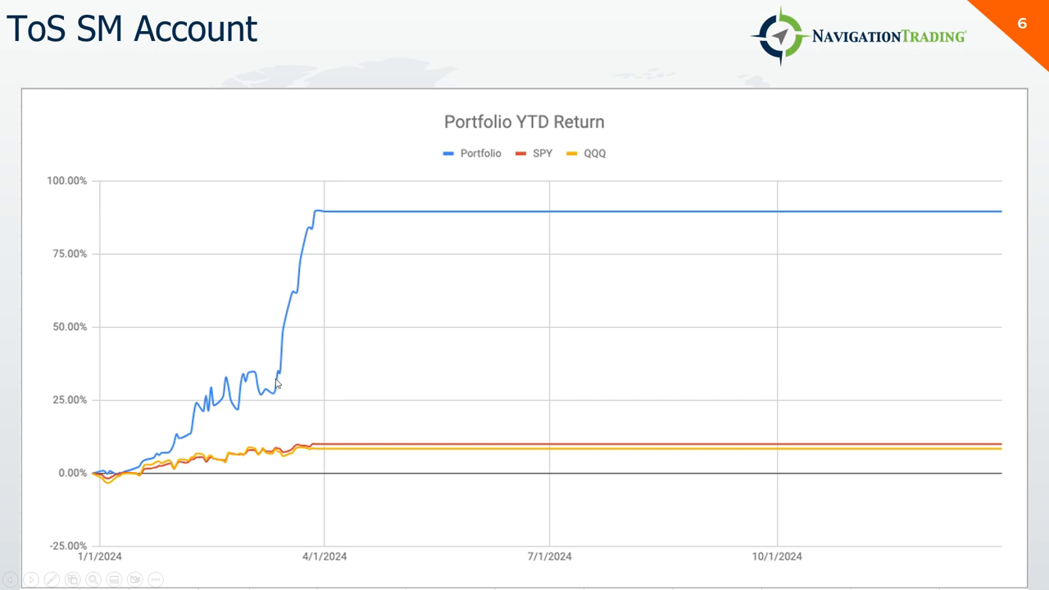
pyautogui.moveTo(252, 403)
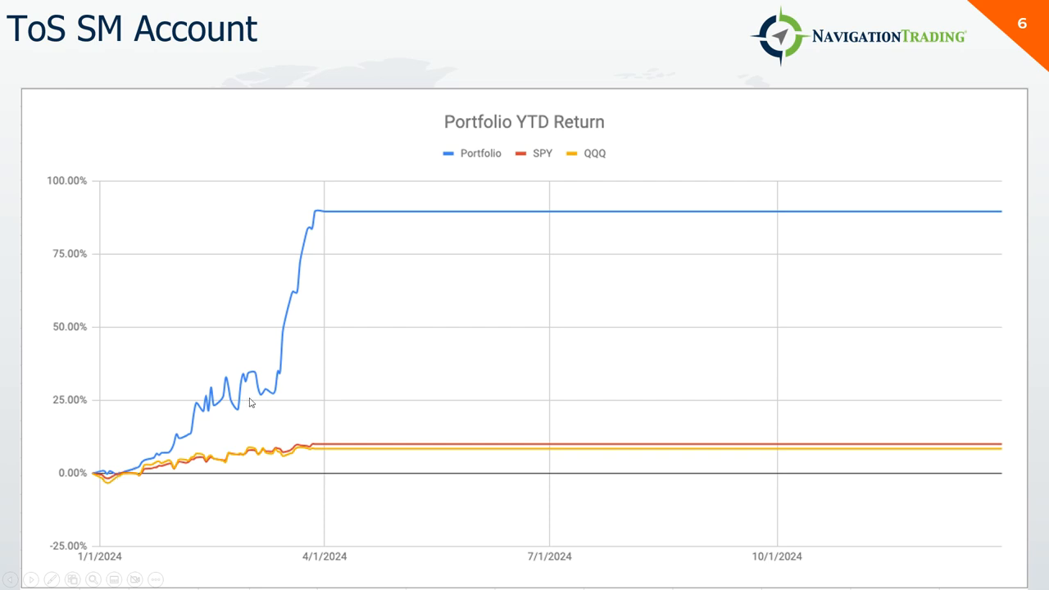
pyautogui.moveTo(319, 225)
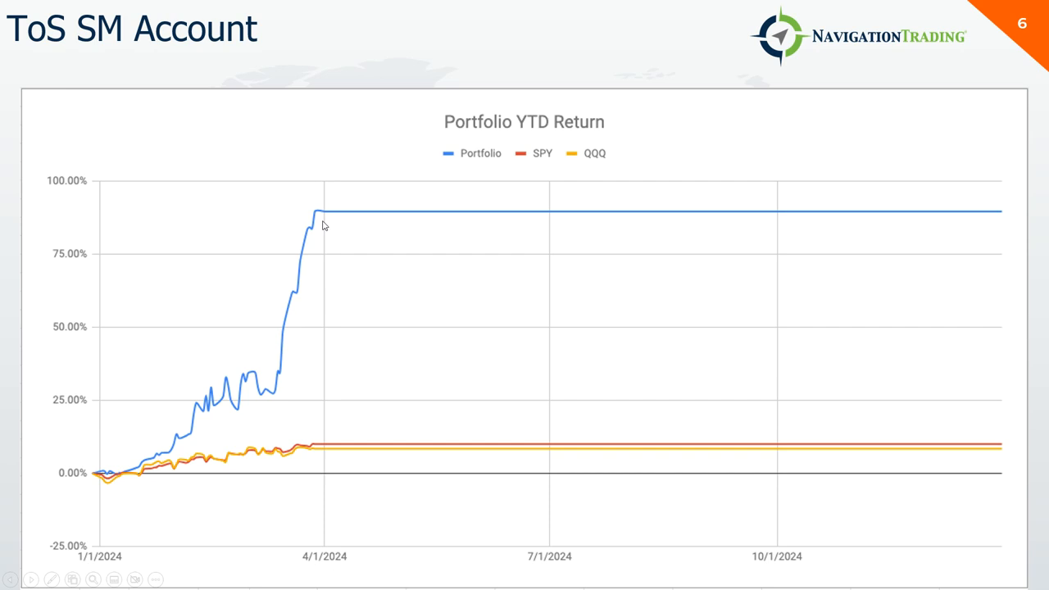
pyautogui.moveTo(305, 230)
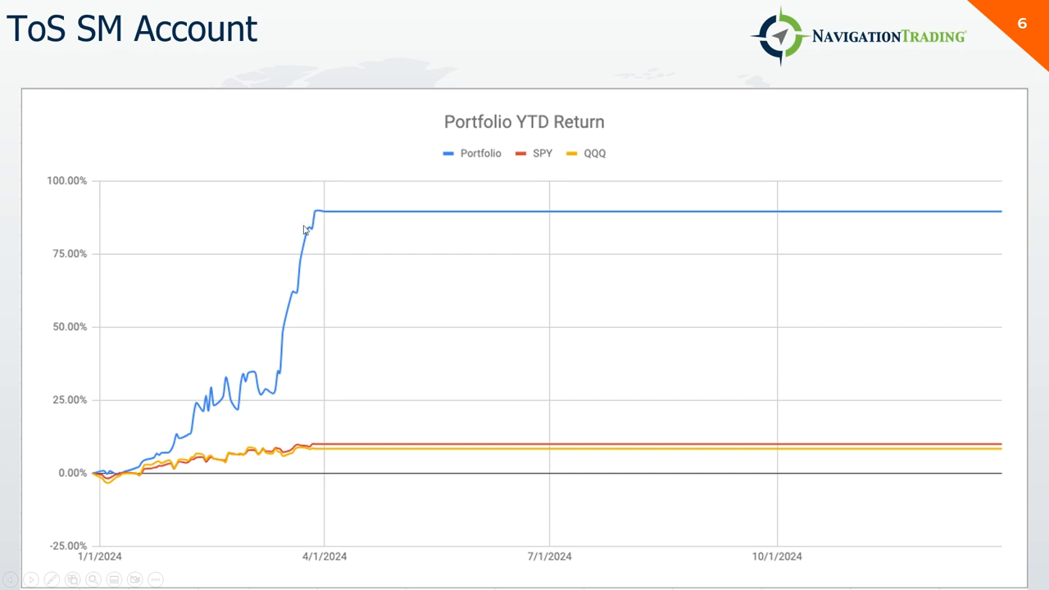
# Step: Advance past the monthly returns chart to slide 8, ToS PM Account (+1.02%, -26.23% drawdown)
pyautogui.press('right')
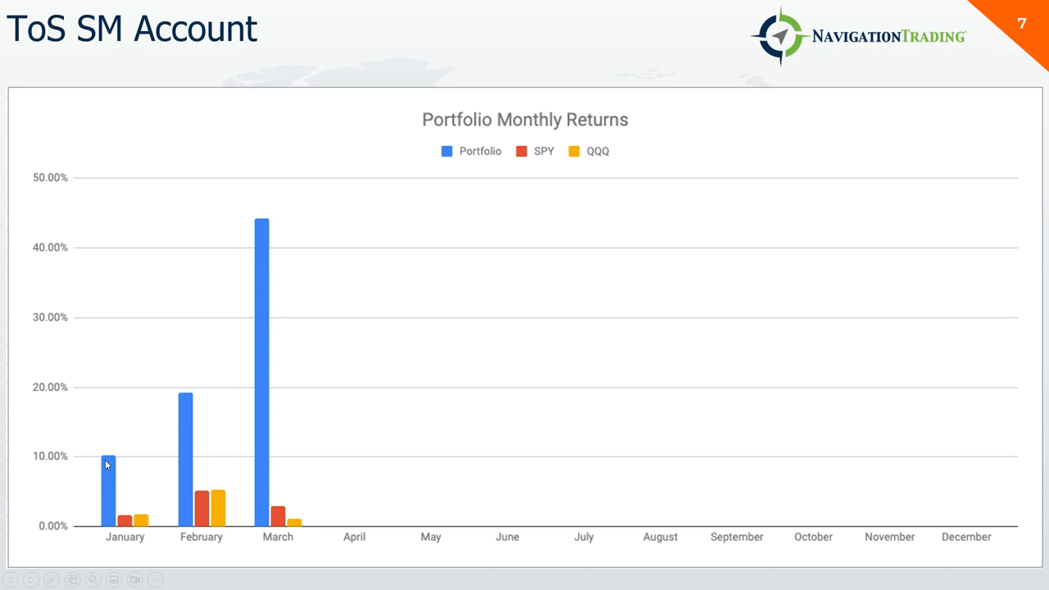
pyautogui.moveTo(195, 417)
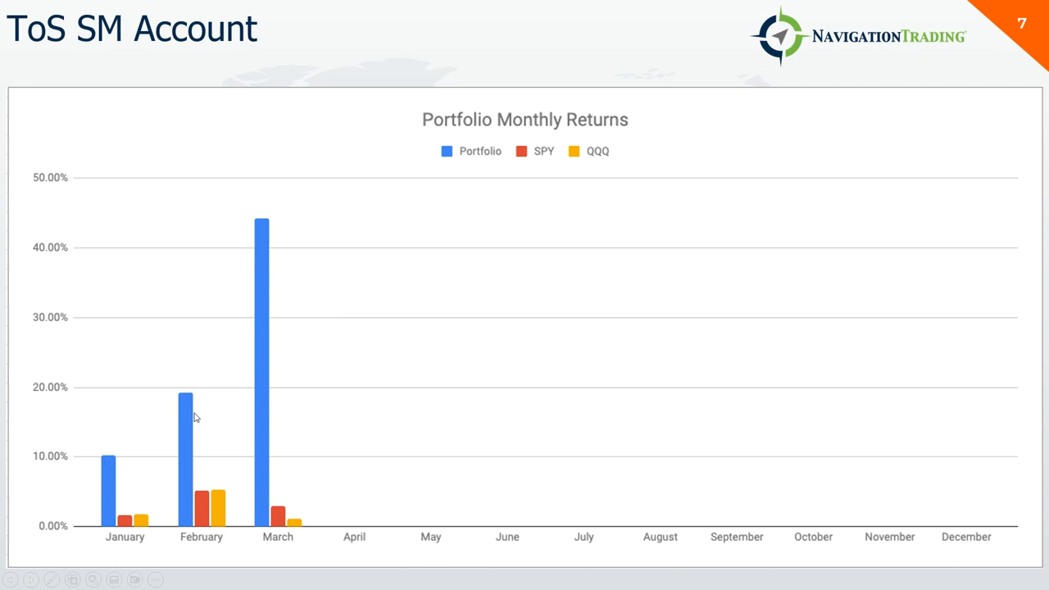
pyautogui.moveTo(186, 403)
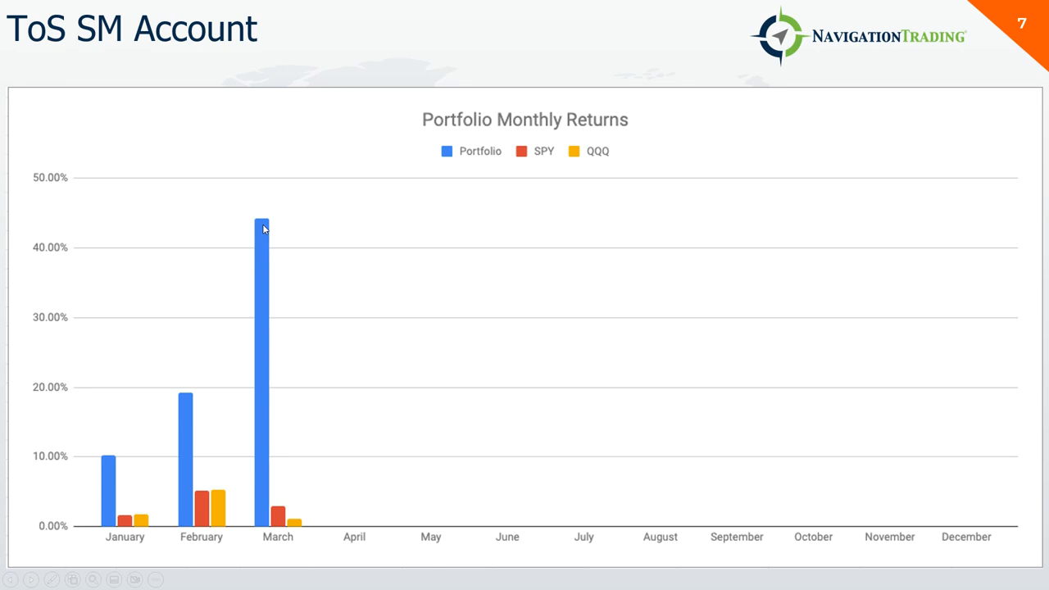
pyautogui.press('right')
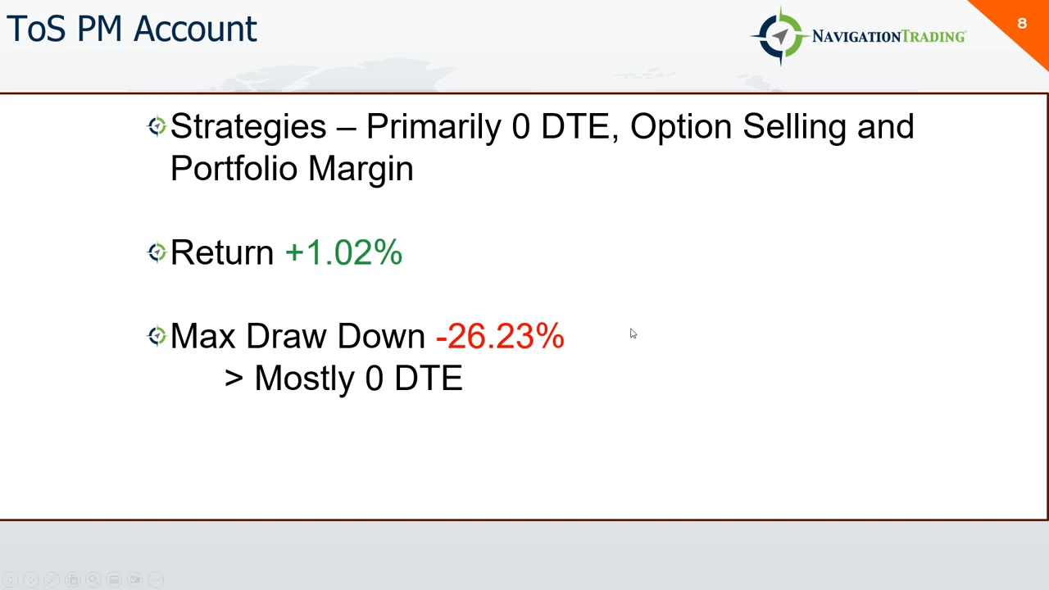
# Step: Advance through the slide 9 YTD chart to slide 10, the ToS PM monthly returns chart
pyautogui.press('right')
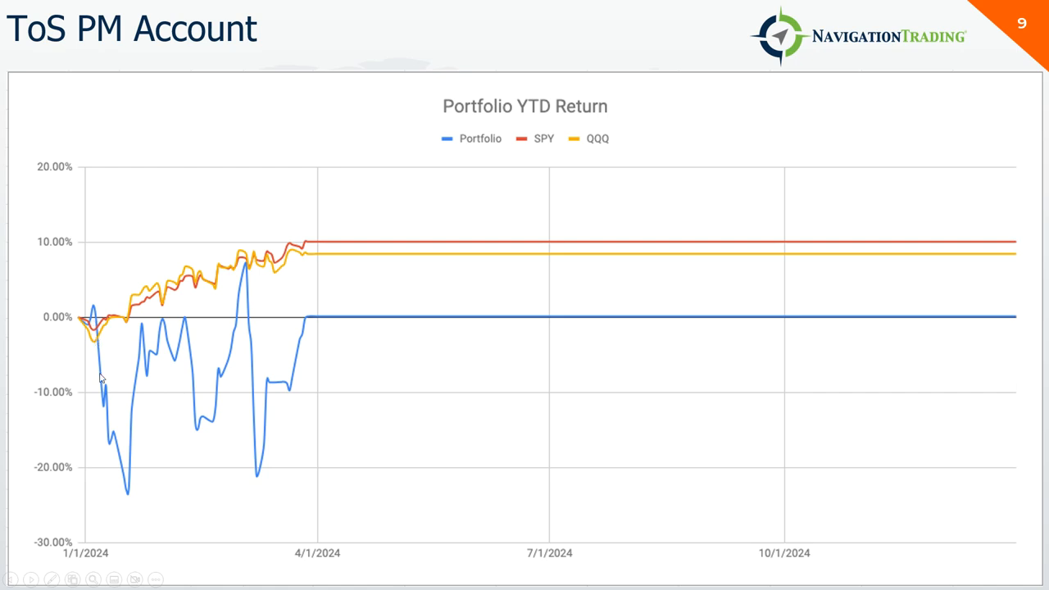
pyautogui.moveTo(172, 323)
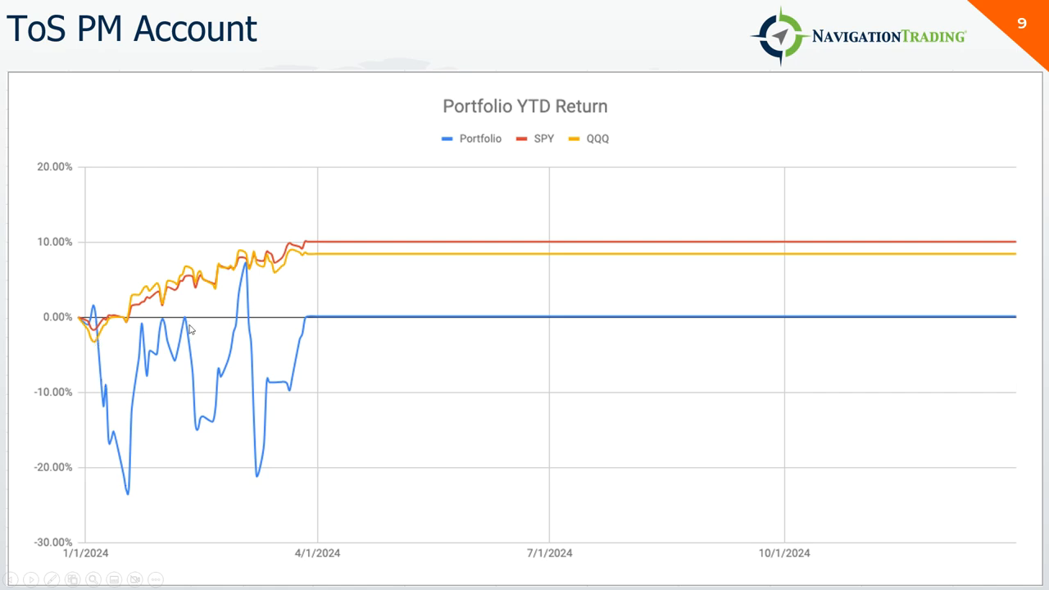
pyautogui.moveTo(245, 291)
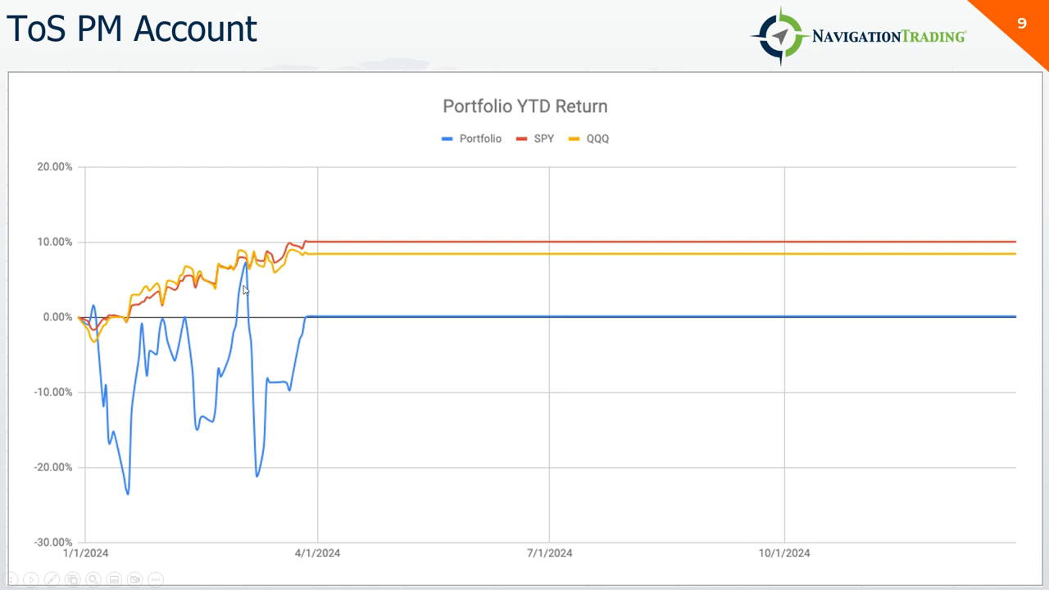
pyautogui.moveTo(248, 321)
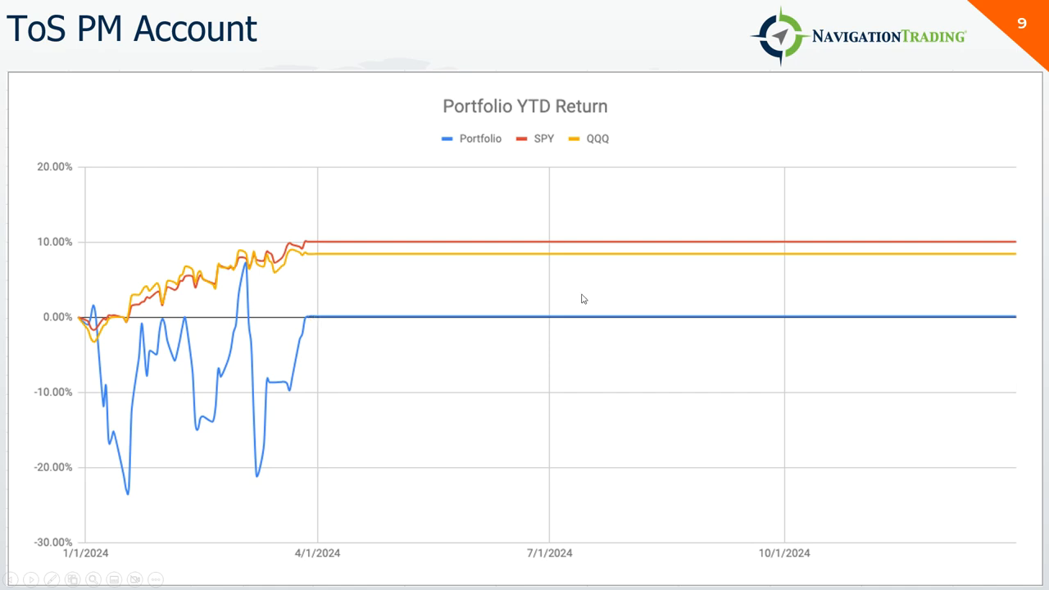
pyautogui.press('right')
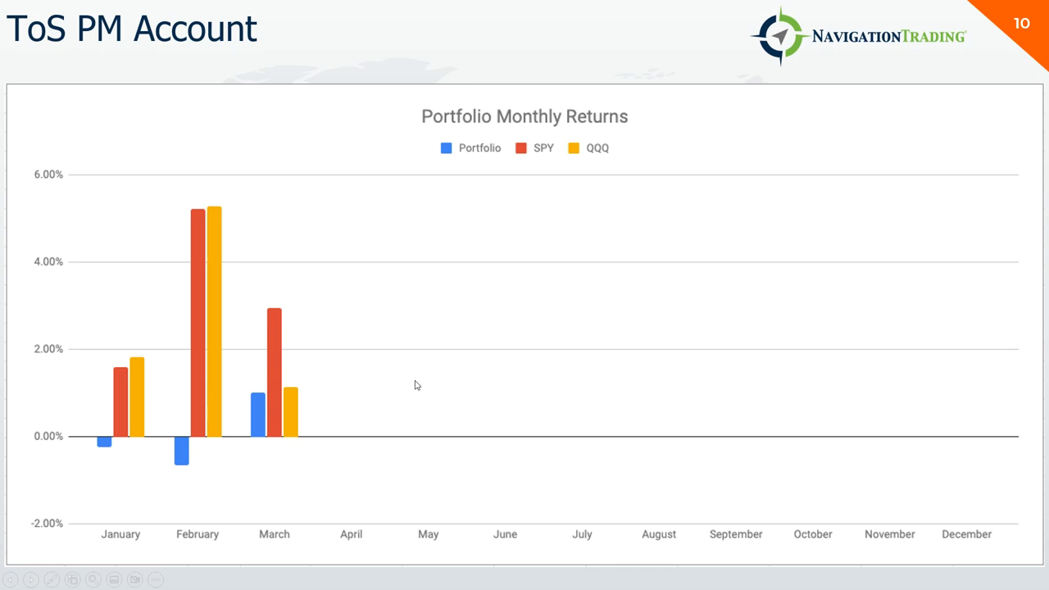
pyautogui.moveTo(105, 451)
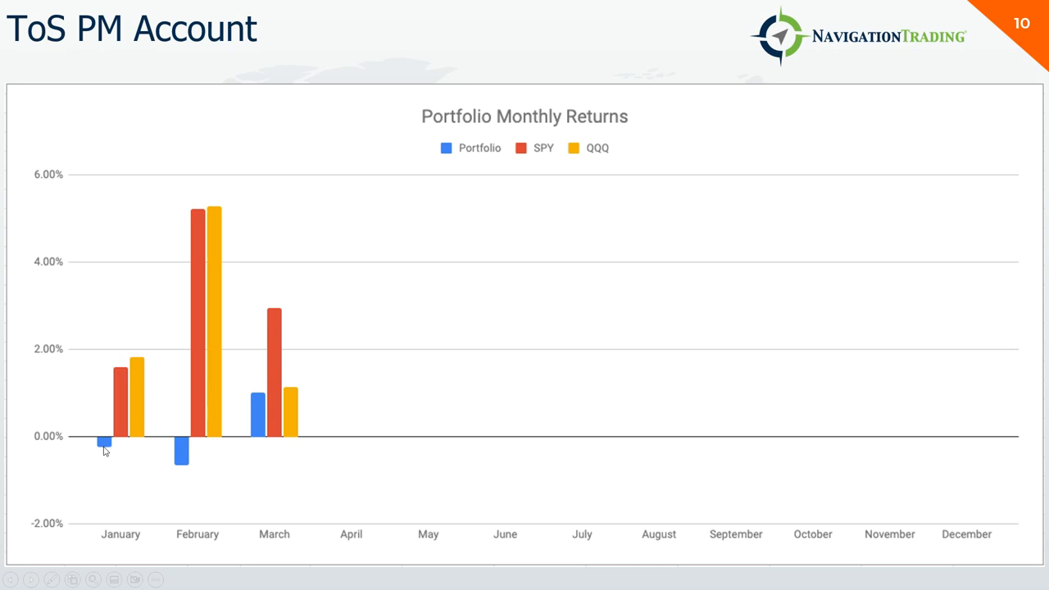
pyautogui.moveTo(156, 472)
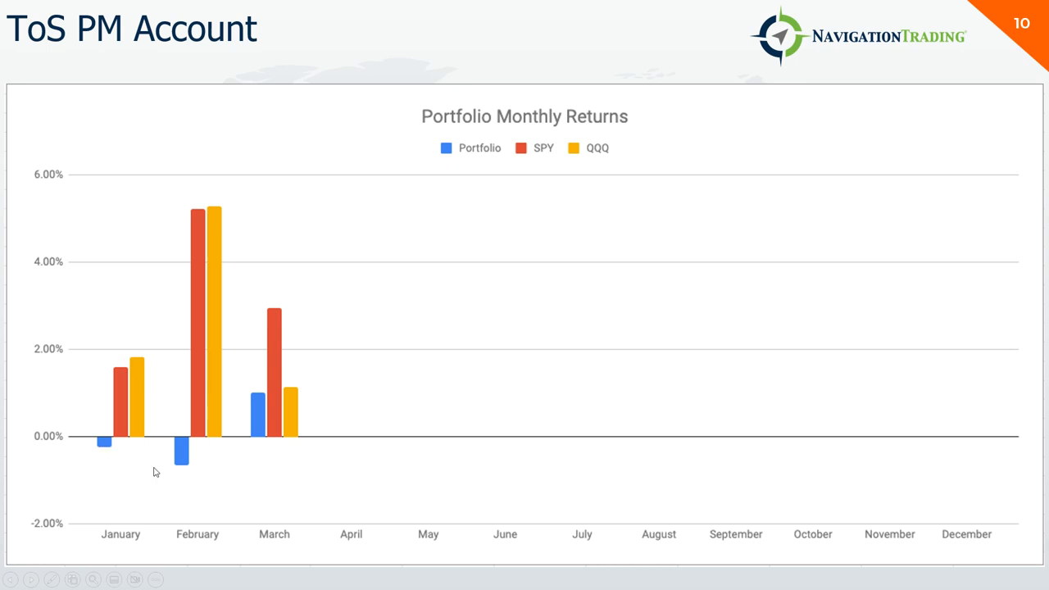
pyautogui.moveTo(264, 434)
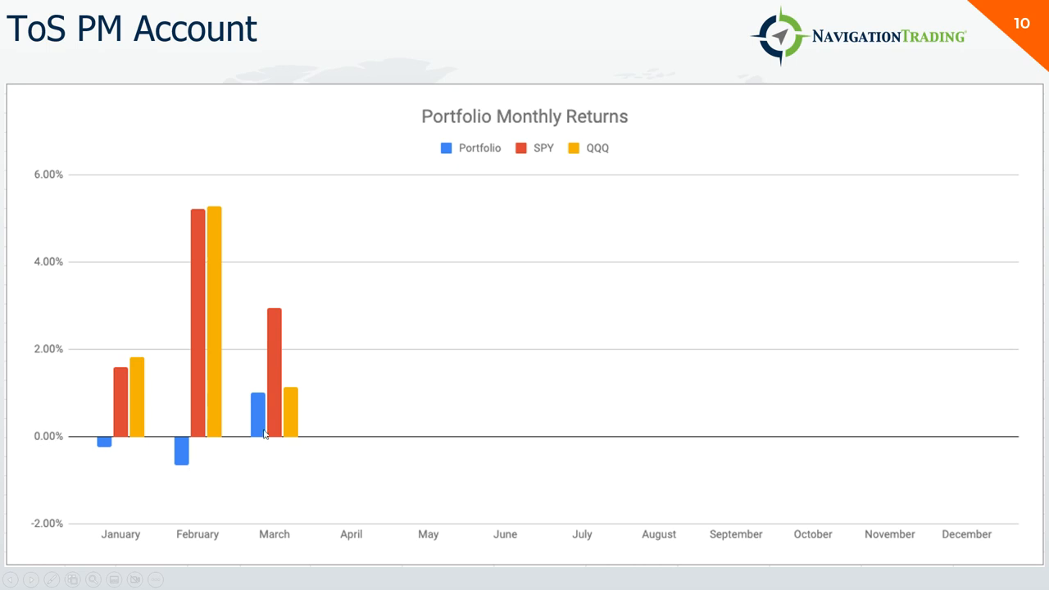
pyautogui.moveTo(254, 408)
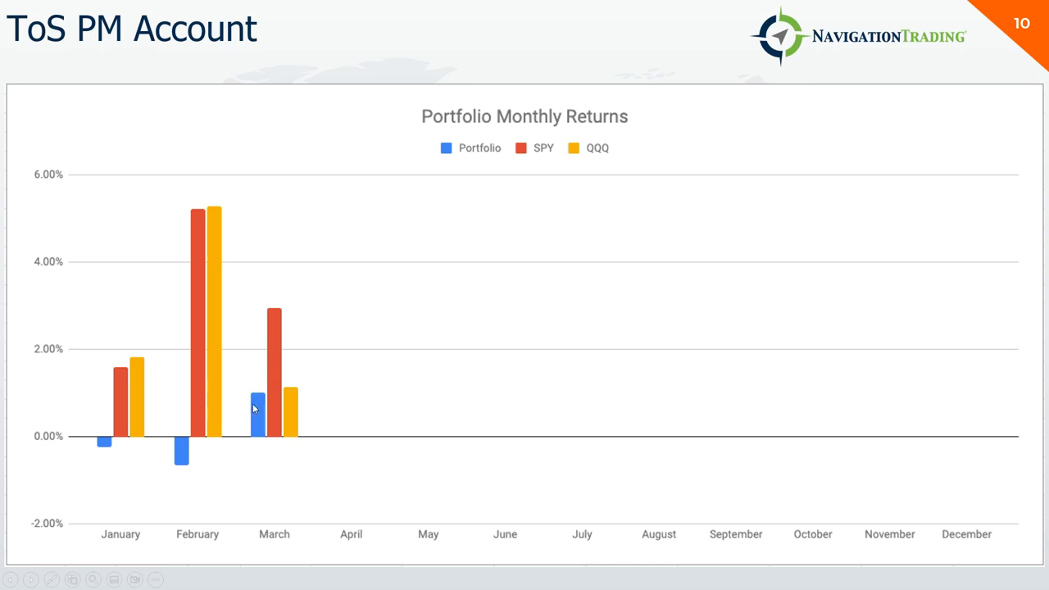
pyautogui.moveTo(279, 403)
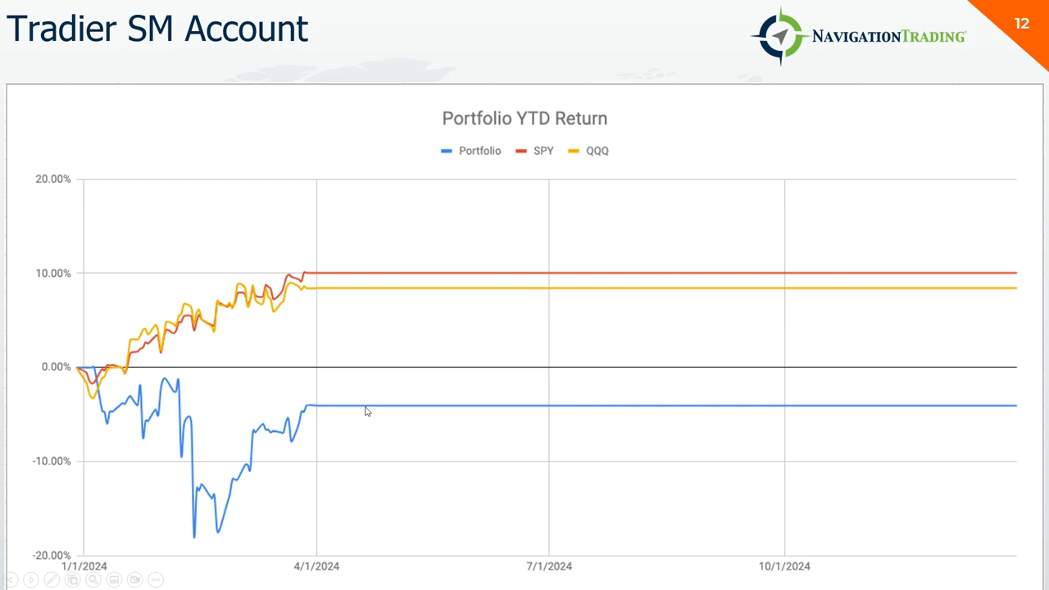
pyautogui.moveTo(97, 382)
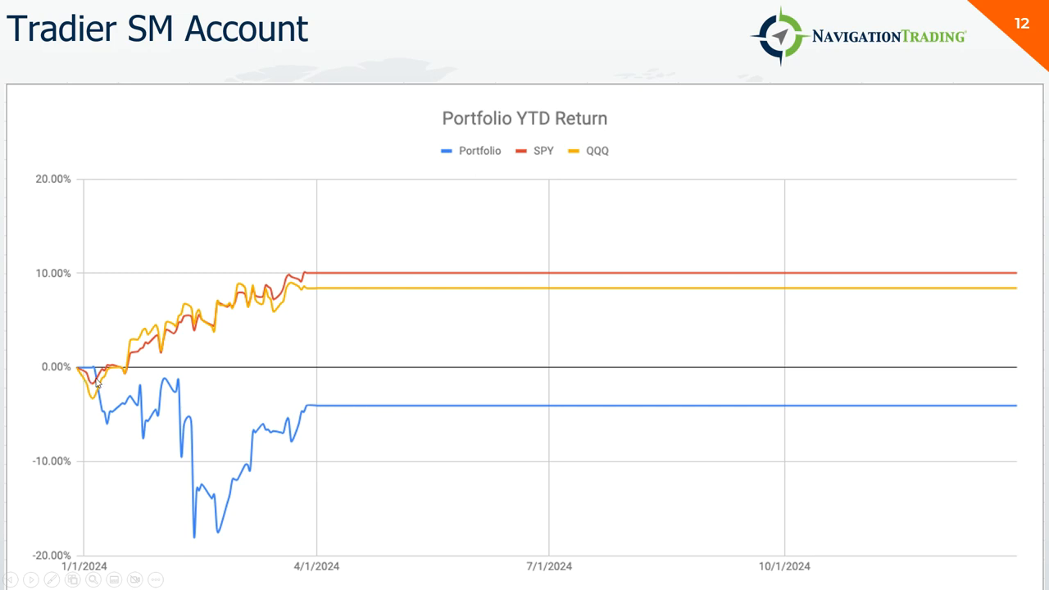
pyautogui.moveTo(322, 426)
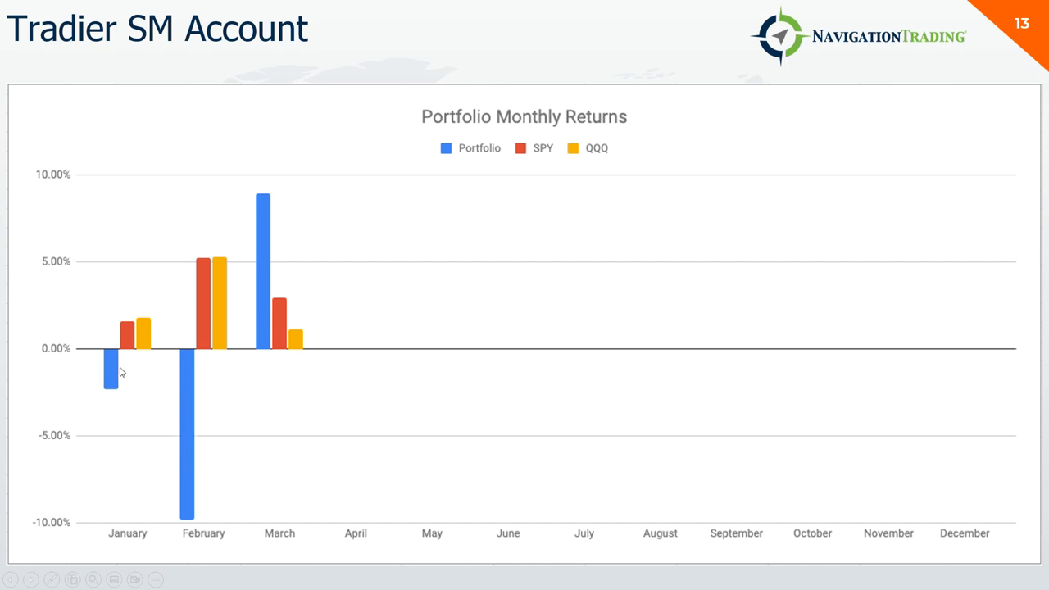
pyautogui.moveTo(182, 375)
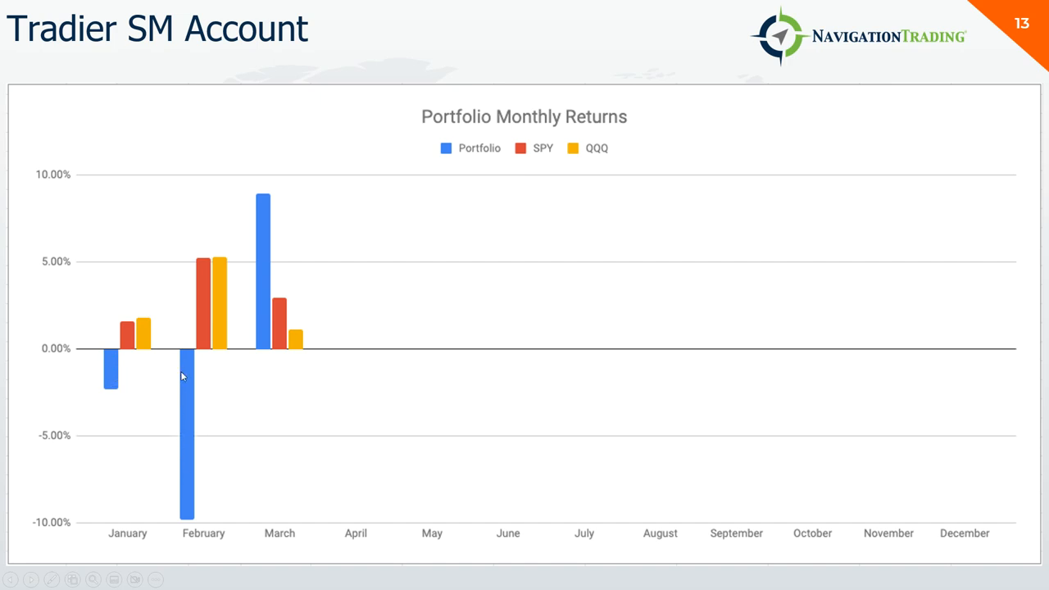
pyautogui.moveTo(174, 523)
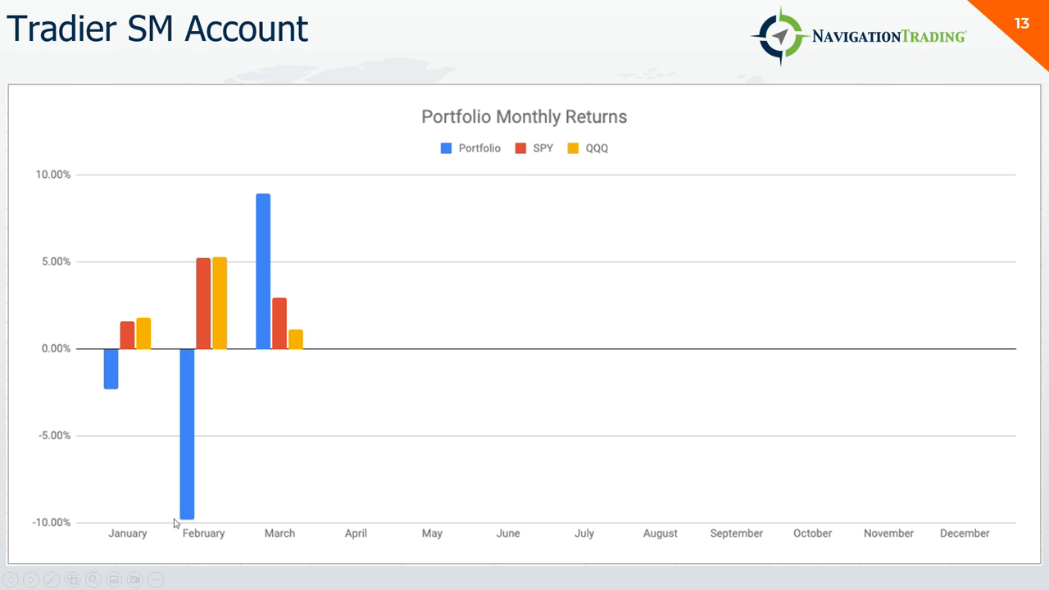
pyautogui.moveTo(225, 462)
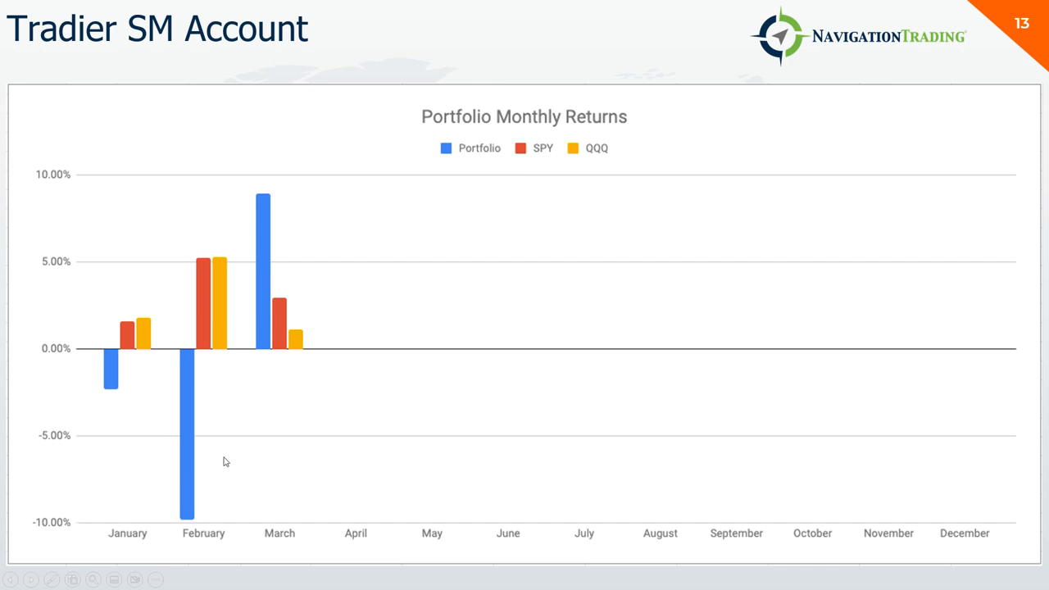
pyautogui.moveTo(300, 215)
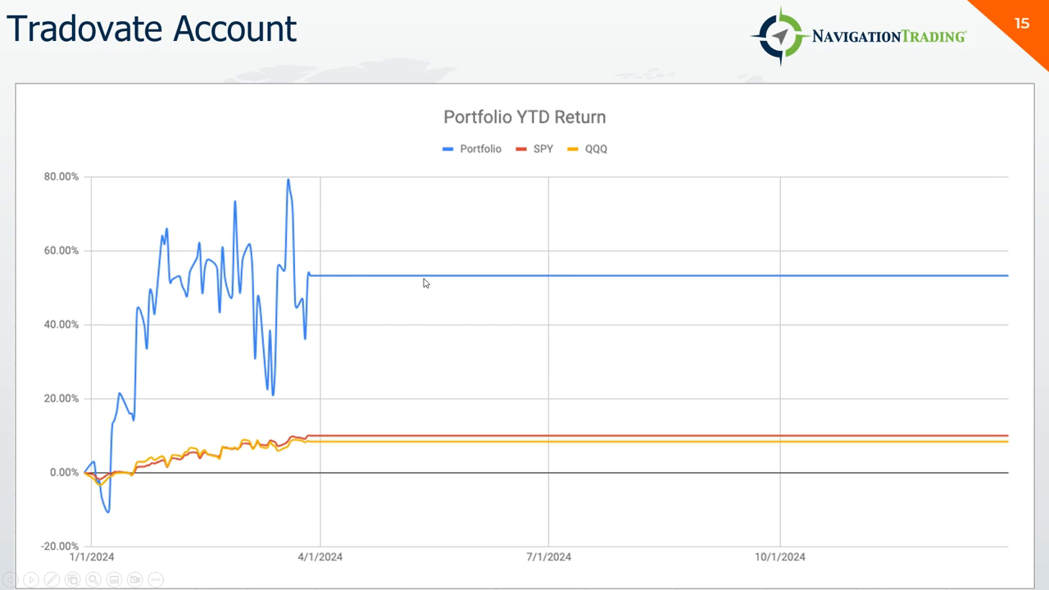
pyautogui.moveTo(162, 278)
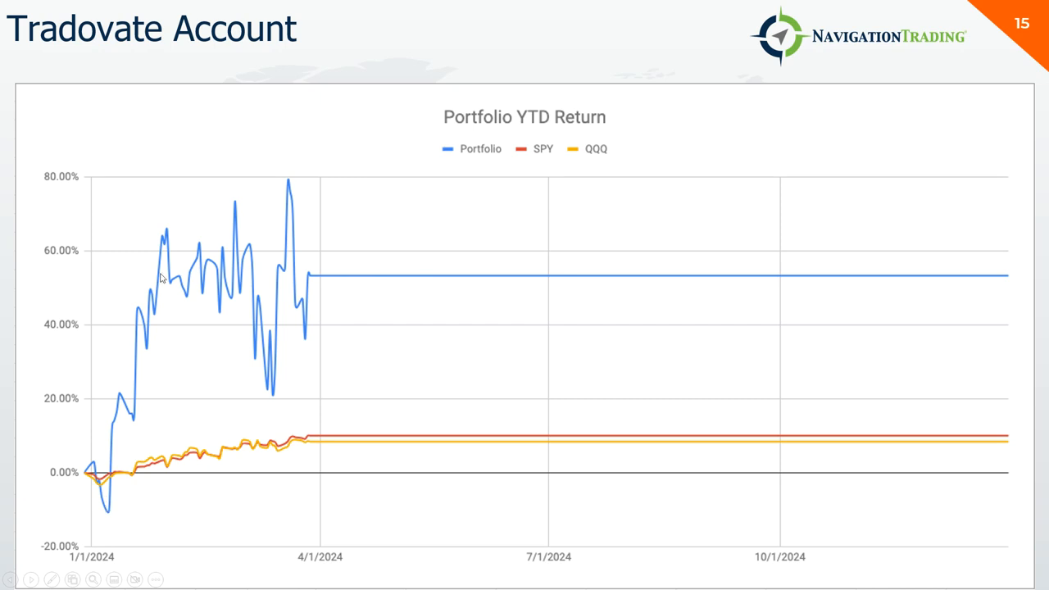
pyautogui.moveTo(166, 240)
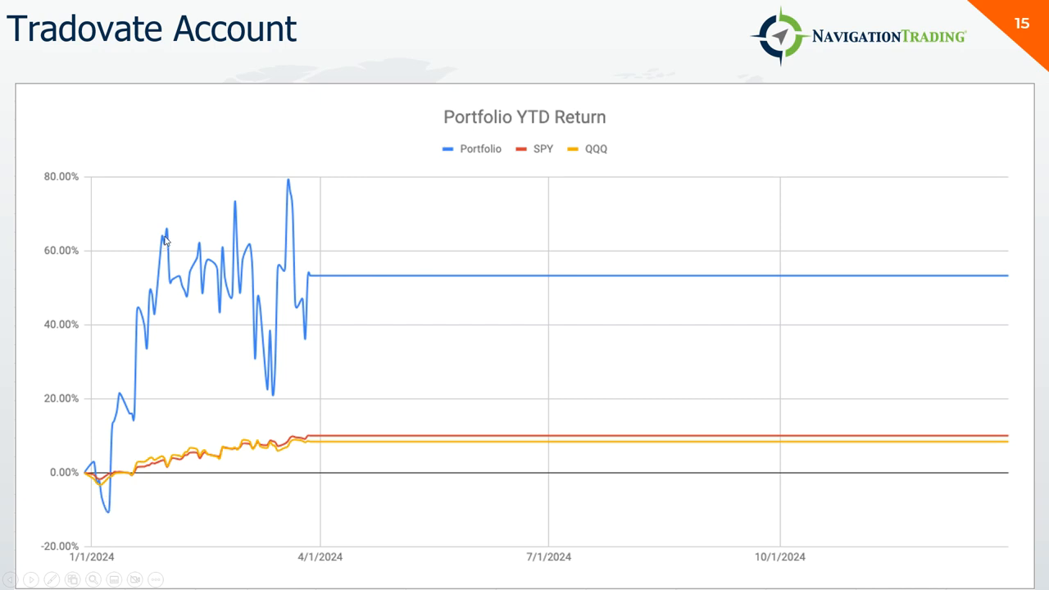
pyautogui.moveTo(254, 285)
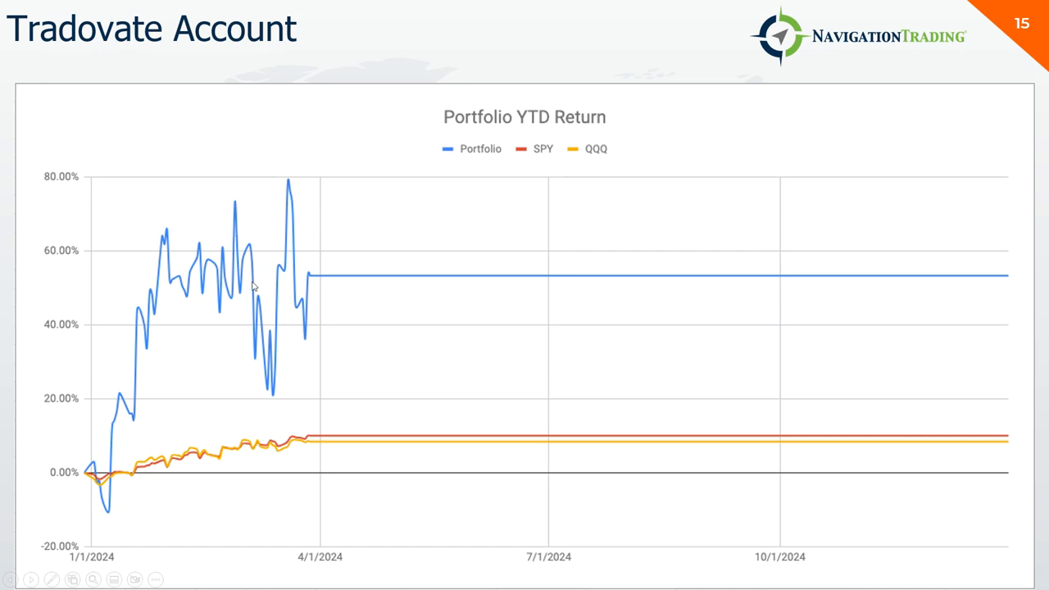
pyautogui.moveTo(274, 382)
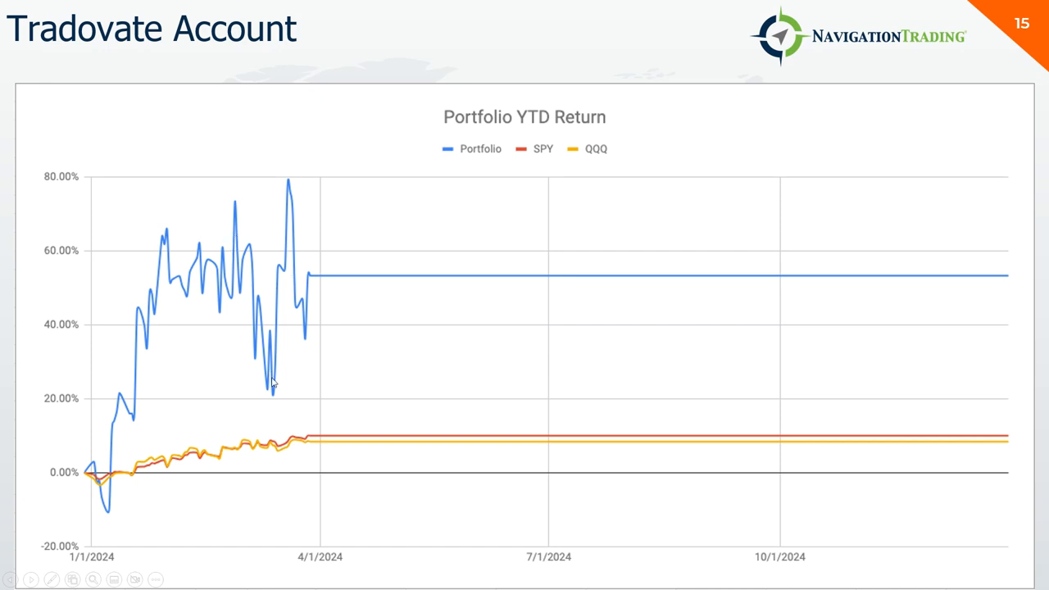
pyautogui.moveTo(316, 286)
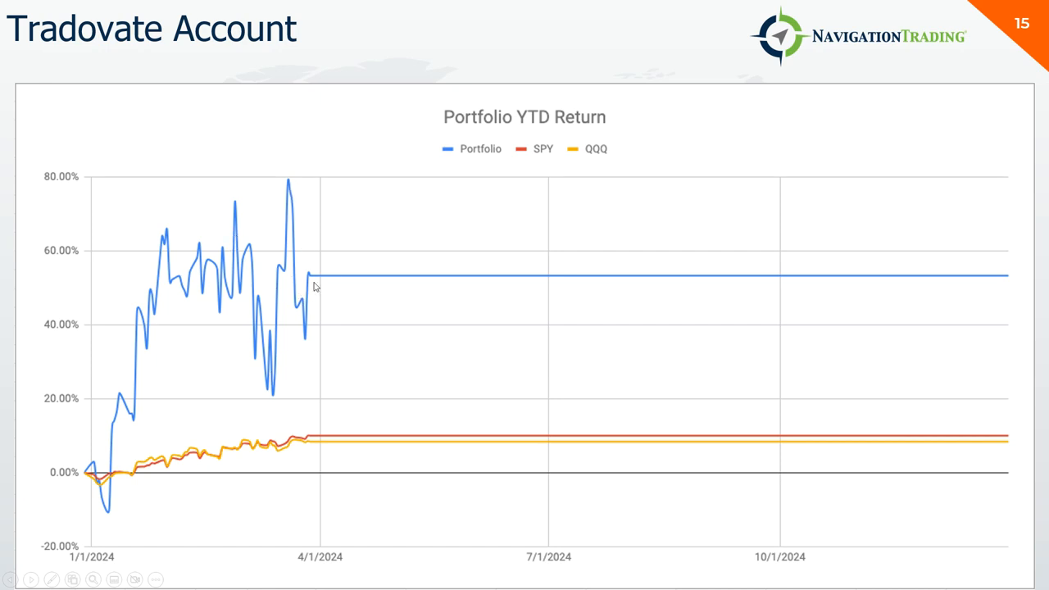
pyautogui.moveTo(345, 283)
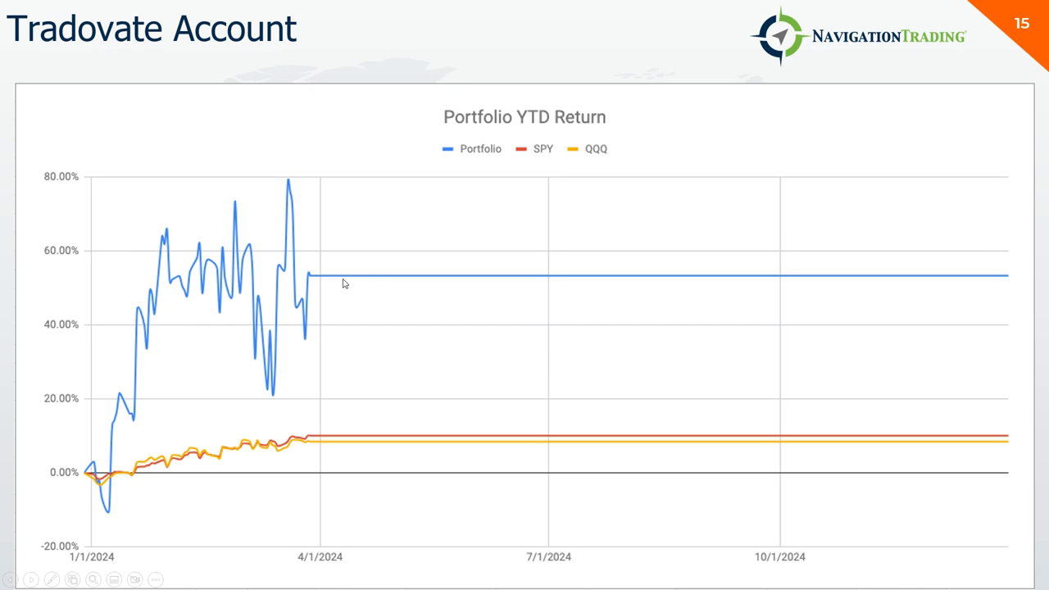
pyautogui.moveTo(332, 277)
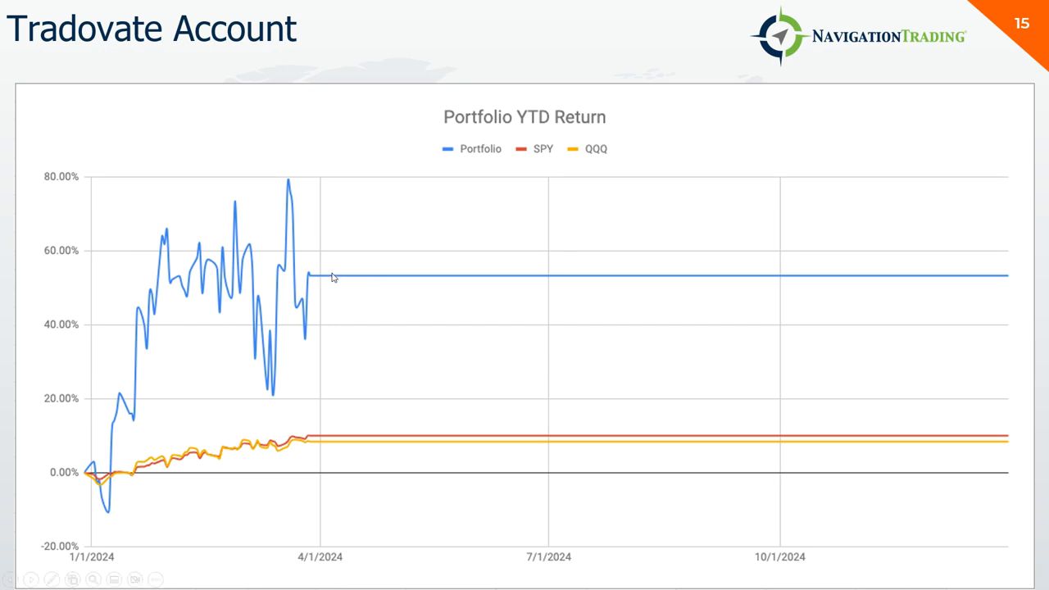
pyautogui.moveTo(151, 264)
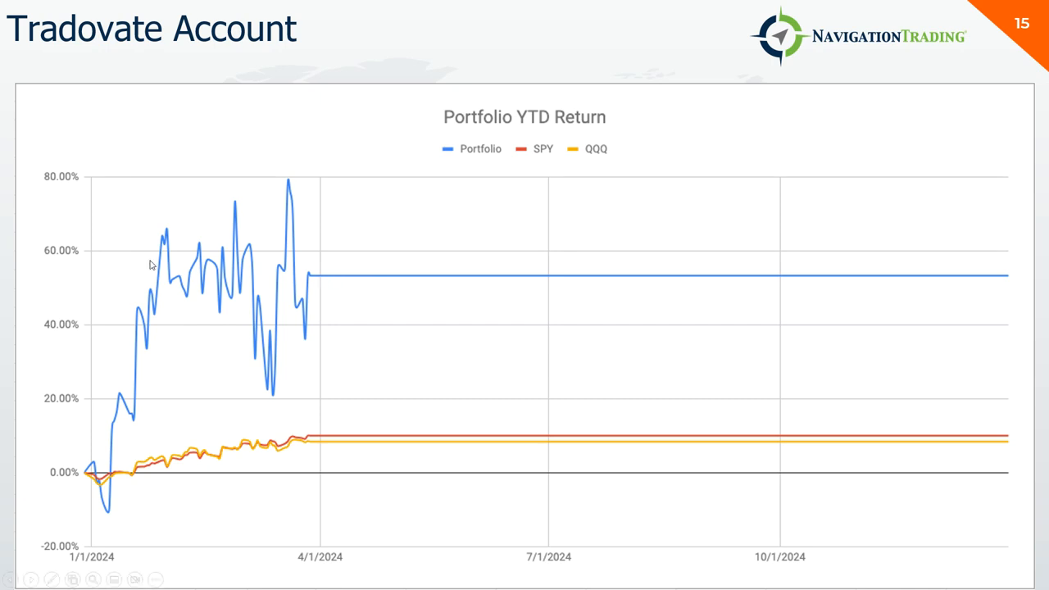
pyautogui.moveTo(383, 323)
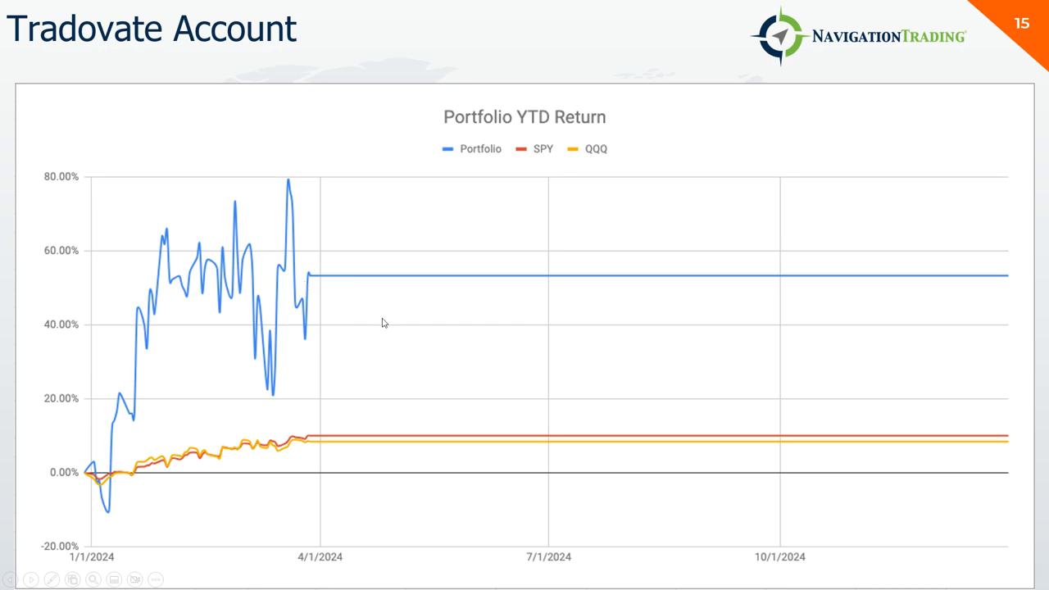
# Step: Advance to slide 16, the Tradovate Account monthly returns chart versus SPY and QQQ
pyautogui.press('right')
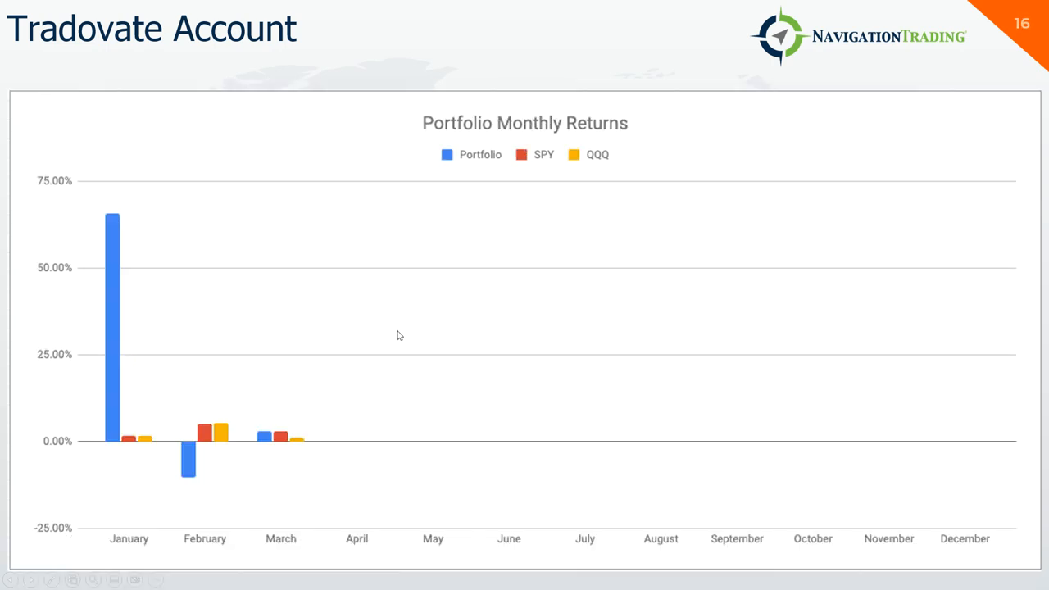
pyautogui.moveTo(173, 482)
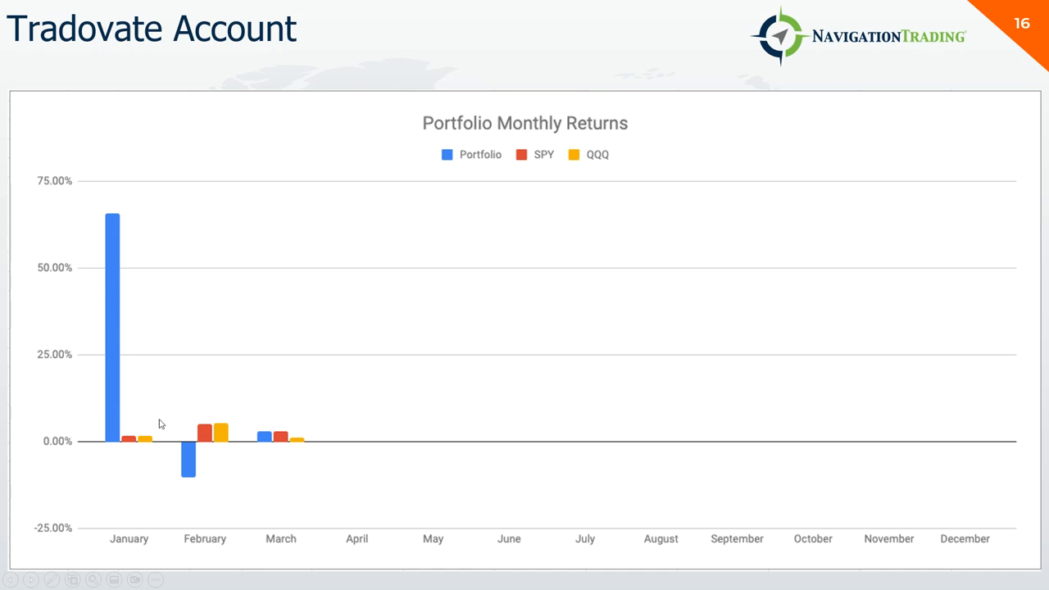
pyautogui.moveTo(447, 404)
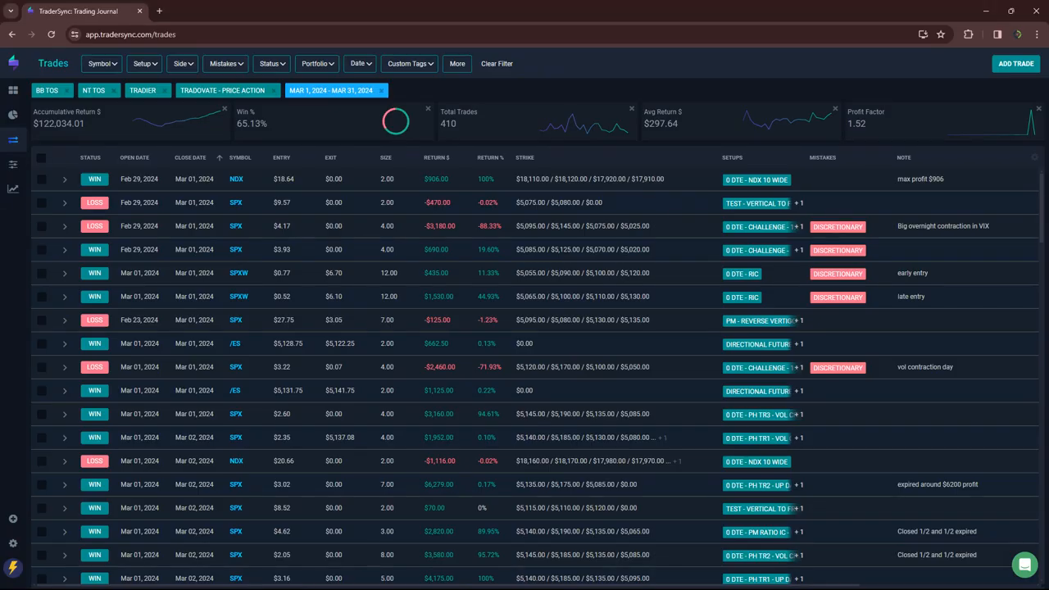
pyautogui.moveTo(135, 86)
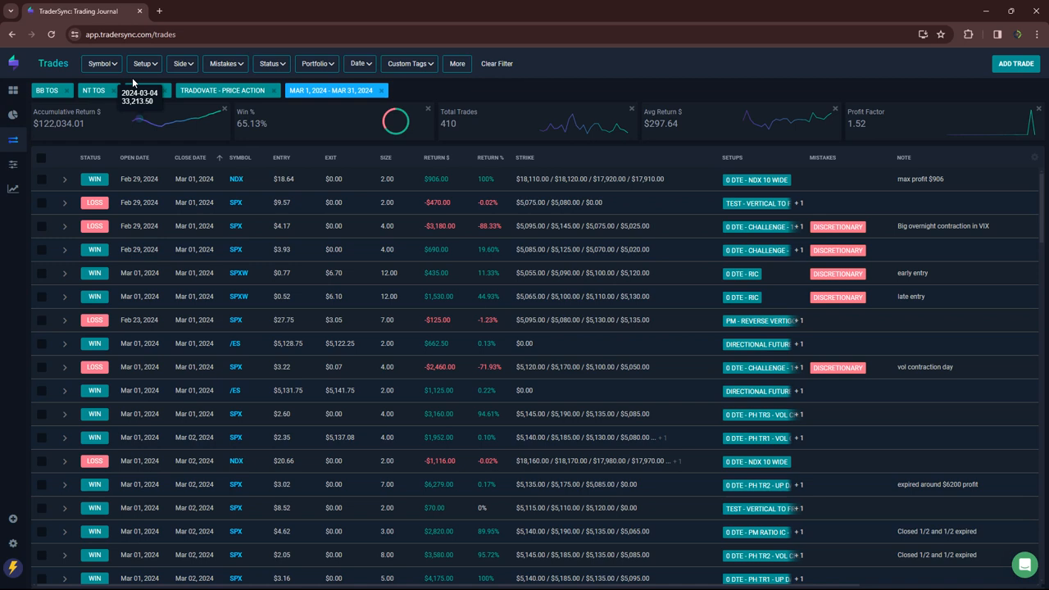
# Step: Switch to TraderSync's Trades page showing all 0 DTE trades for March 1–31, 2024
pyautogui.click(408, 63)
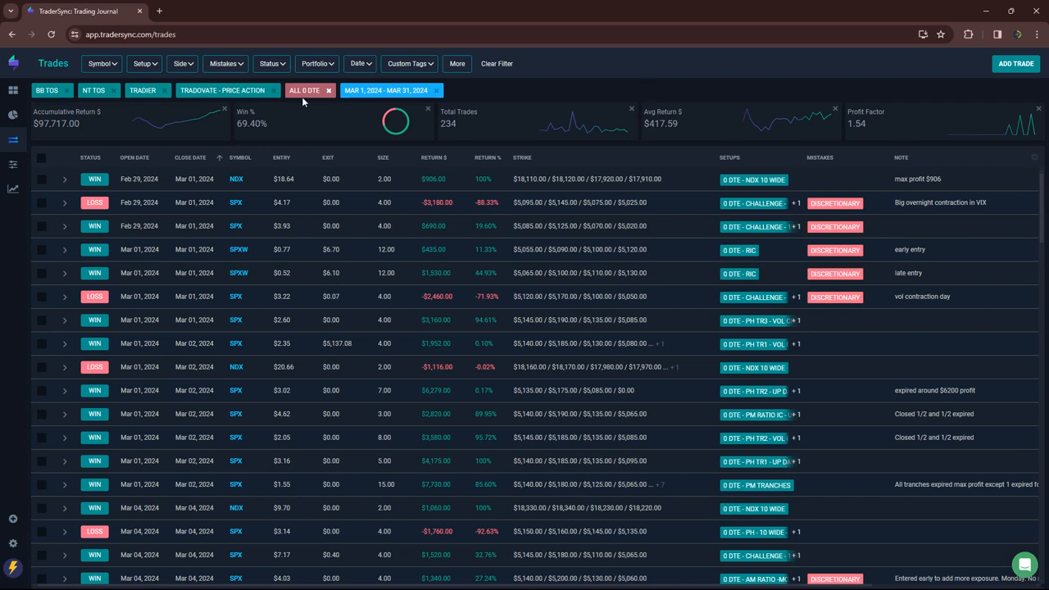
pyautogui.moveTo(56, 135)
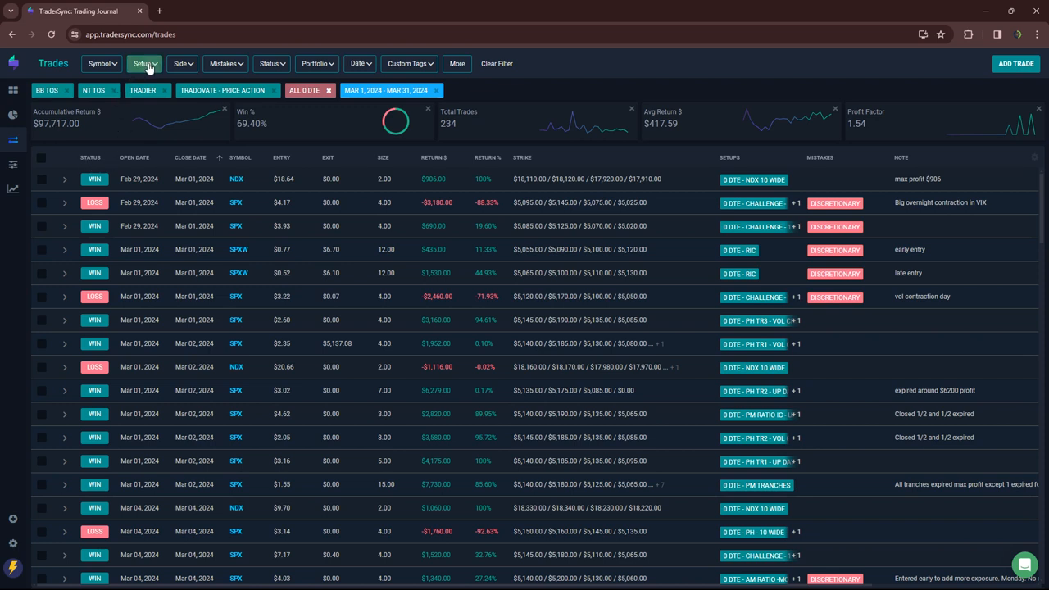
# Step: Filter to the four AM Ratio setups, then swap to the five Challenge setups (64 trades, $57,307)
pyautogui.click(143, 63)
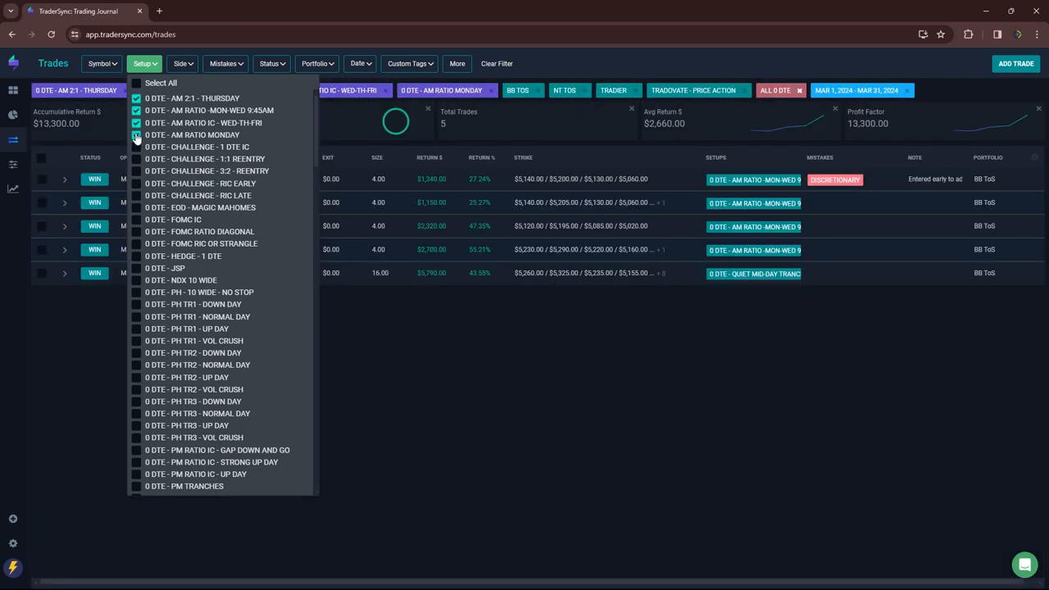
pyautogui.click(137, 134)
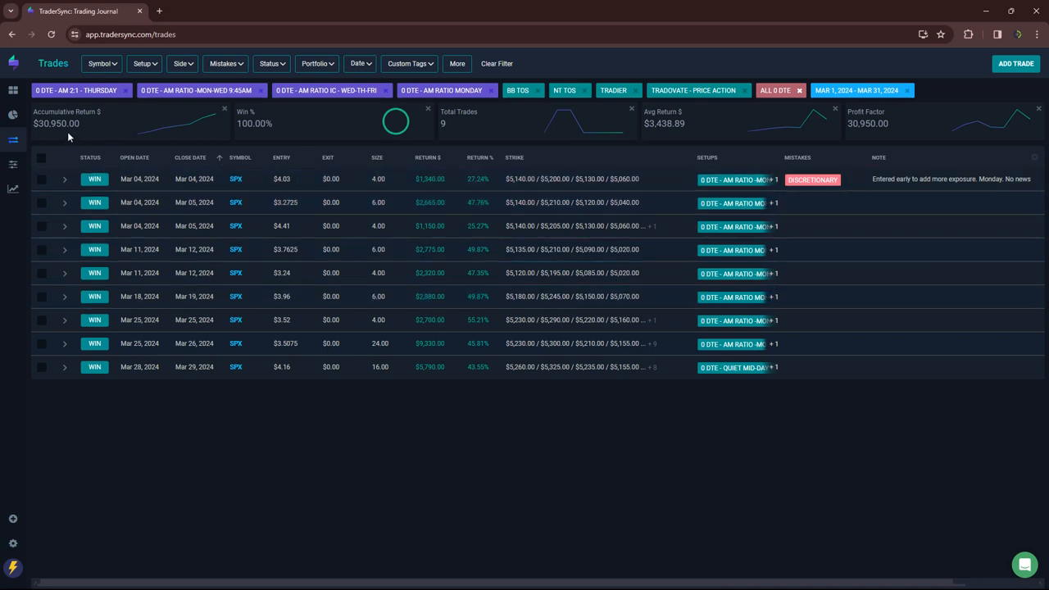
pyautogui.click(142, 63)
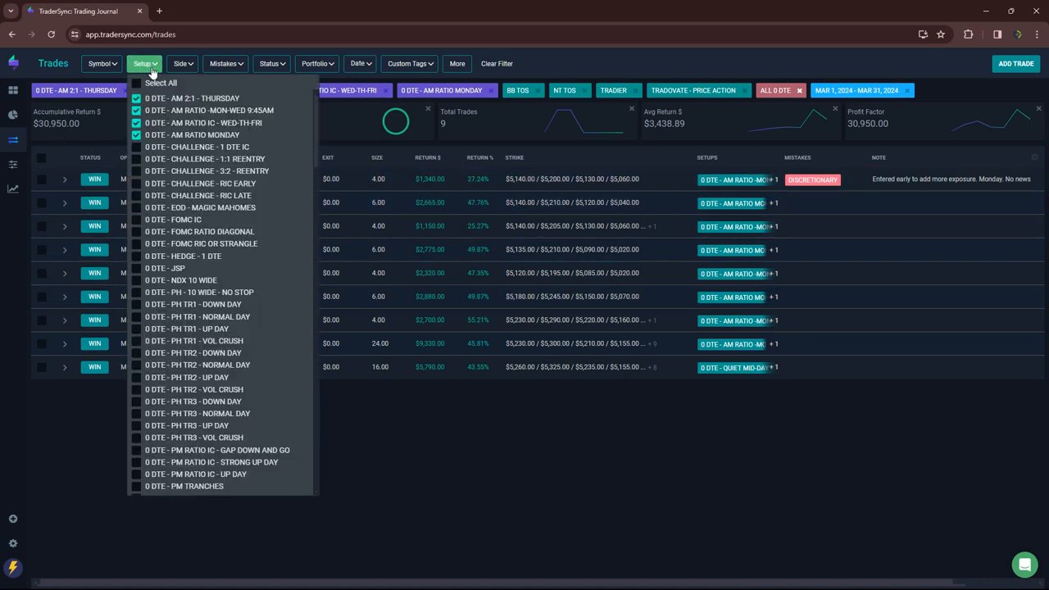
pyautogui.click(136, 135)
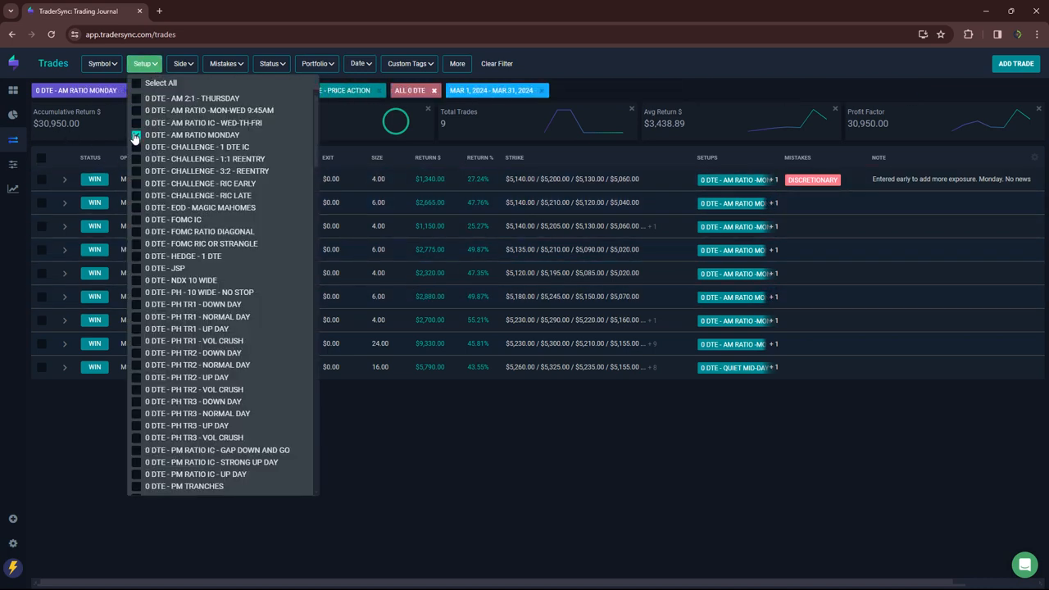
pyautogui.click(136, 146)
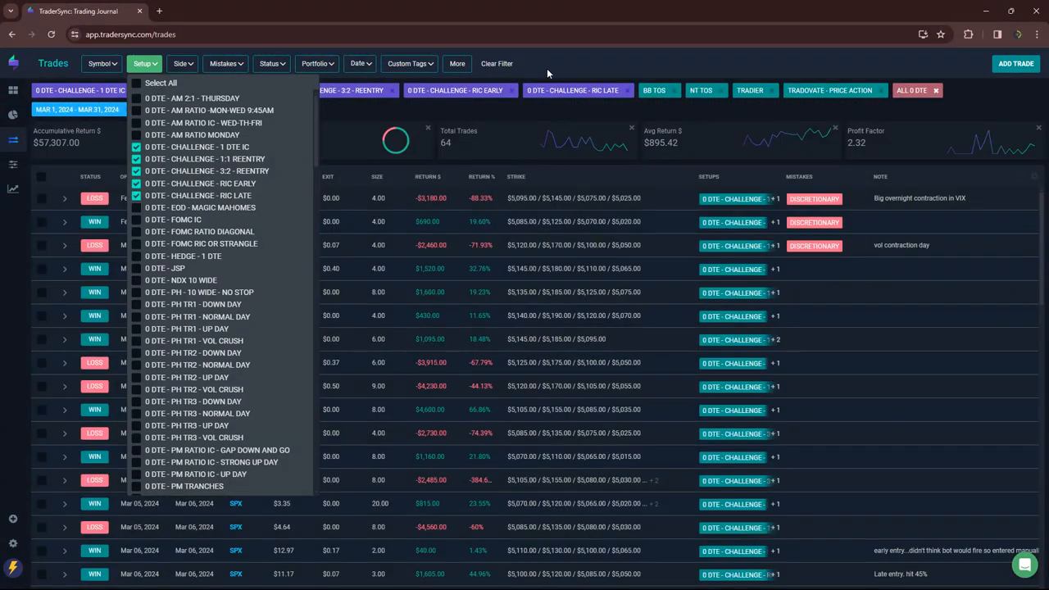
pyautogui.click(144, 63)
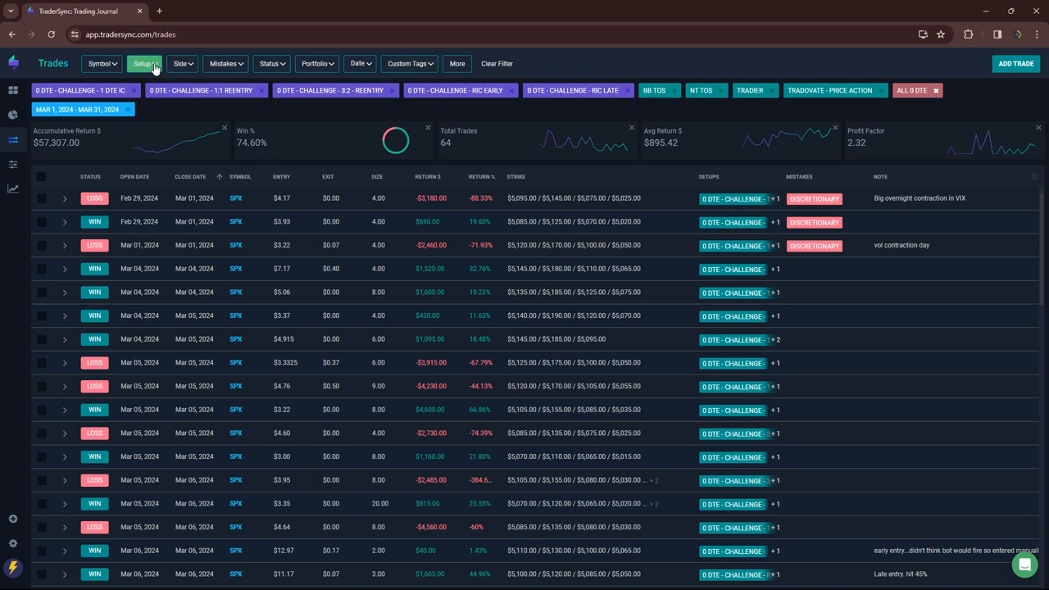
# Step: Filter to the EOD - Magic Mahomes setup (12 trades, $4,680) and glance at Custom Tags
pyautogui.click(143, 64)
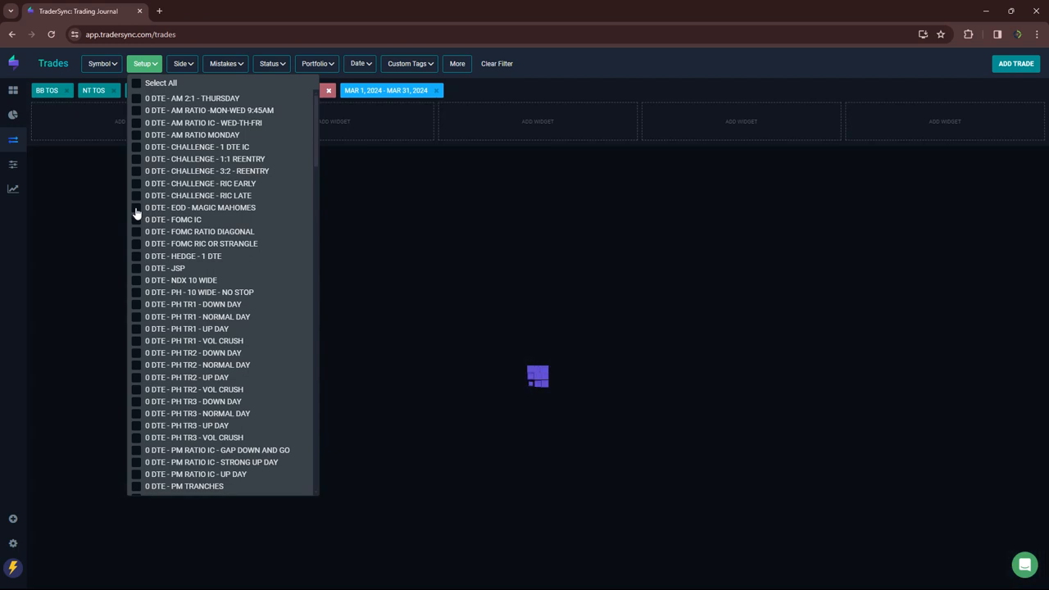
pyautogui.click(137, 207)
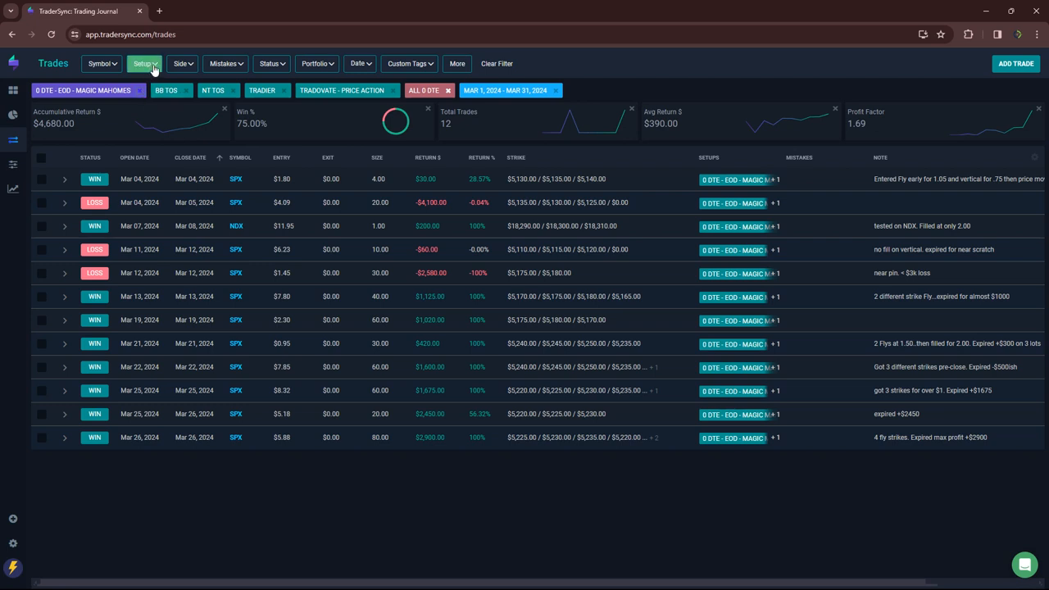
pyautogui.moveTo(165, 68)
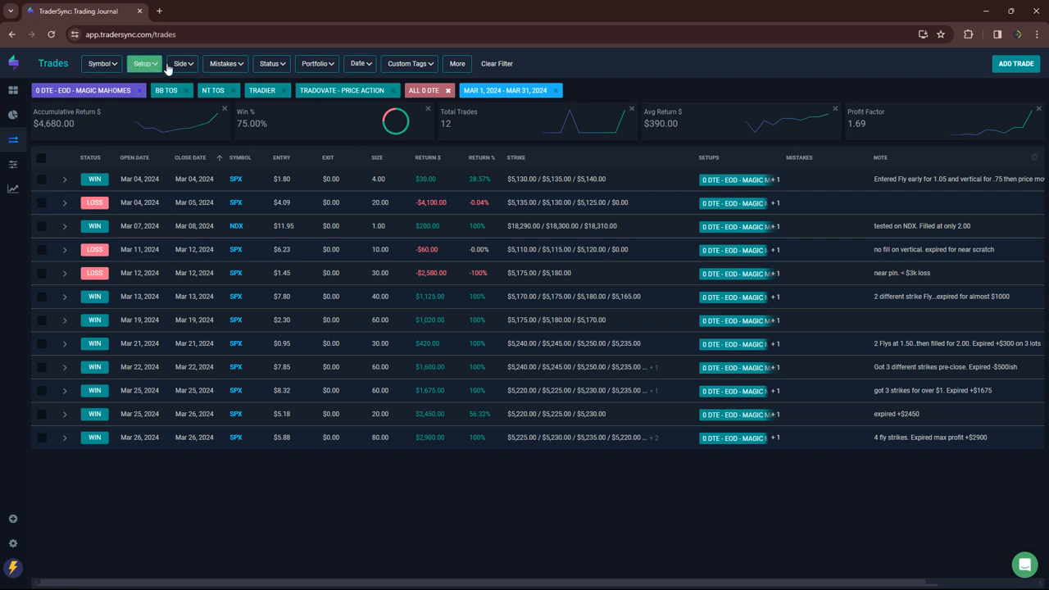
pyautogui.click(409, 63)
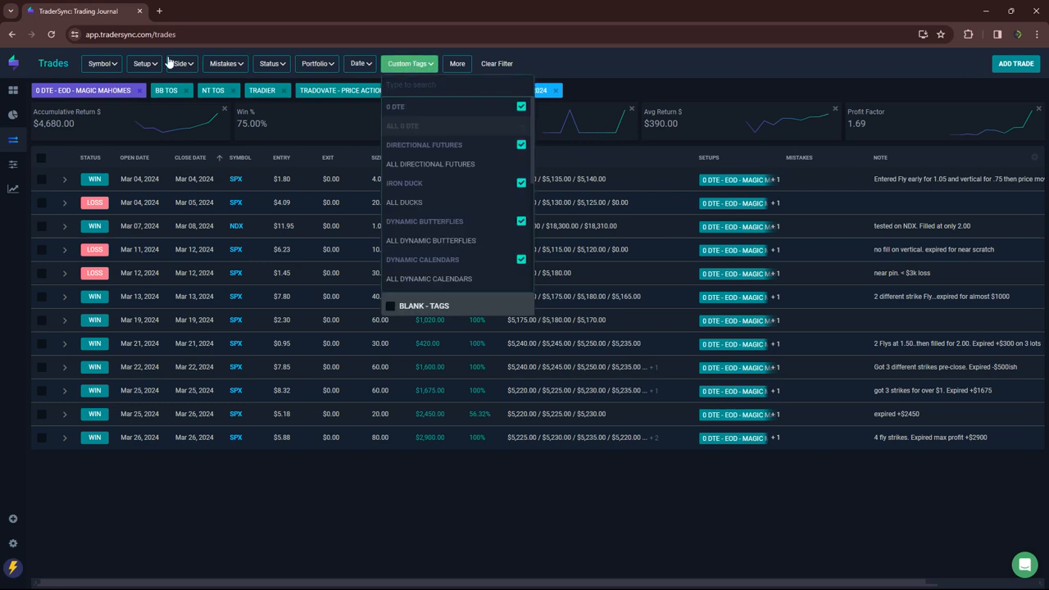
# Step: Switch to the three FOMC setups (3 trades, $7,830), then clear the setup filter
pyautogui.click(142, 63)
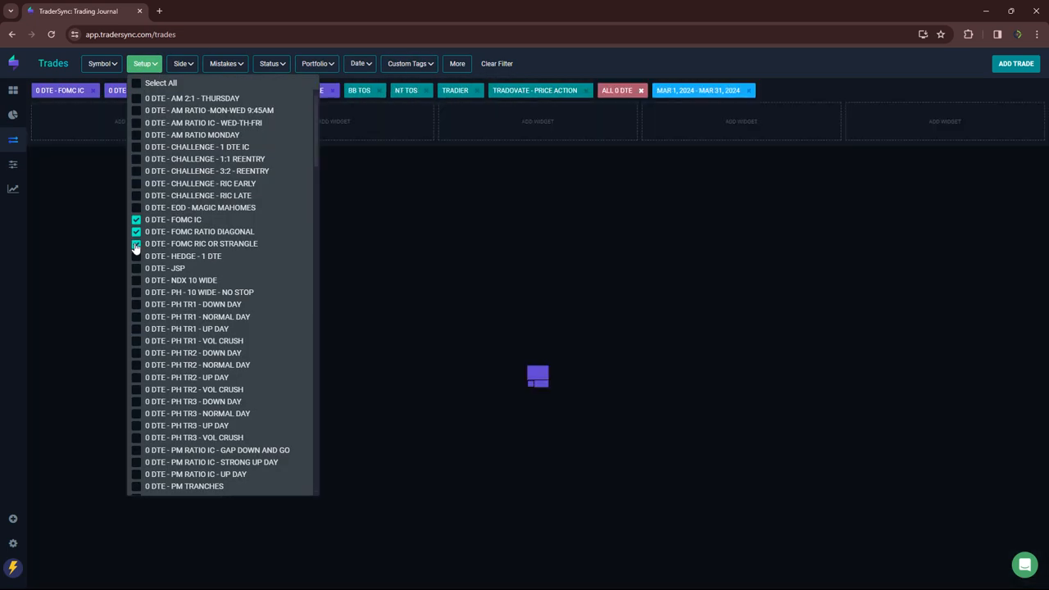
pyautogui.click(136, 243)
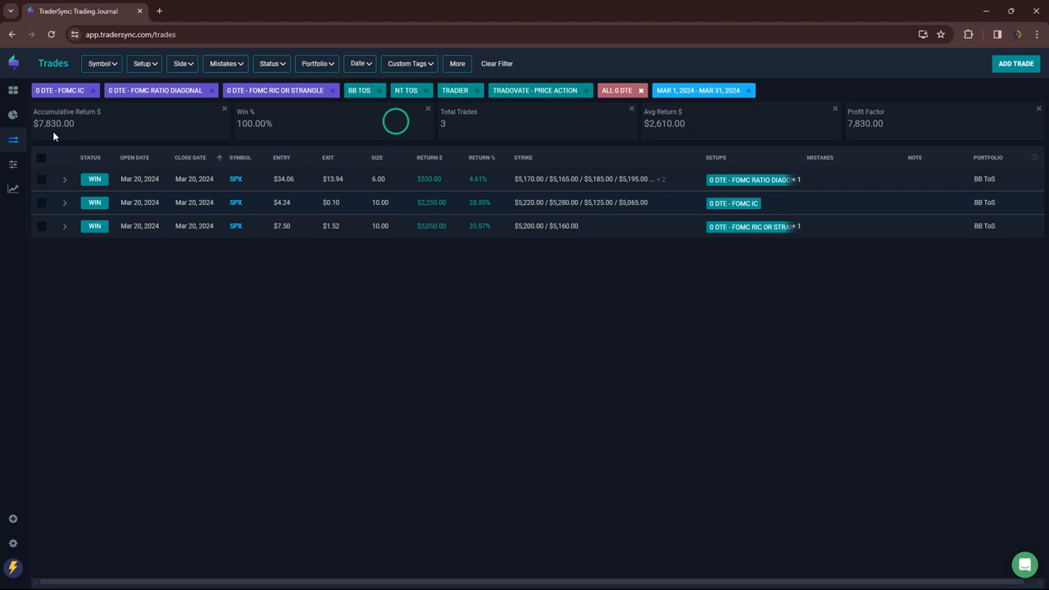
pyautogui.moveTo(176, 94)
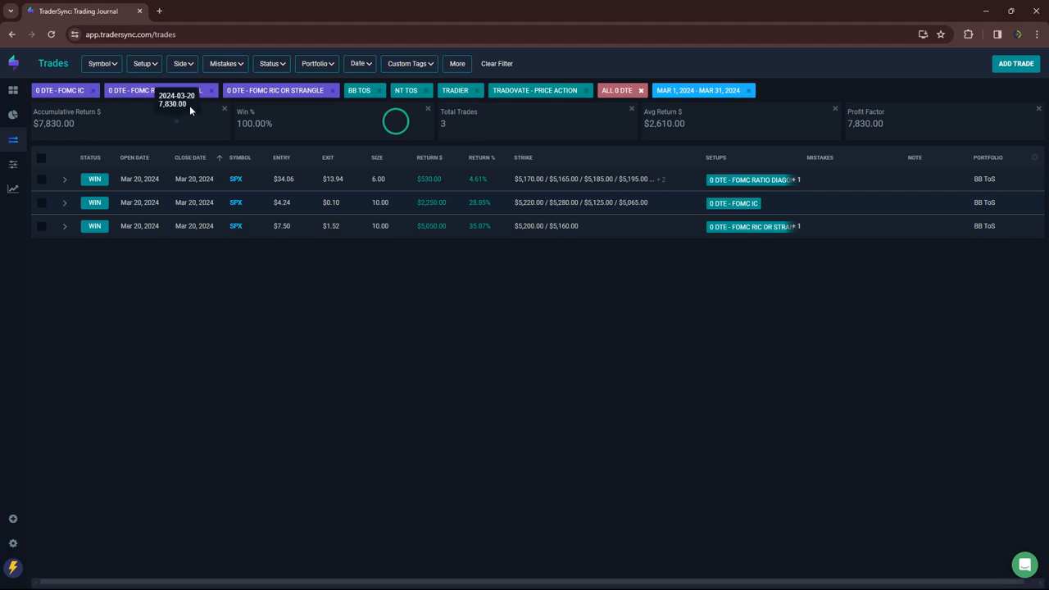
pyautogui.click(142, 63)
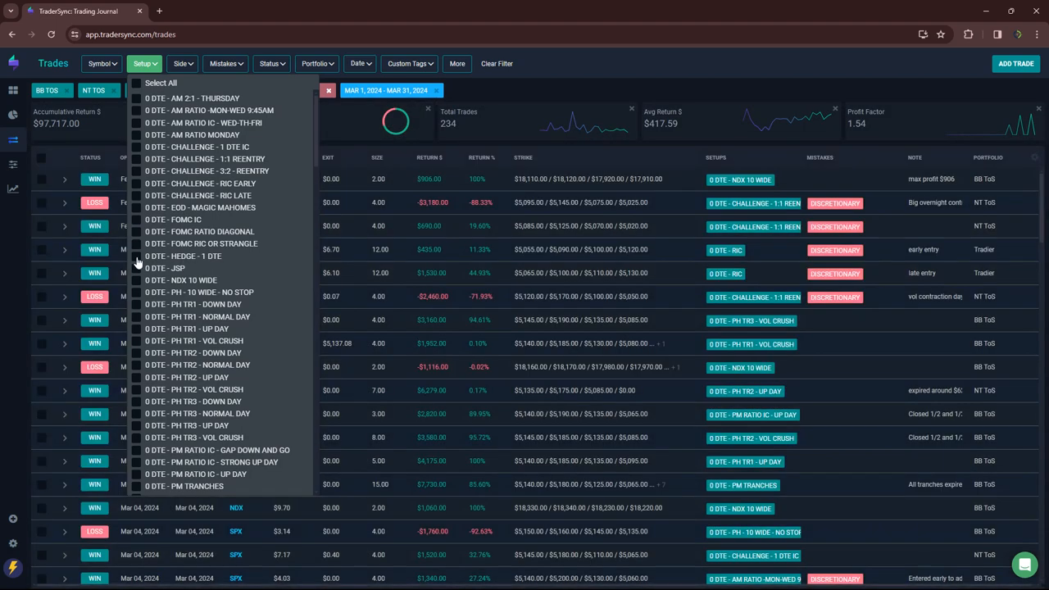
# Step: Filter to the Hedge - 1 DTE setup, then to 0 DTE - JSP (7 trades, -$14,010)
pyautogui.click(136, 255)
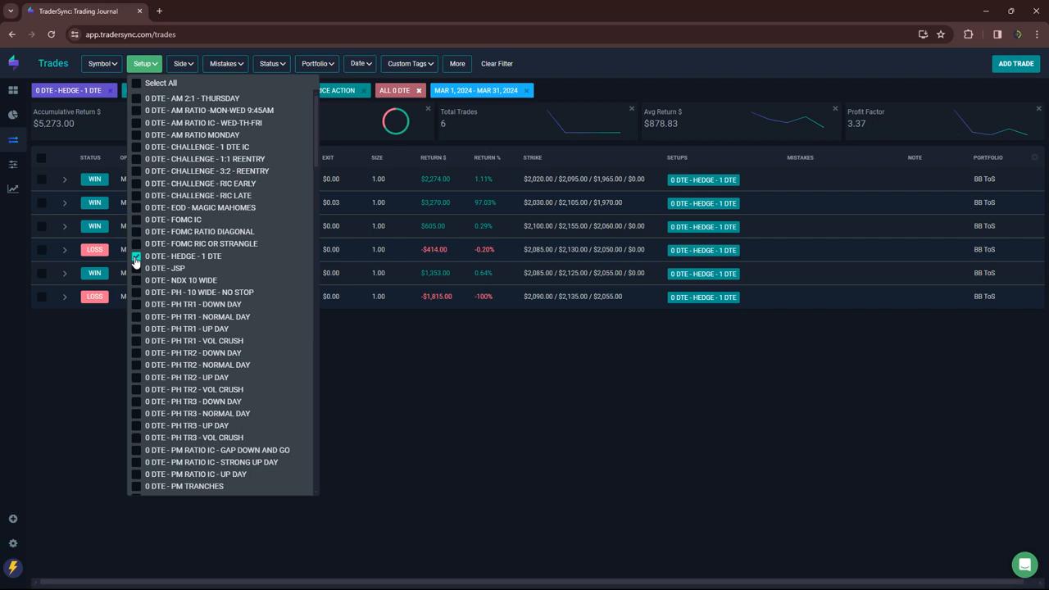
pyautogui.click(136, 268)
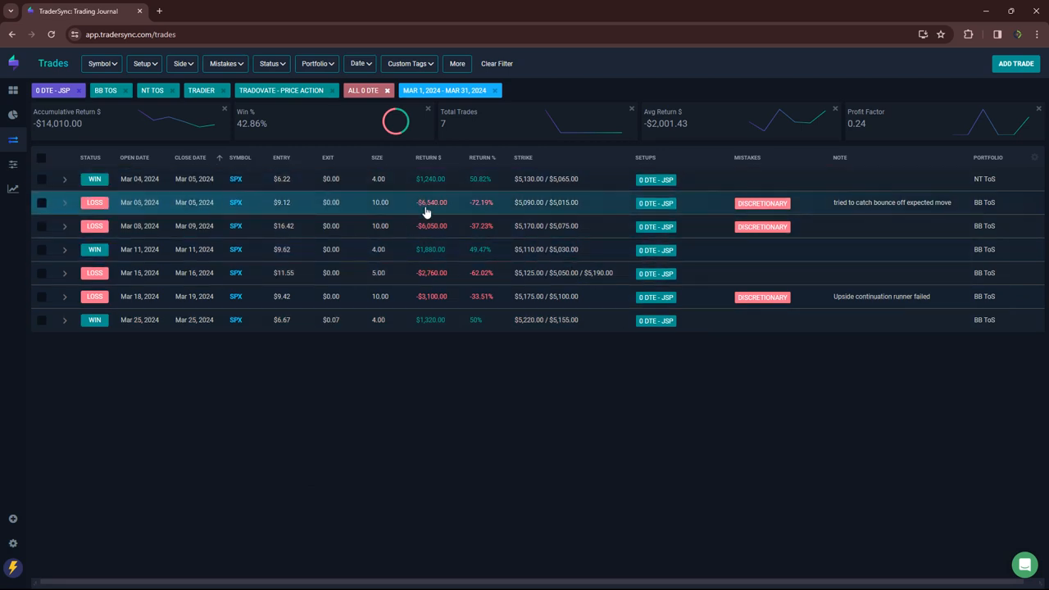
pyautogui.moveTo(438, 296)
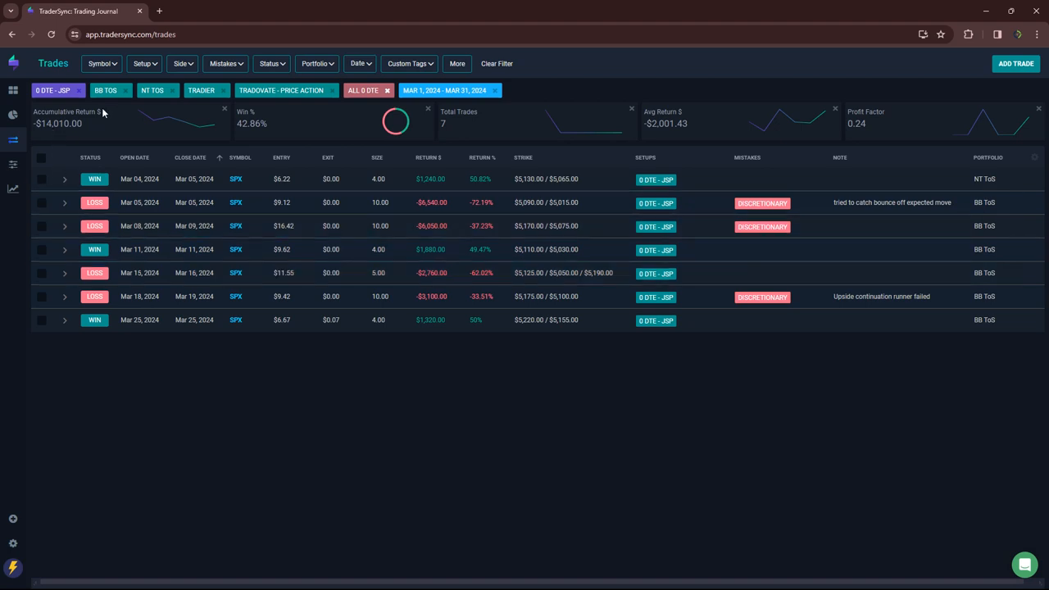
pyautogui.moveTo(183, 64)
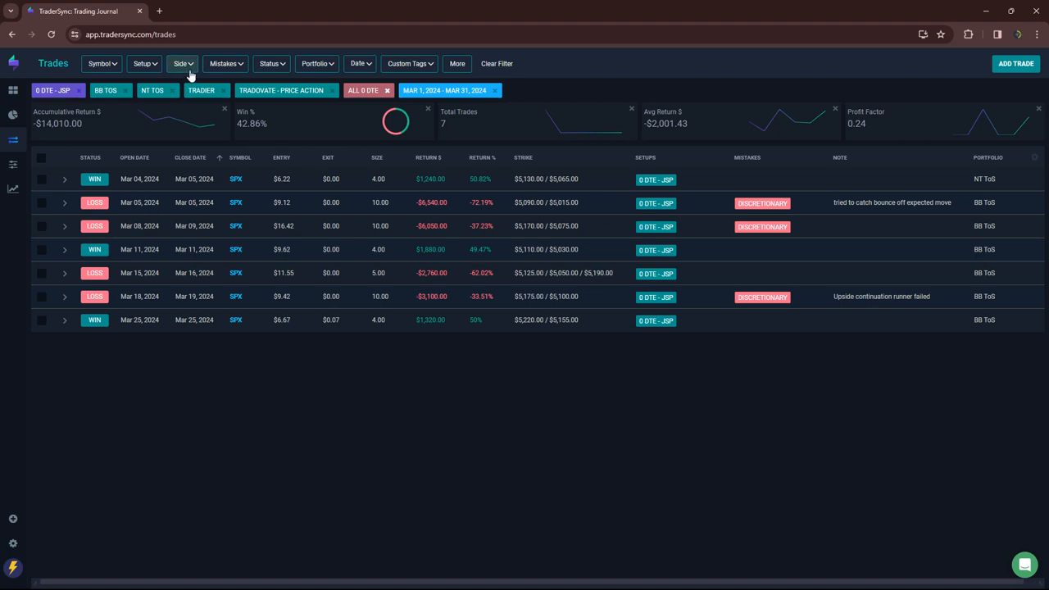
pyautogui.click(142, 63)
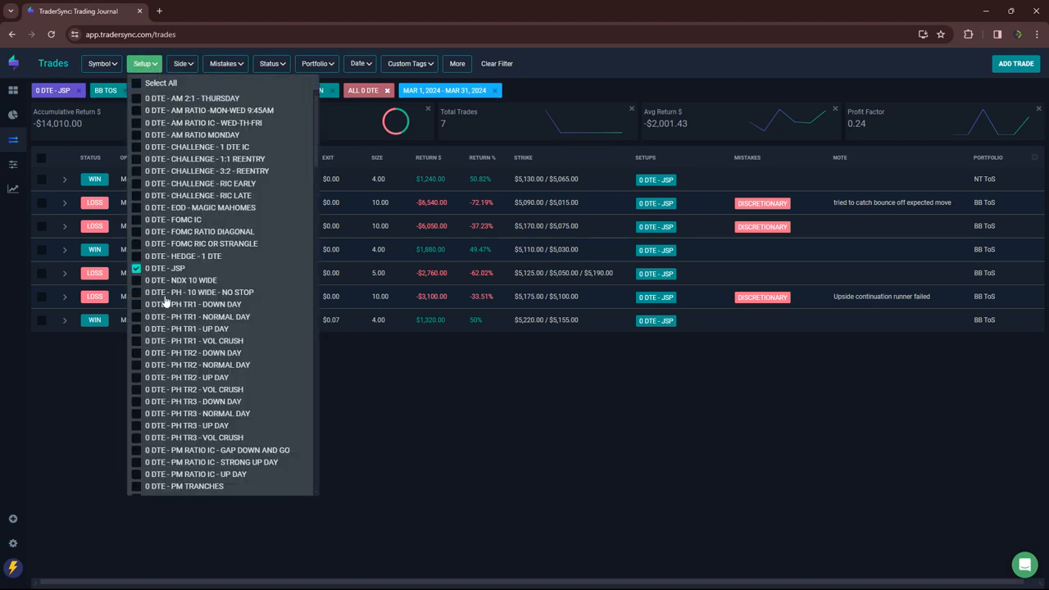
pyautogui.click(136, 280)
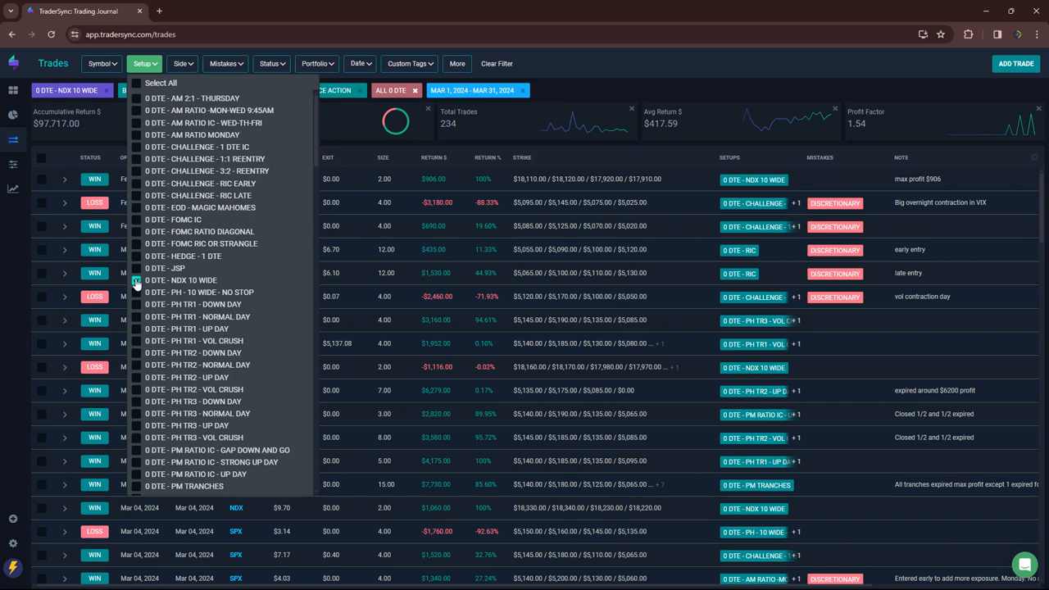
pyautogui.click(136, 281)
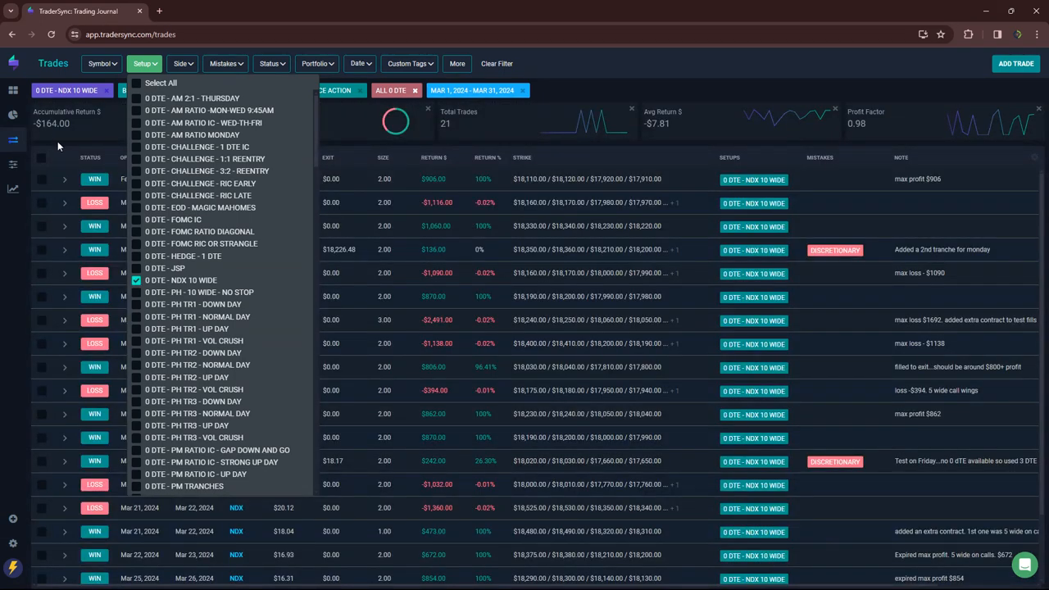
pyautogui.click(142, 63)
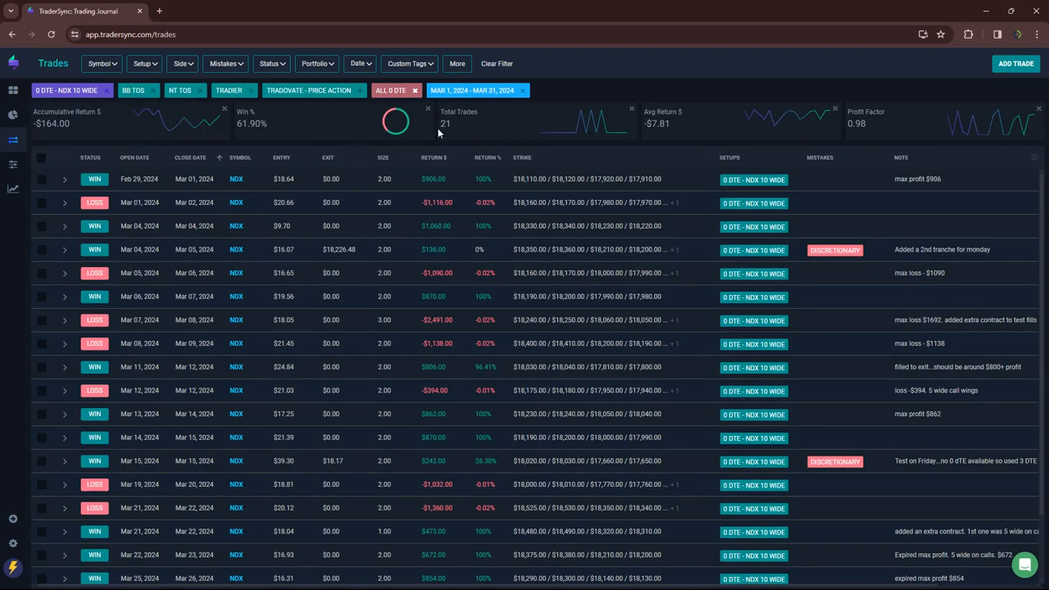
pyautogui.click(142, 63)
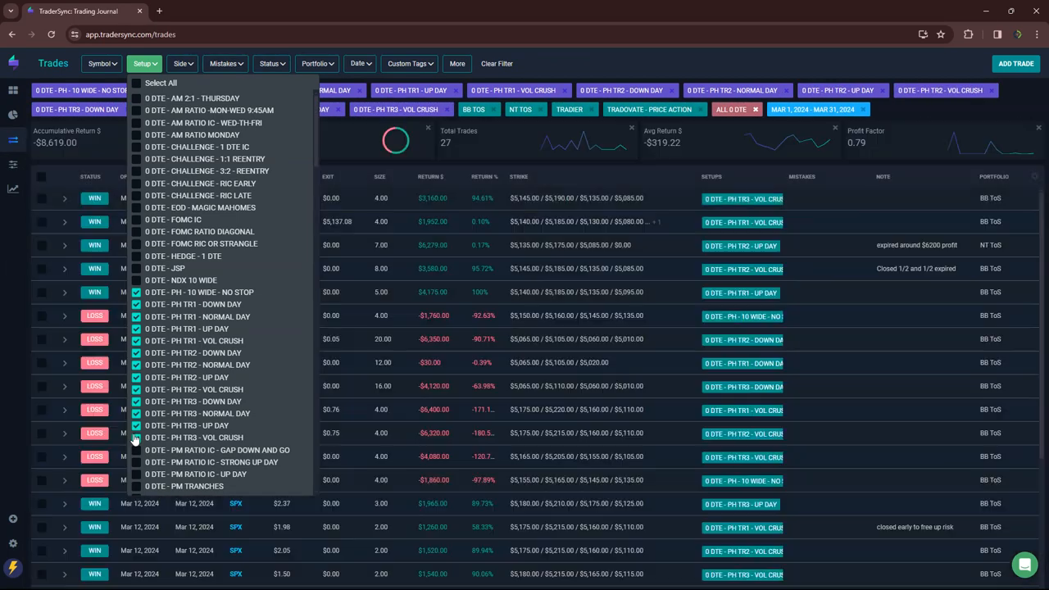
pyautogui.click(143, 63)
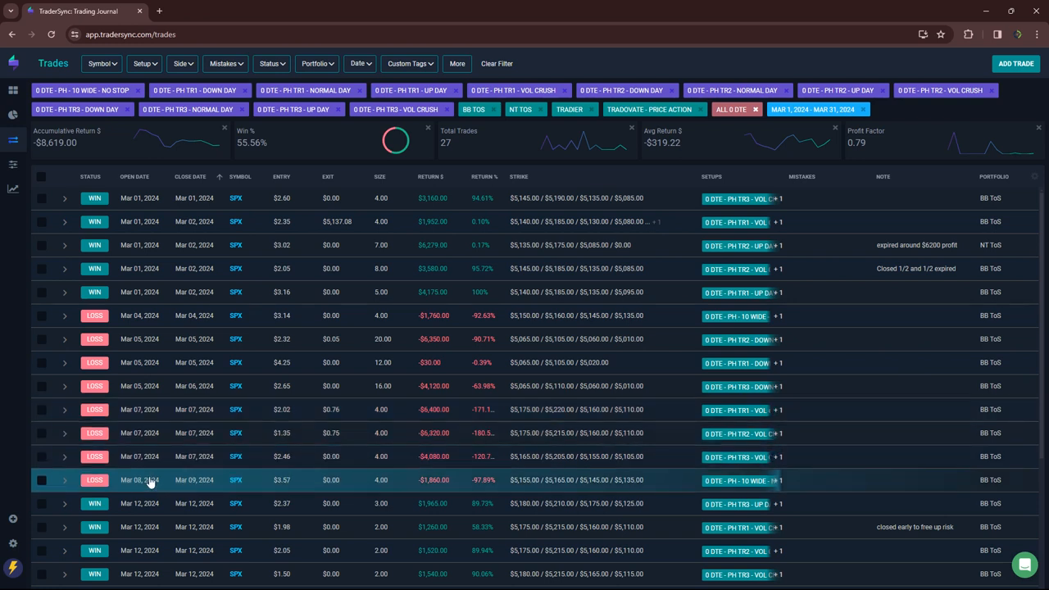
pyautogui.scroll(-3)
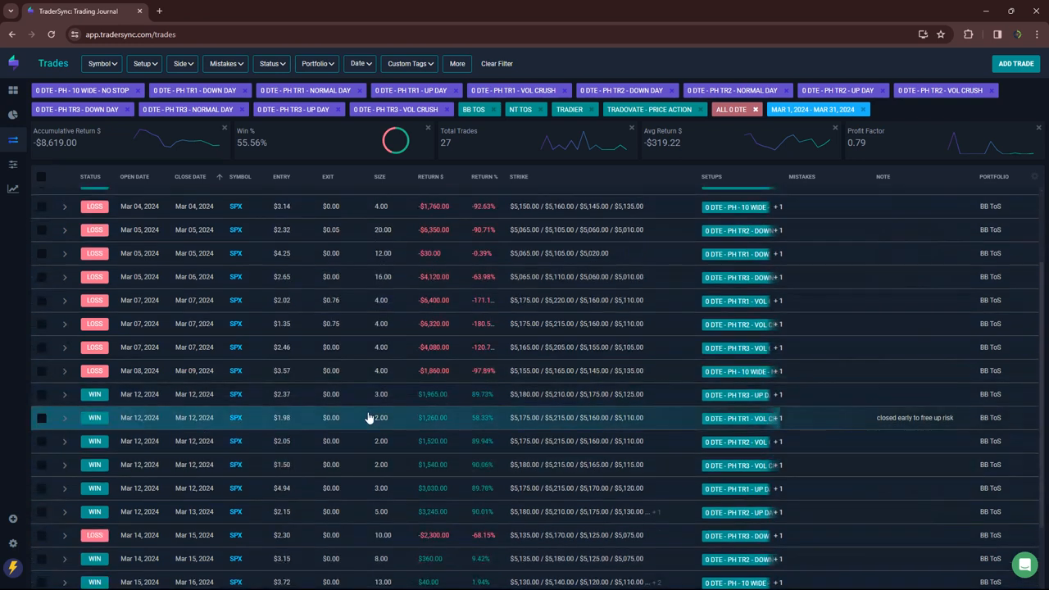
pyautogui.scroll(-3)
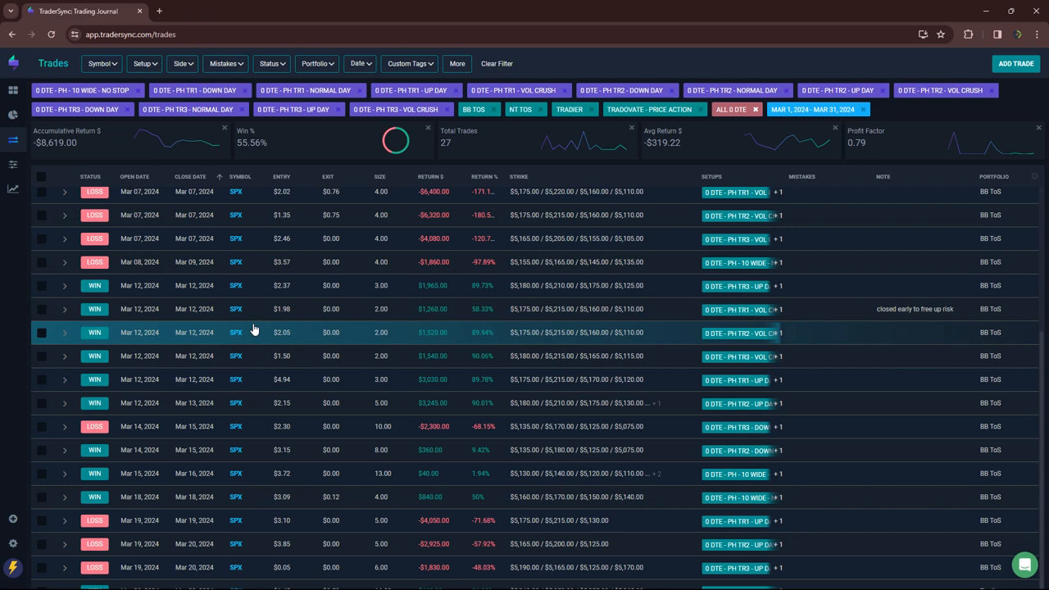
pyautogui.moveTo(156, 239)
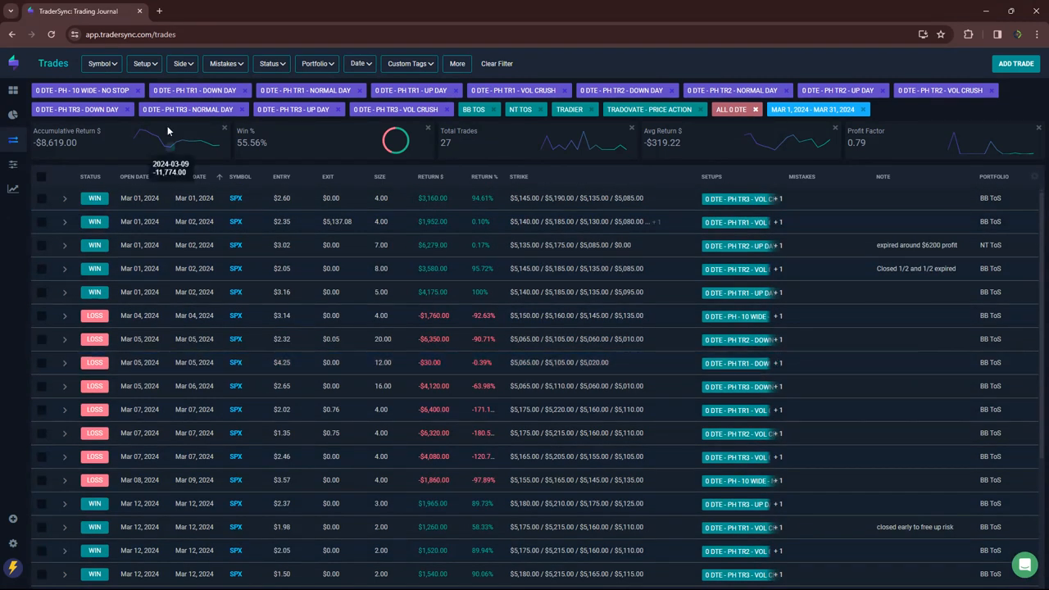
# Step: Filter to PM Ratio IC and PM Tranches setups ($246, 17 trades), then choose 0 DTE - Price Action
pyautogui.click(142, 63)
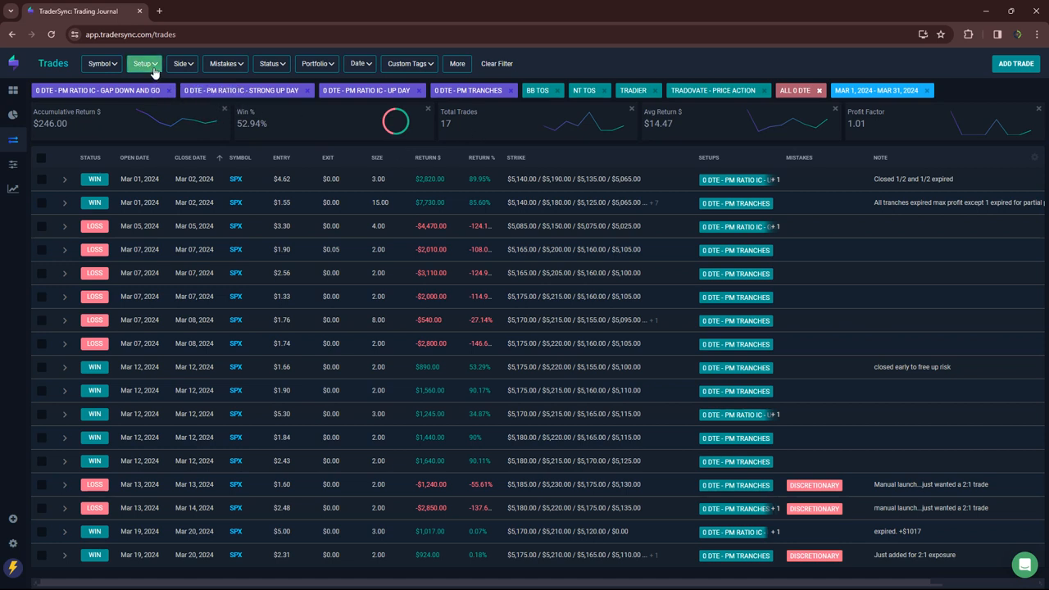
pyautogui.click(141, 63)
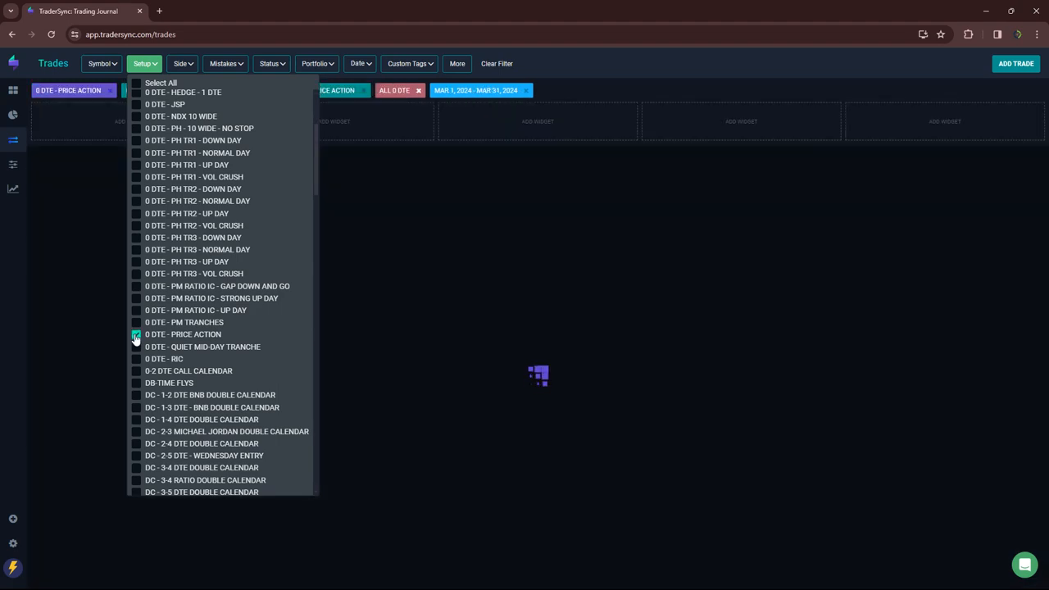
# Step: Apply the 0 DTE - Price Action setup filter and review its 41 trades (-$2,255)
pyautogui.click(136, 334)
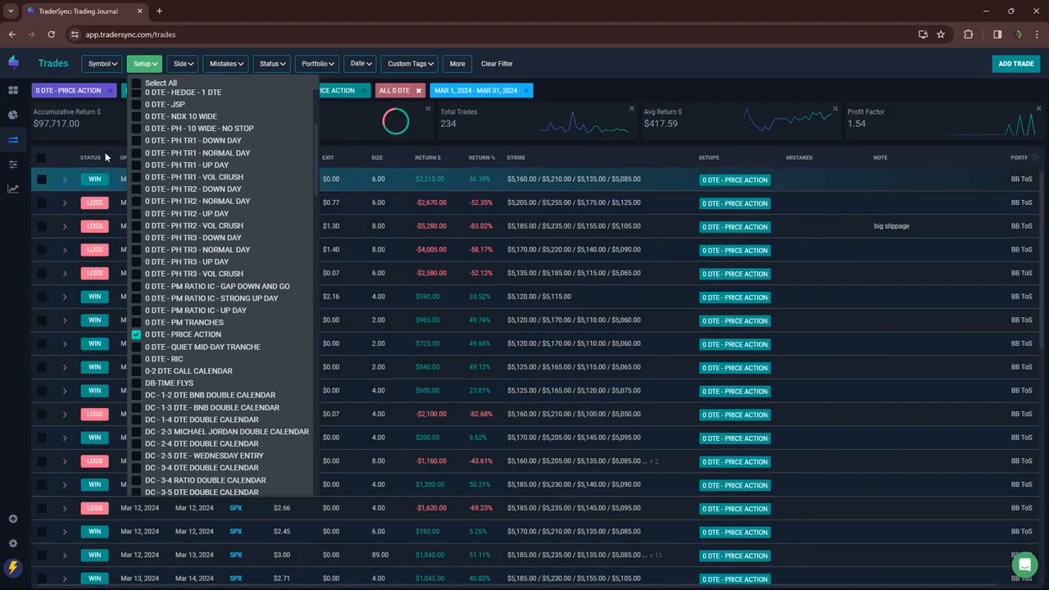
pyautogui.click(51, 35)
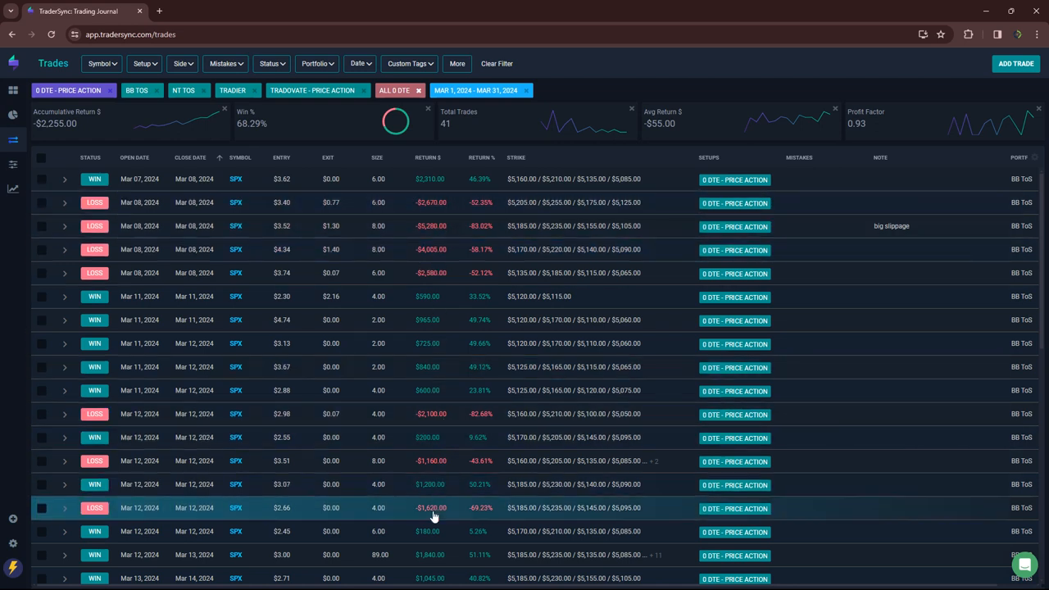
pyautogui.scroll(-3)
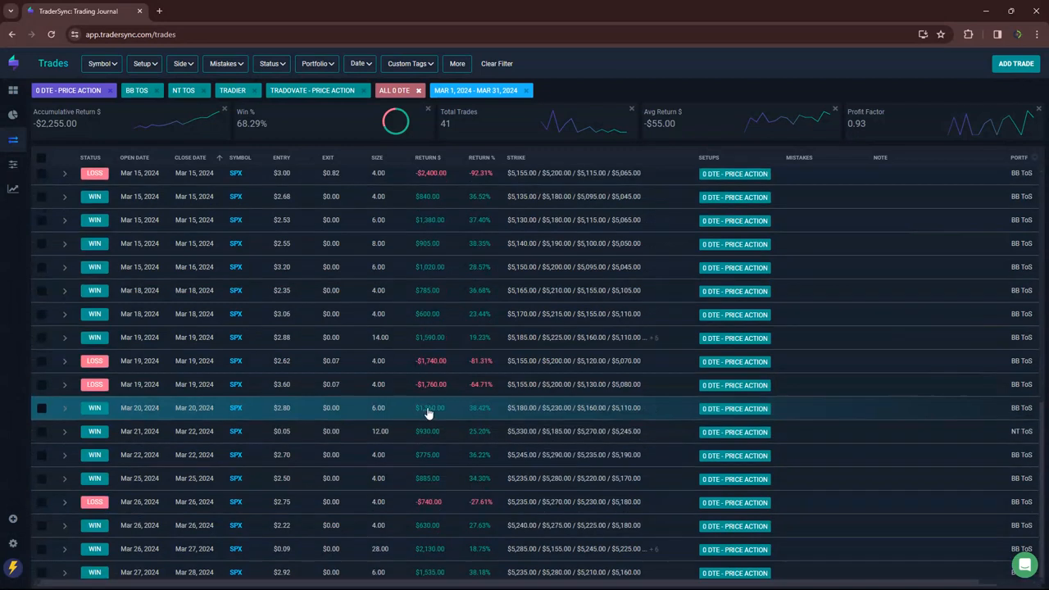
pyautogui.moveTo(420, 519)
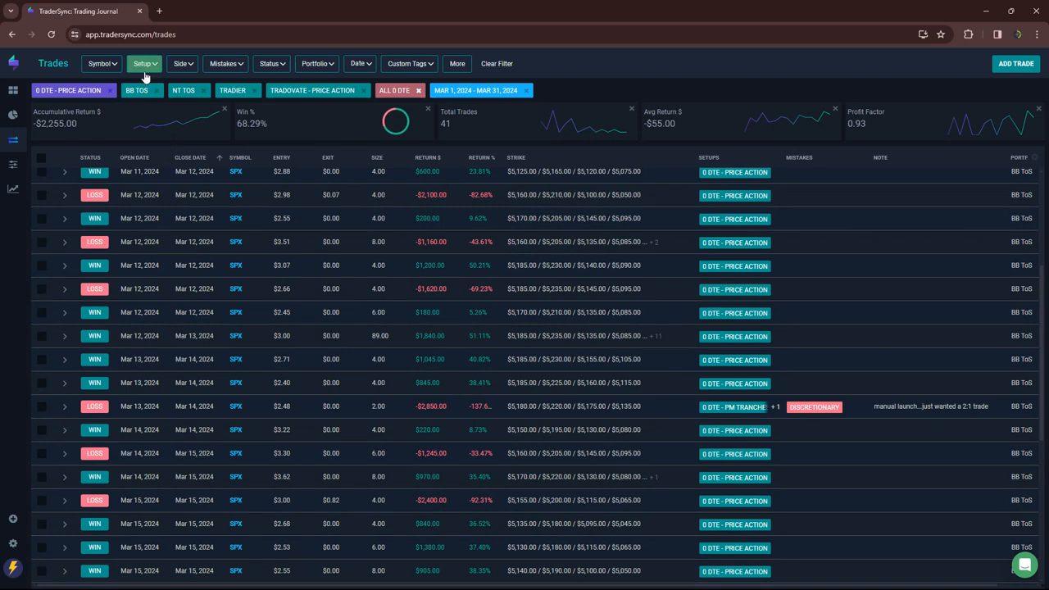
# Step: Switch the setup filter to 0 DTE - Quiet Mid-Day Tranche and review its 18 trades ($9,156)
pyautogui.click(142, 63)
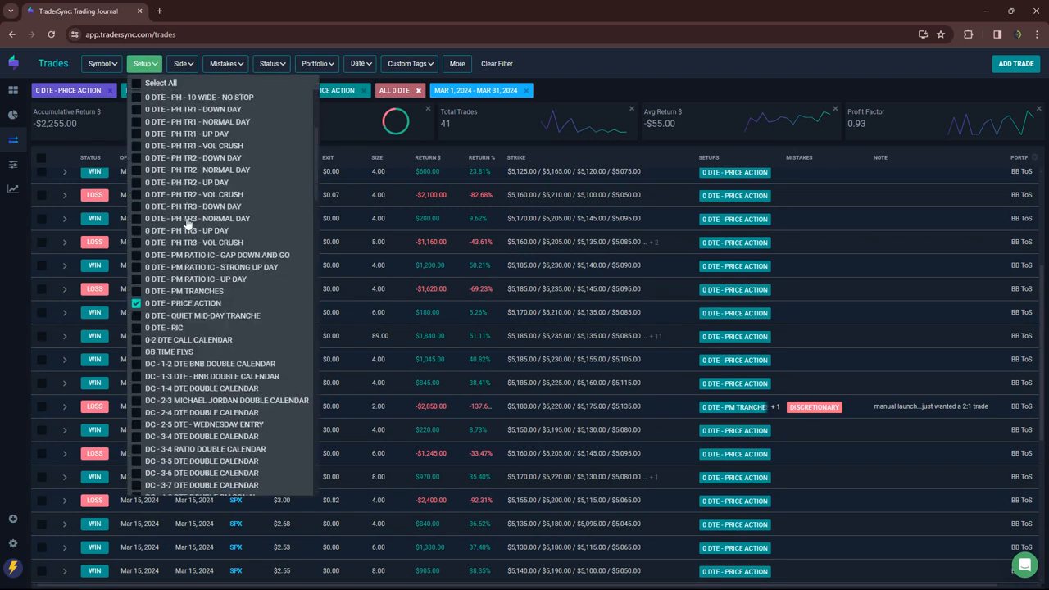
pyautogui.click(136, 291)
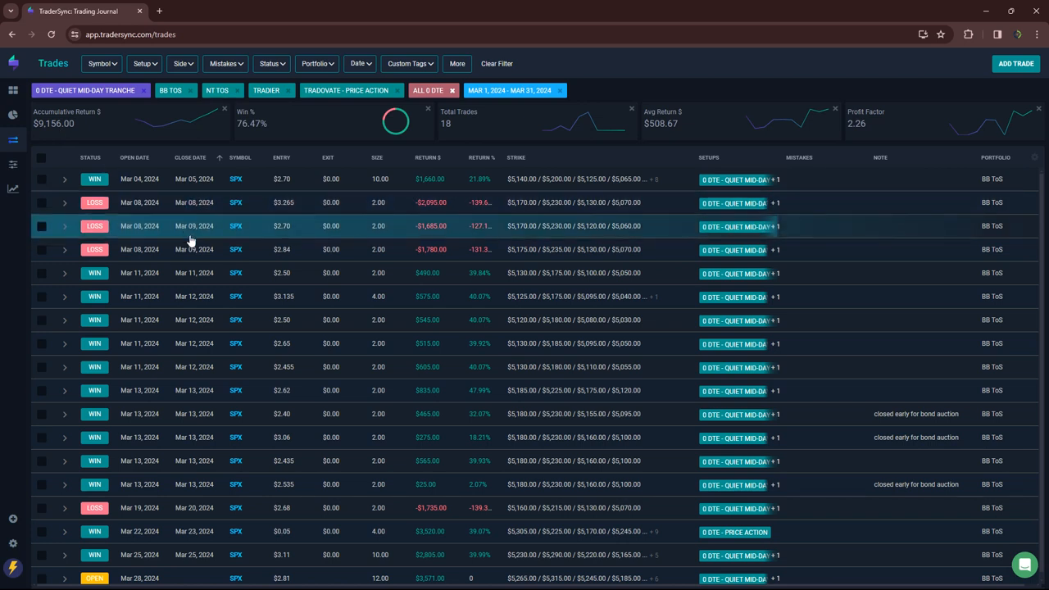
pyautogui.scroll(-3)
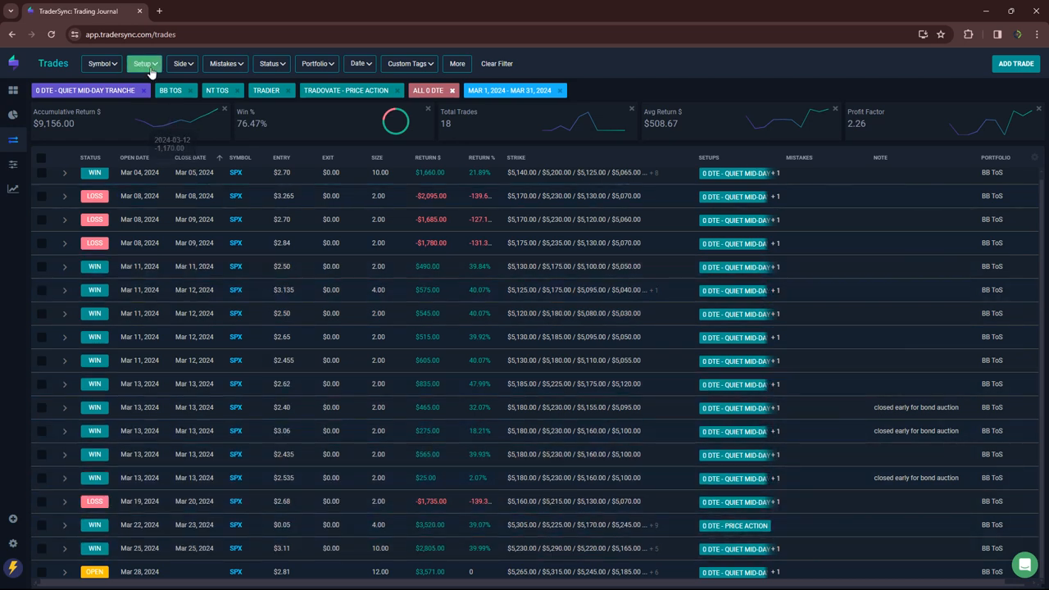
# Step: Replace Quiet Mid-Day Tranche with the 0 DTE - RIC setup, showing 7 trades and $2,973
pyautogui.click(142, 63)
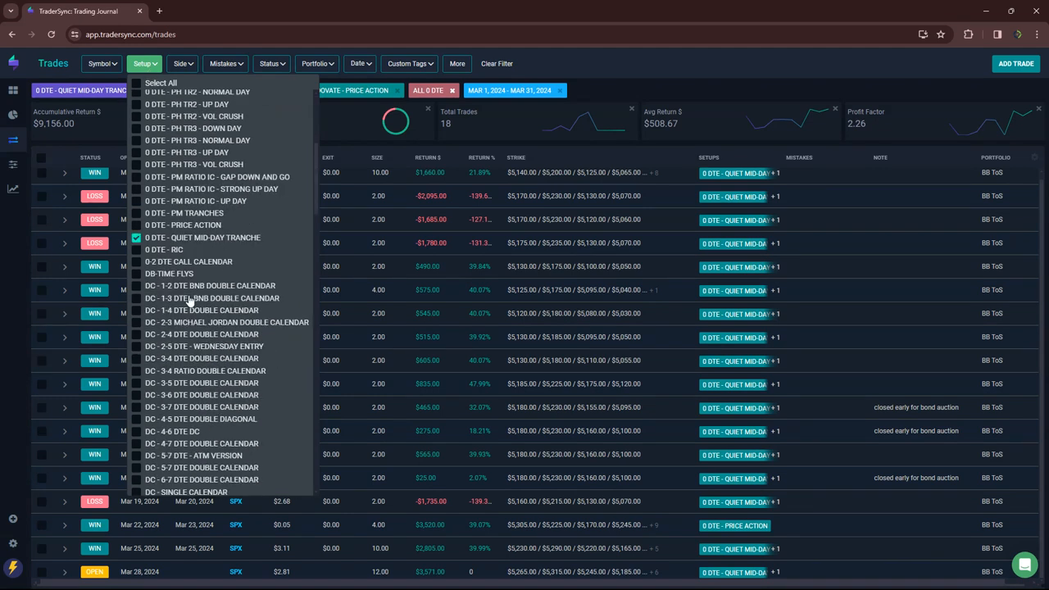
pyautogui.click(136, 250)
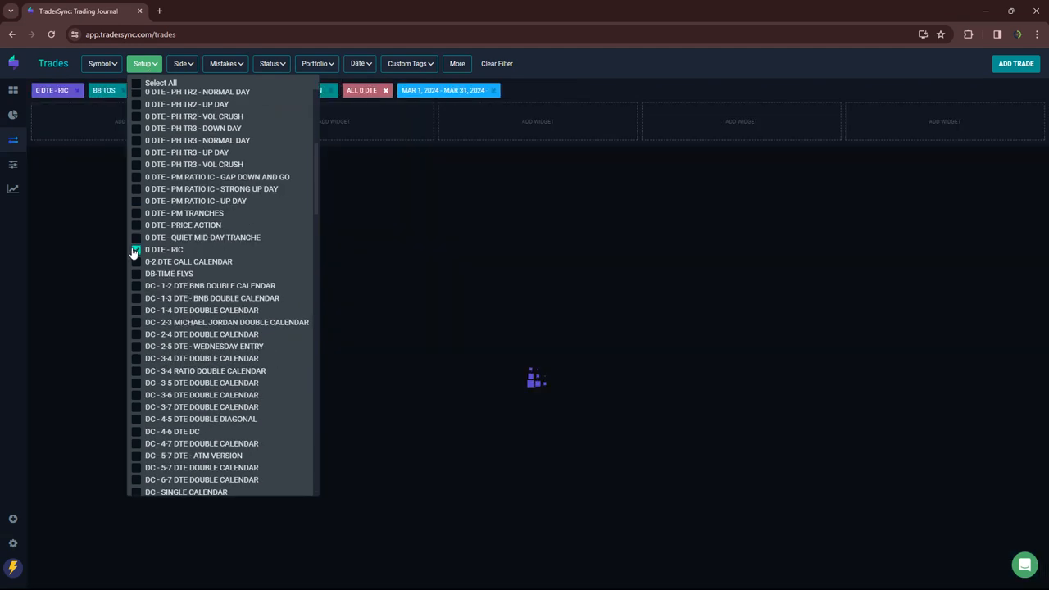
pyautogui.click(136, 249)
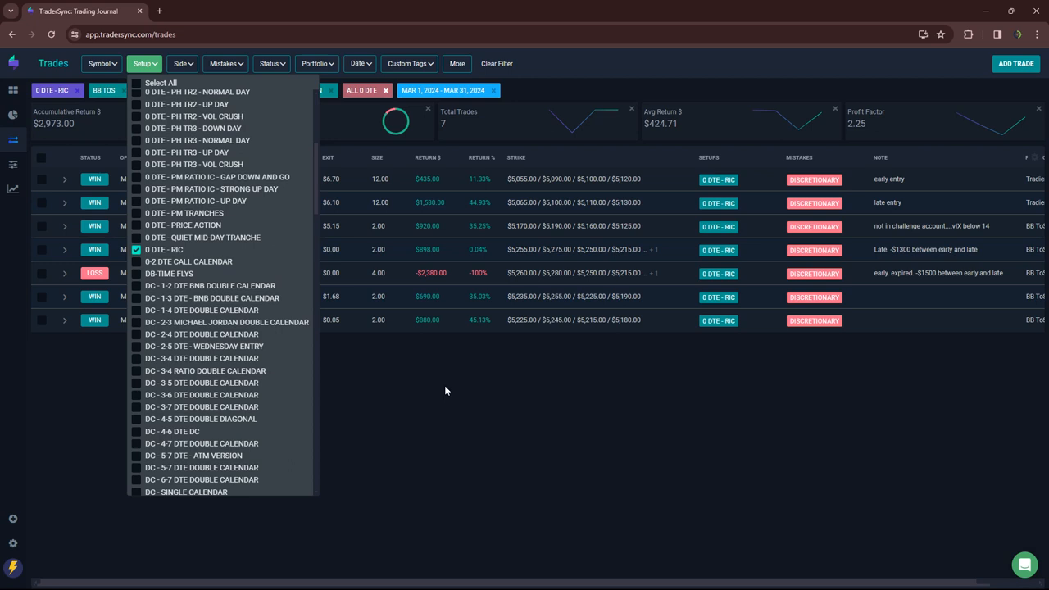
pyautogui.moveTo(642, 424)
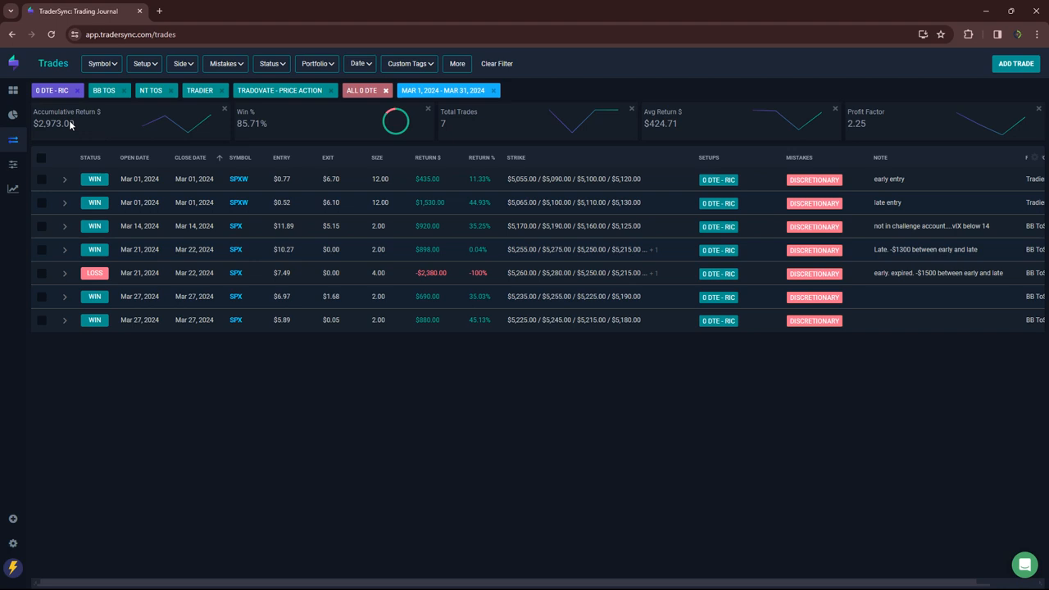
pyautogui.moveTo(484, 131)
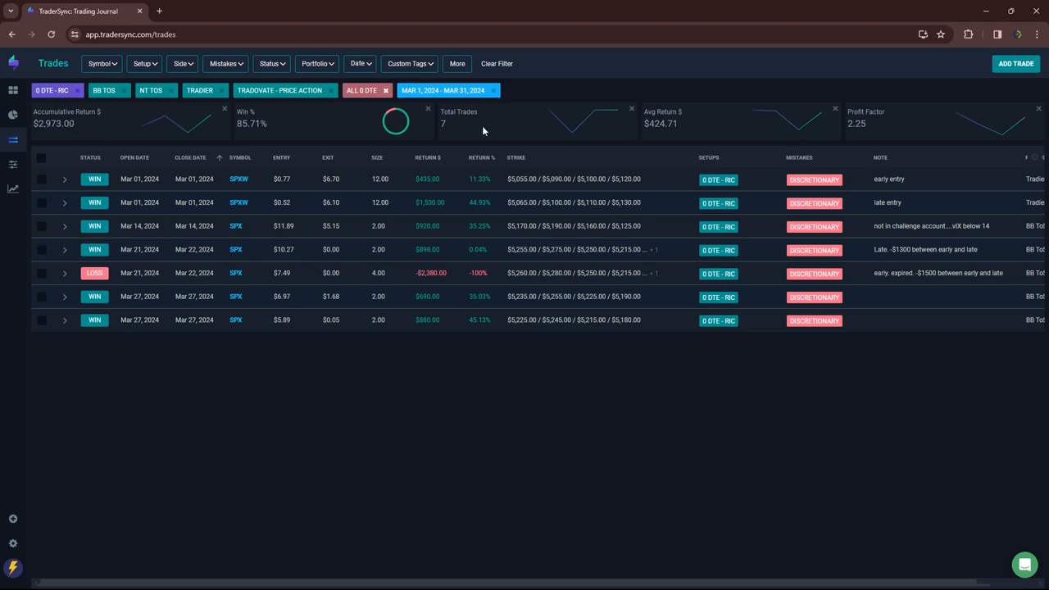
# Step: Check the 0-2 DTE Call Calendar setup (3 trades, $1,500), then clear the setup and 0 DTE filters
pyautogui.click(141, 63)
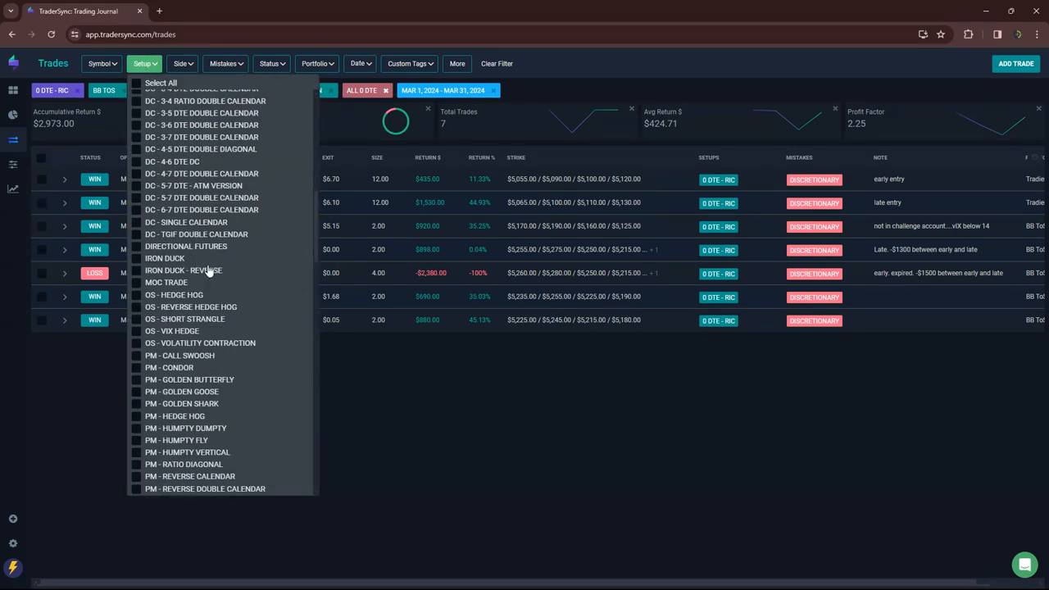
pyautogui.click(136, 261)
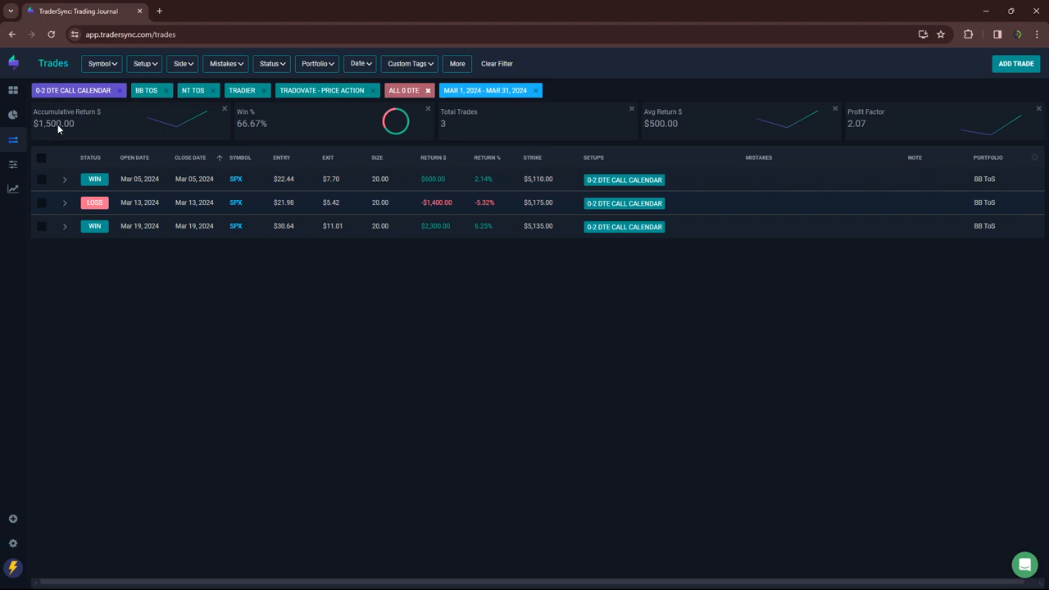
pyautogui.click(143, 63)
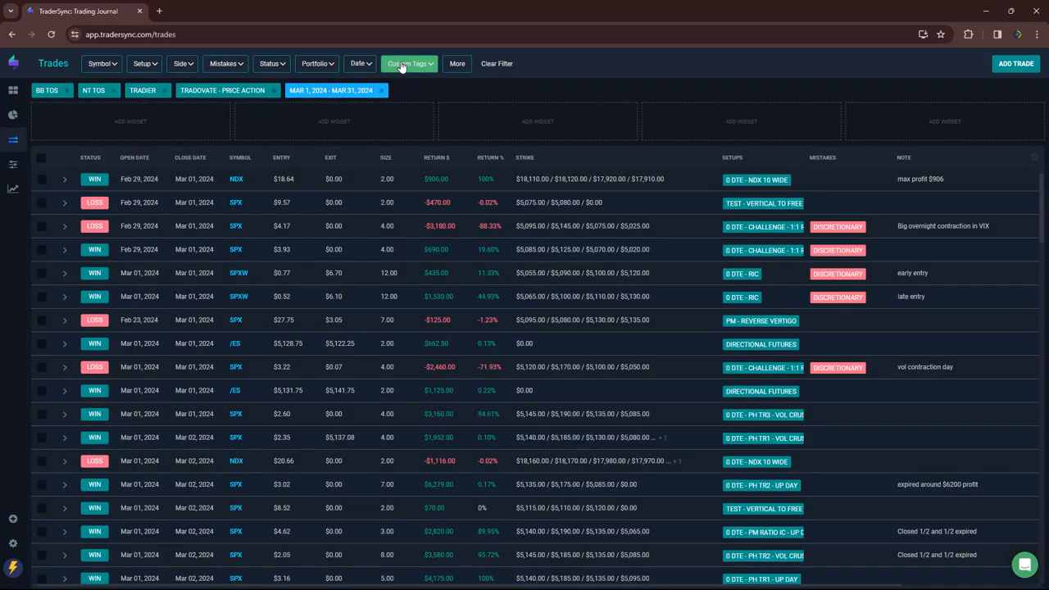
# Step: Filter March 2024 trades by the All Directional Futures tag and scroll the 73 results
pyautogui.click(409, 63)
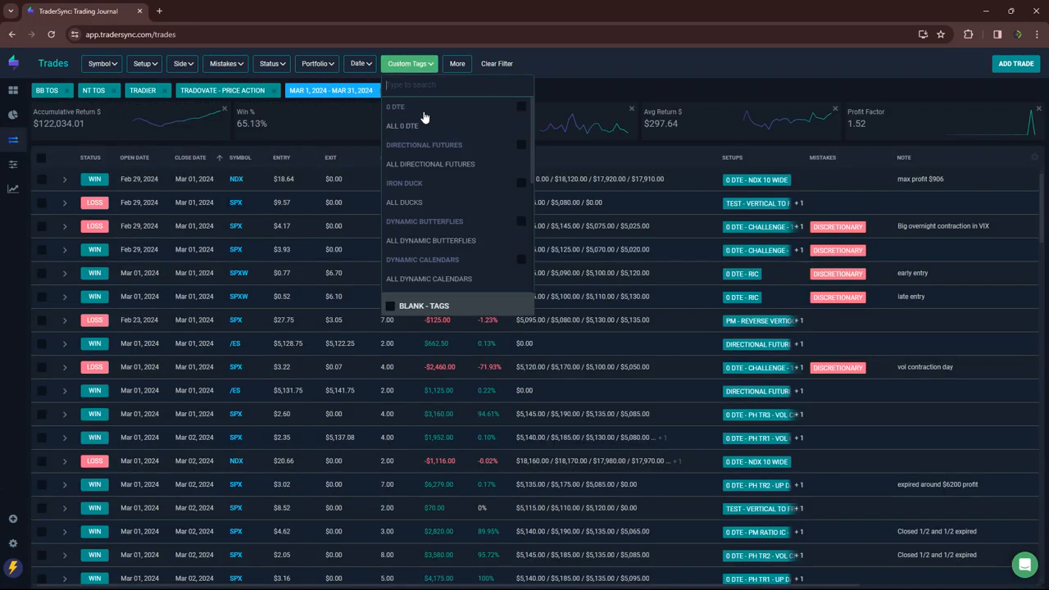
pyautogui.click(430, 164)
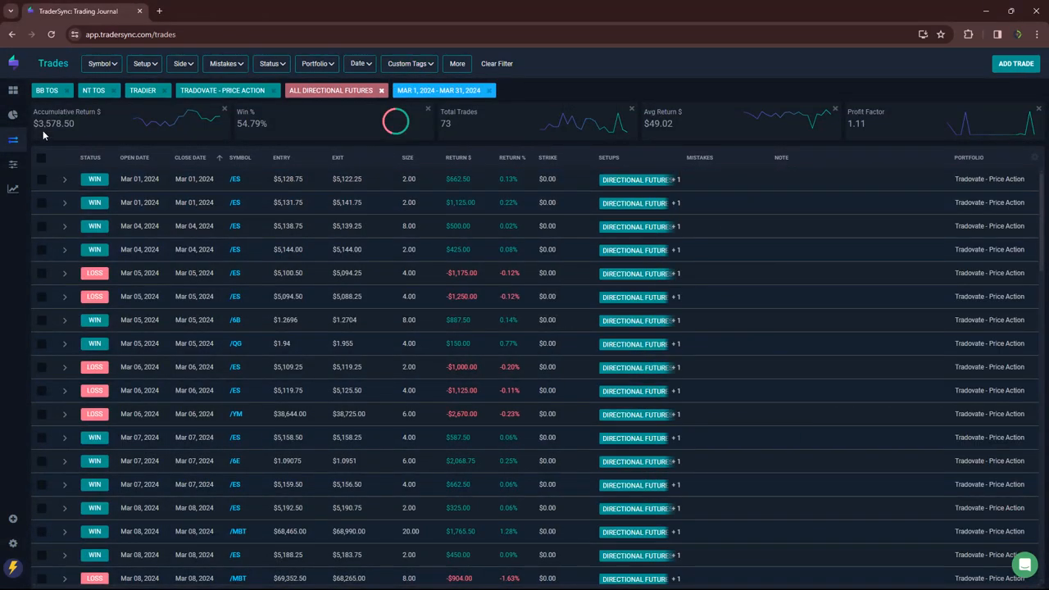
pyautogui.moveTo(276, 249)
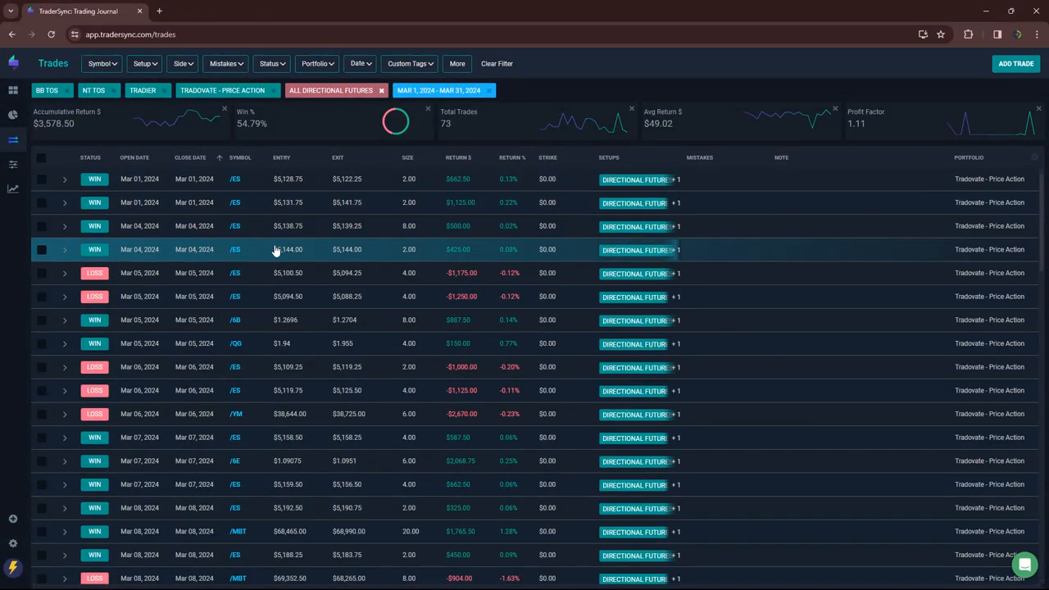
pyautogui.scroll(-3)
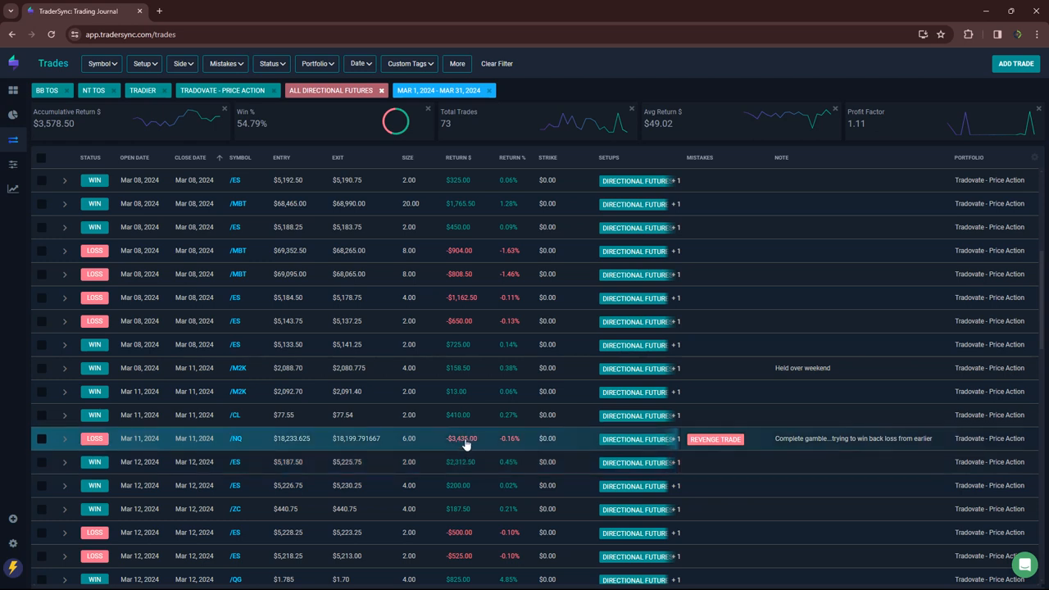
pyautogui.scroll(-3)
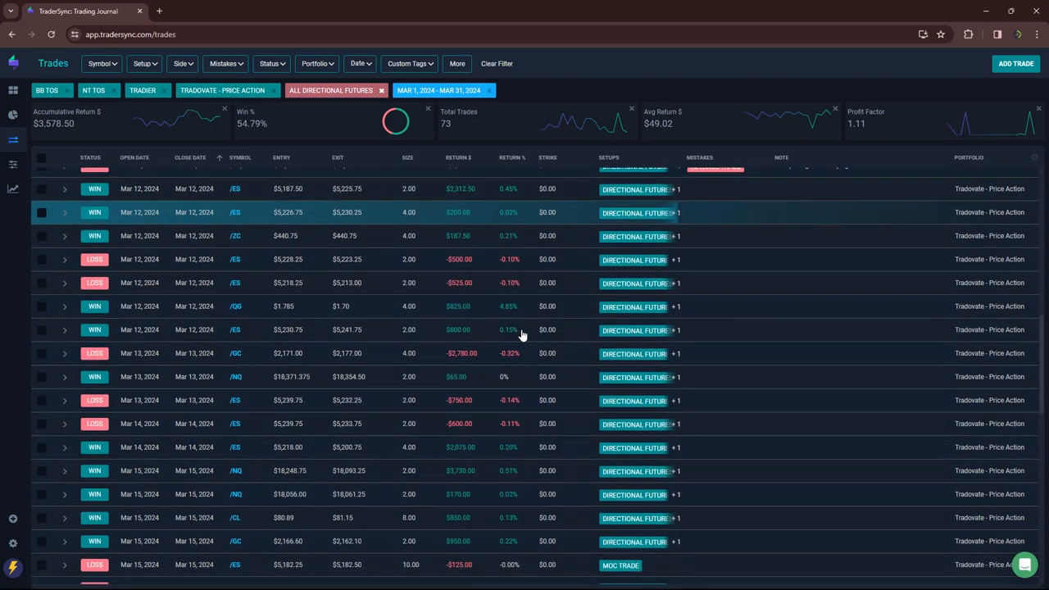
pyautogui.scroll(-3)
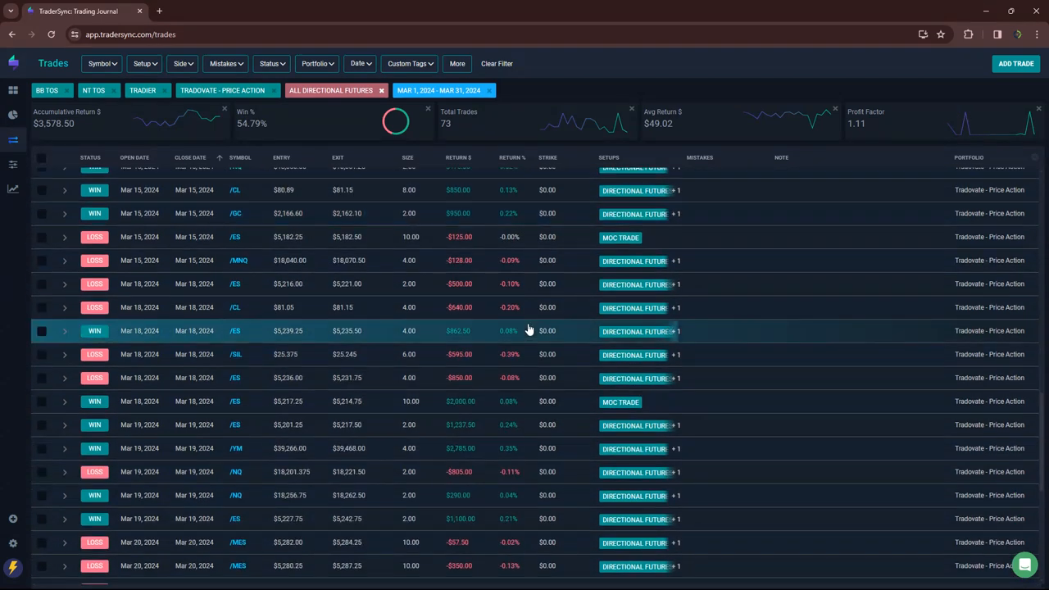
pyautogui.scroll(-3)
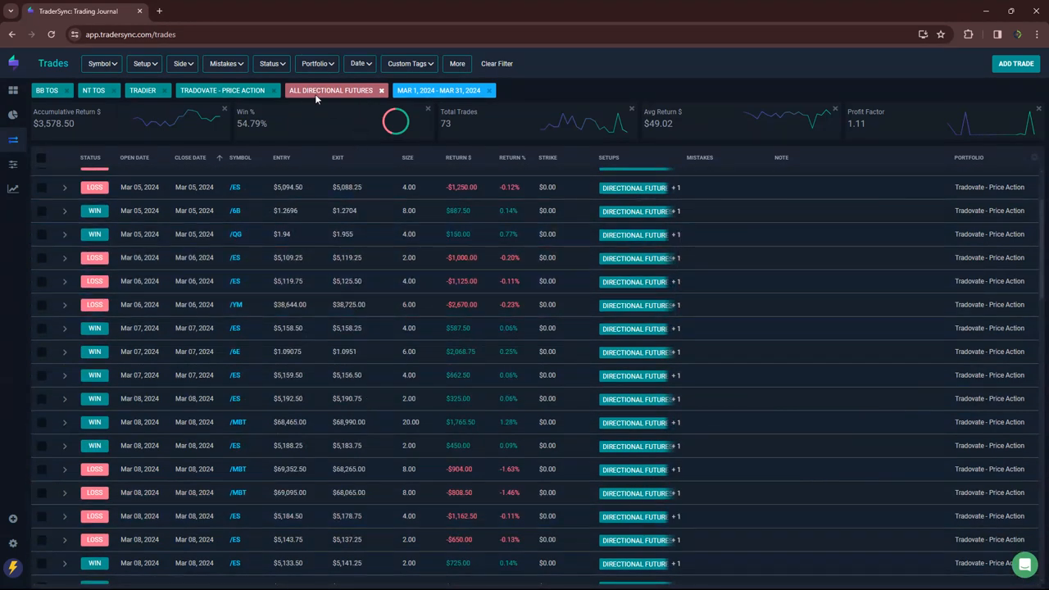
pyautogui.moveTo(330, 90)
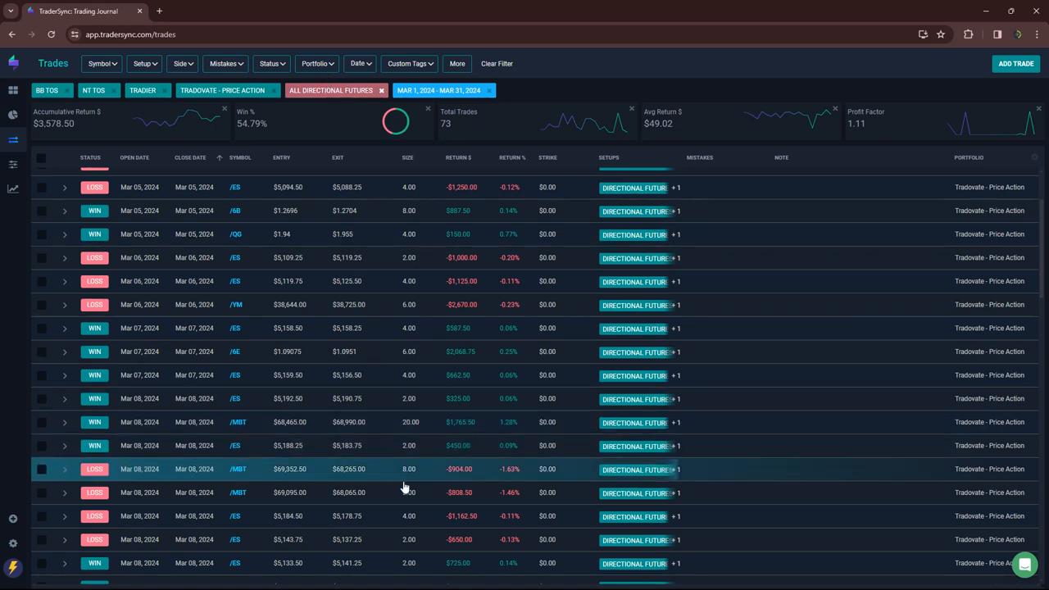
pyautogui.moveTo(432, 515)
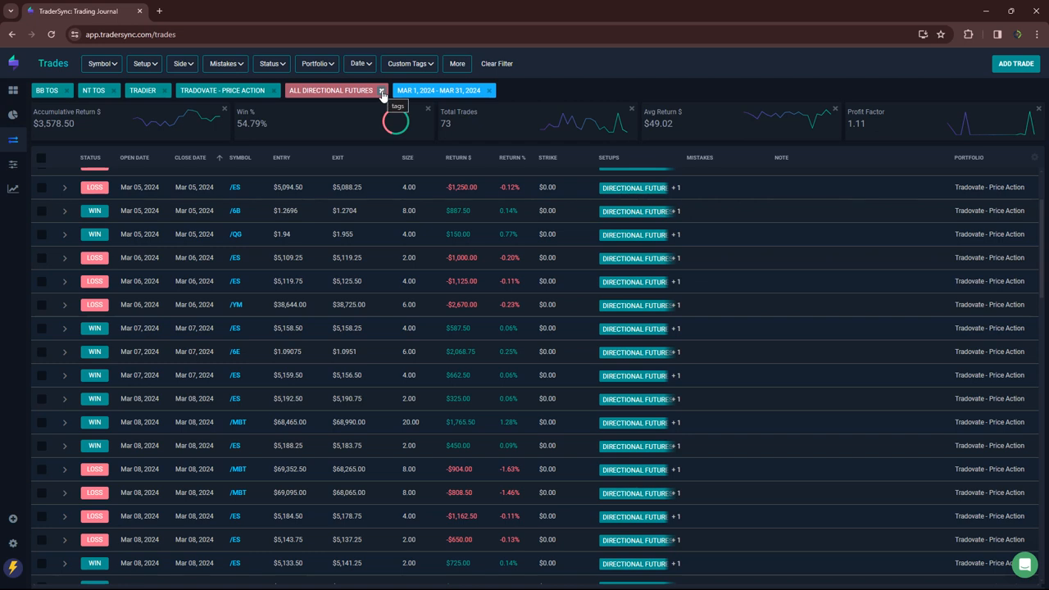
# Step: Replace the All Directional Futures tag with All Ducks, leaving one $280 Iron Duck win
pyautogui.click(409, 63)
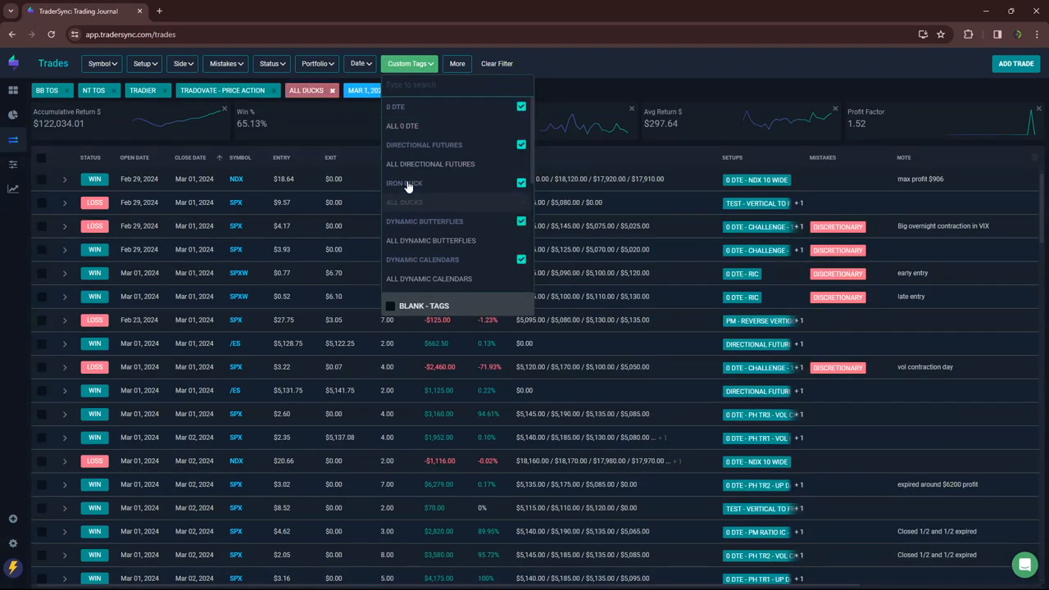
pyautogui.click(404, 182)
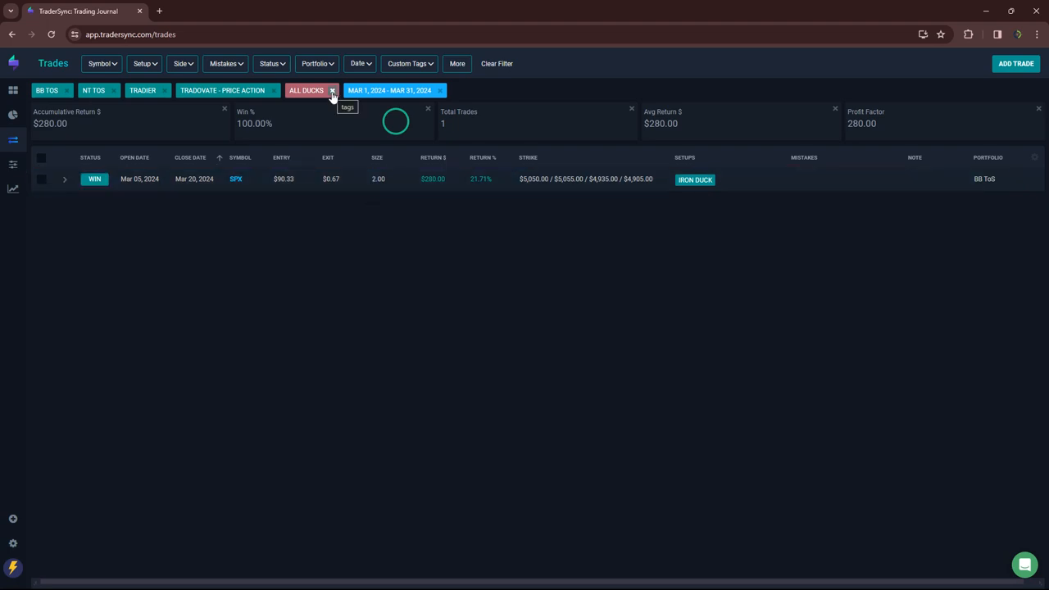
# Step: Swap the All Ducks tag for All Dynamic Butterflies: 5 trades, -$145 return
pyautogui.click(315, 63)
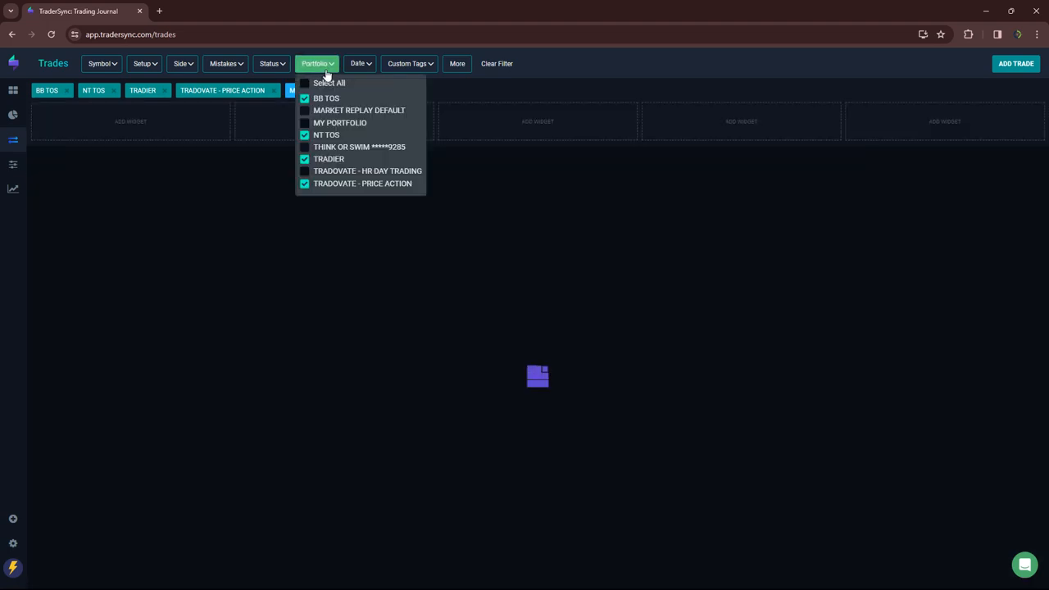
pyautogui.click(407, 64)
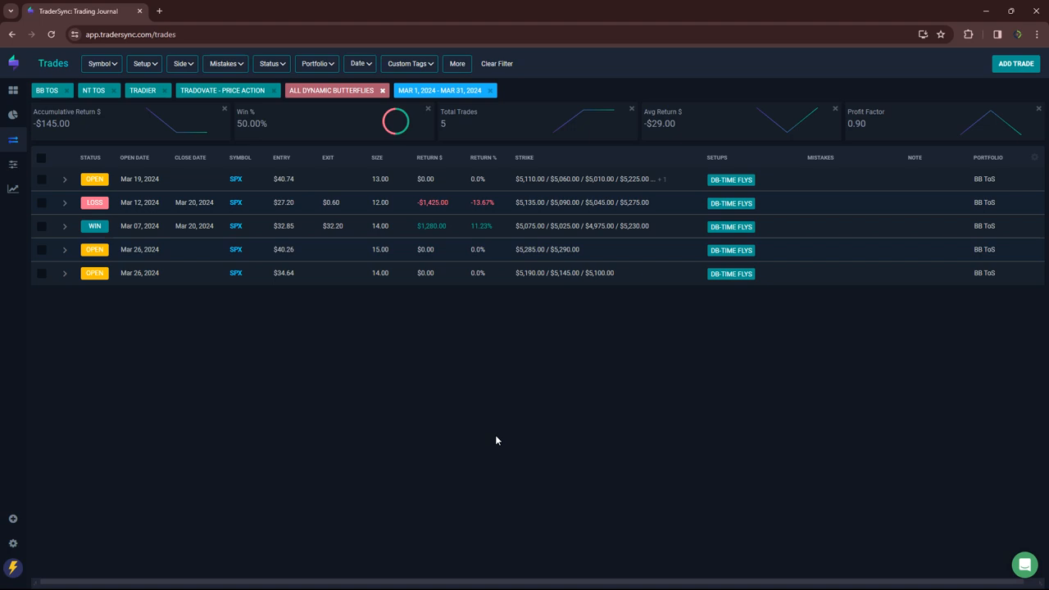
pyautogui.moveTo(436, 229)
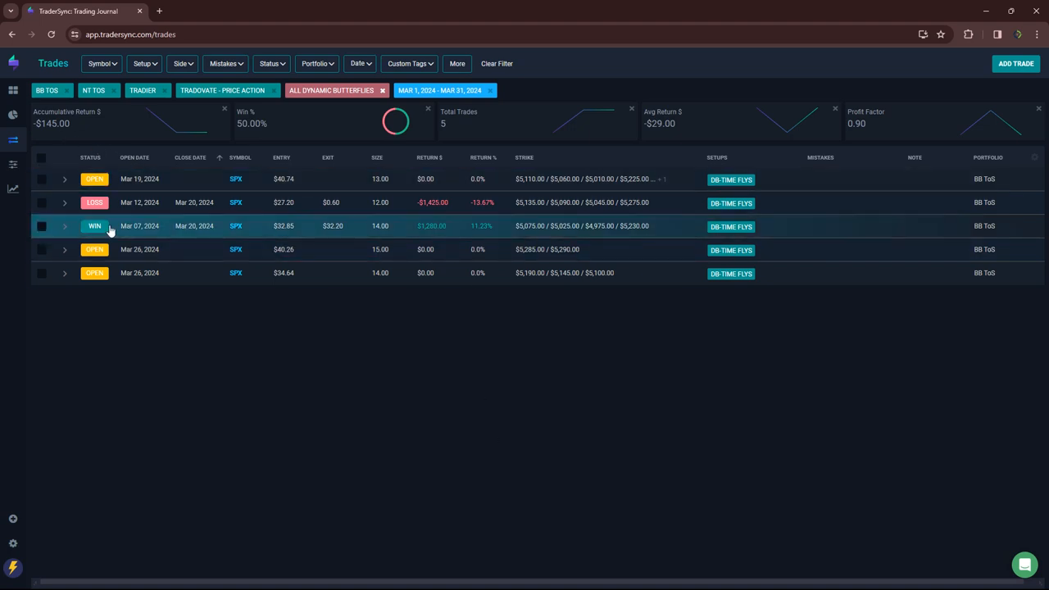
pyautogui.moveTo(273, 226)
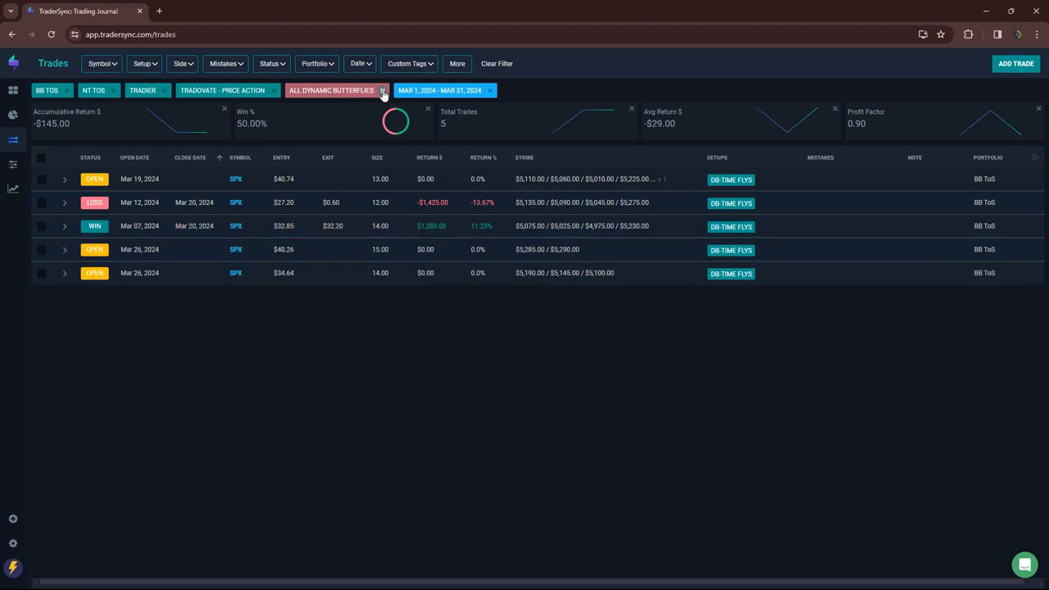
# Step: Replace the butterflies tag with All Dynamic Calendars and scroll its 37 trades ($9,852)
pyautogui.click(407, 63)
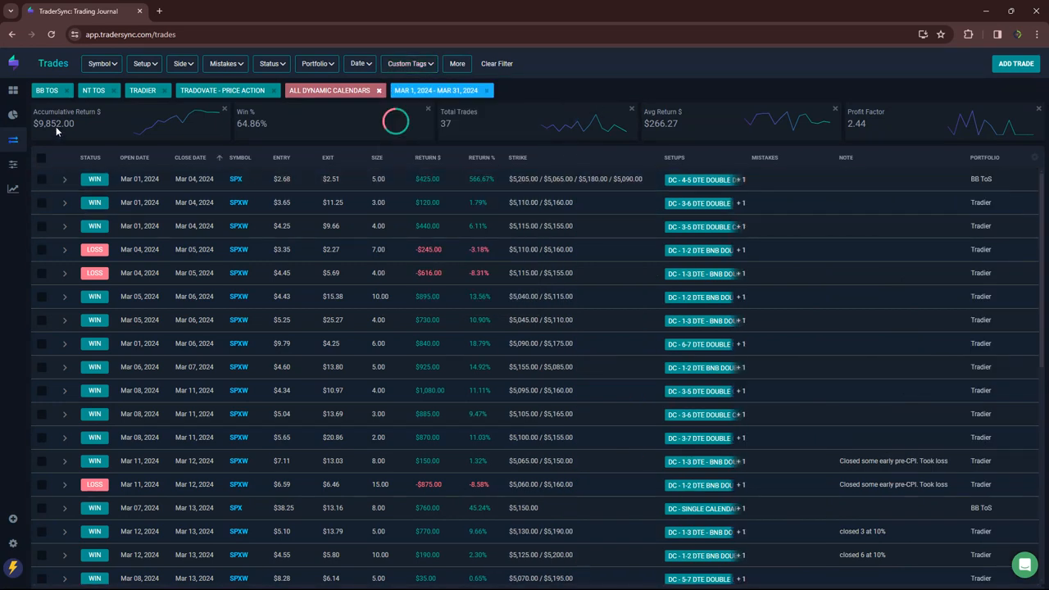
pyautogui.scroll(-3)
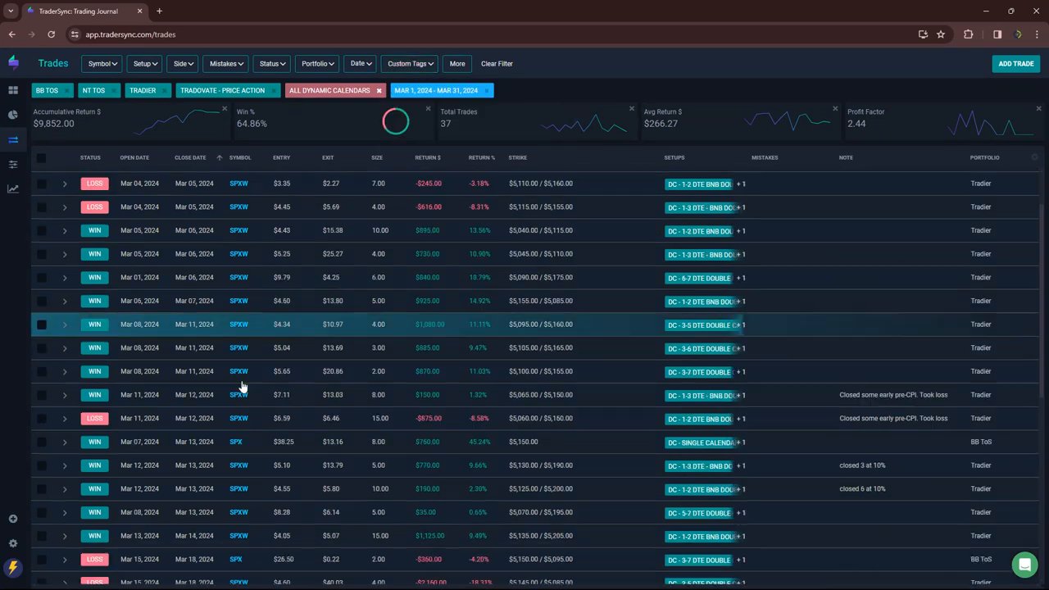
pyautogui.scroll(-3)
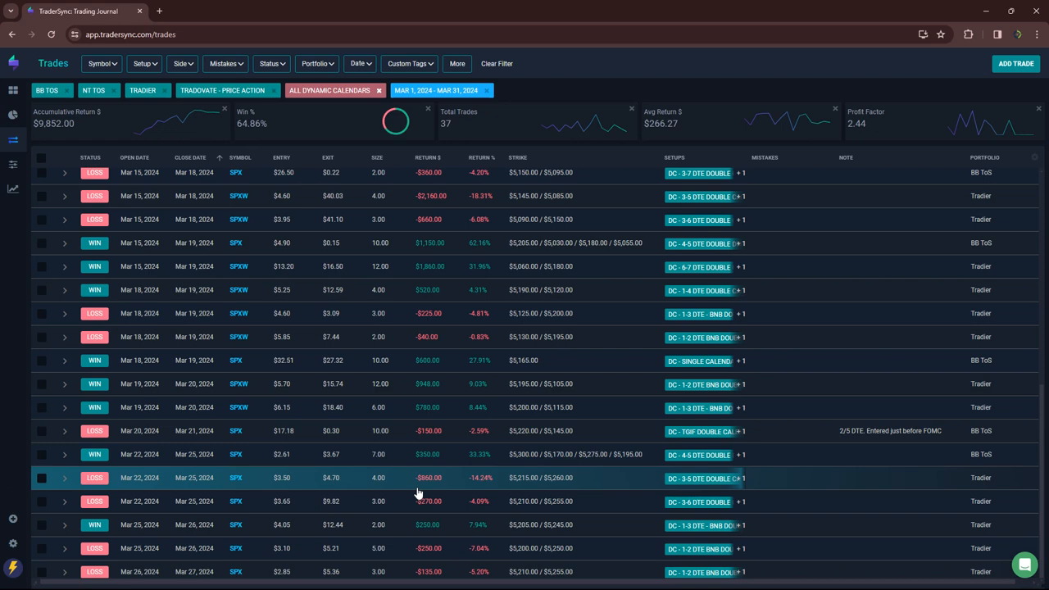
pyautogui.moveTo(447, 482)
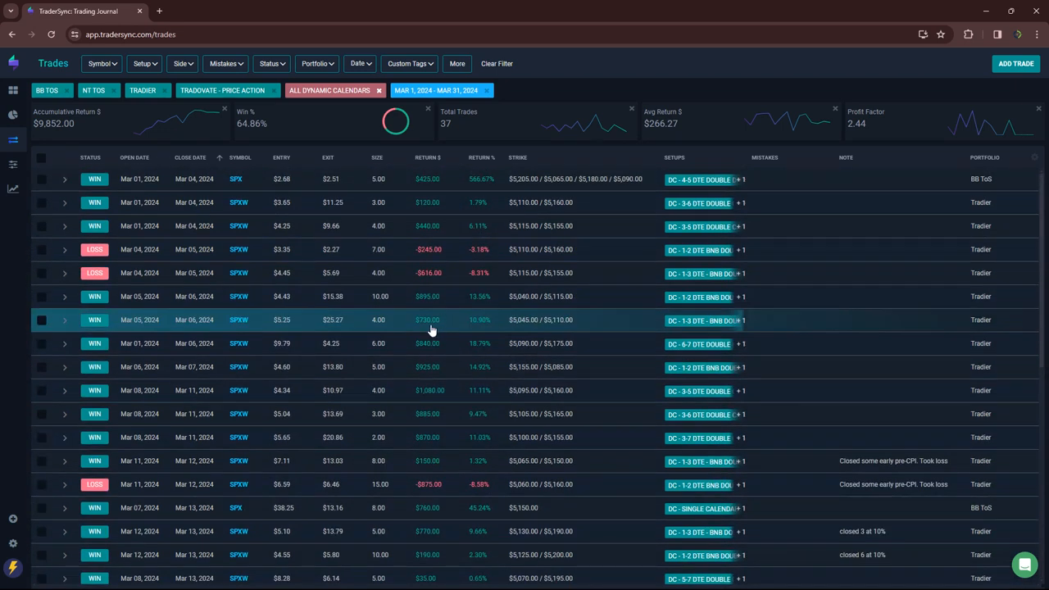
pyautogui.moveTo(367, 249)
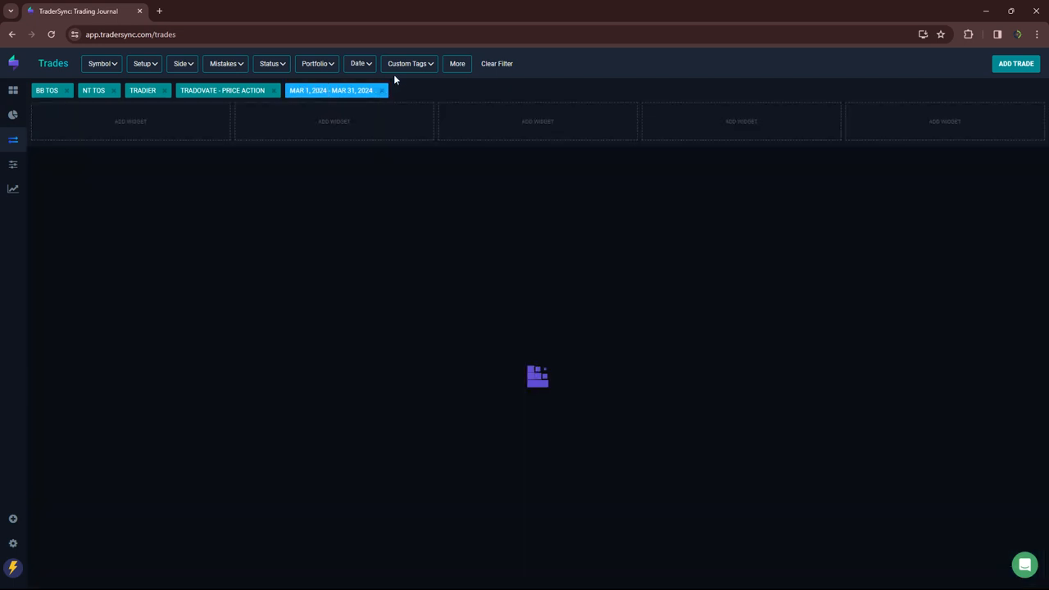
# Step: Filter by the All Option Selling tag: 11 trades, $1,577.50 return, 83.33% win rate
pyautogui.click(407, 63)
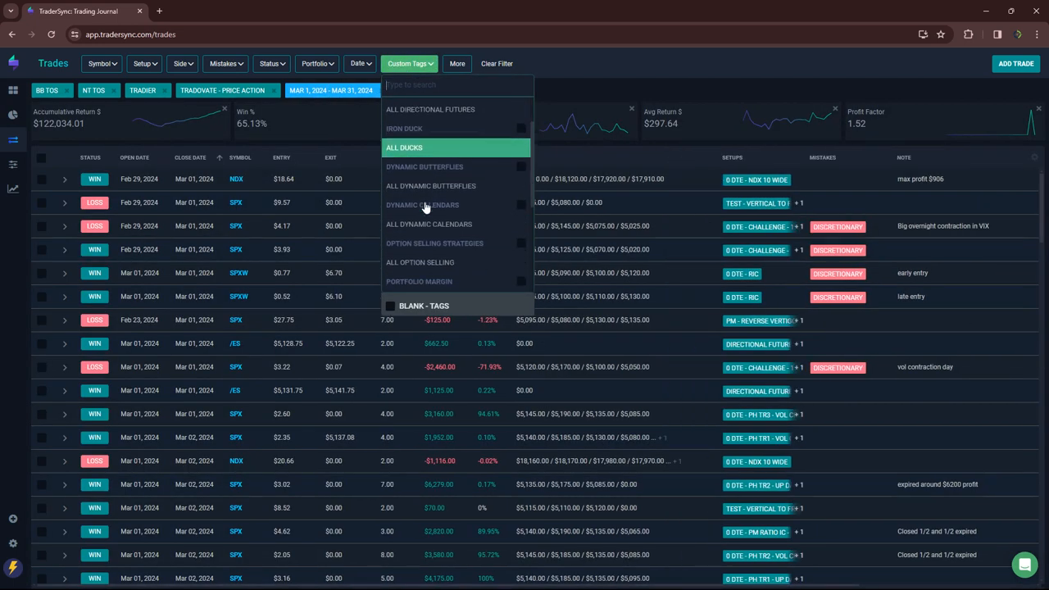
pyautogui.click(420, 262)
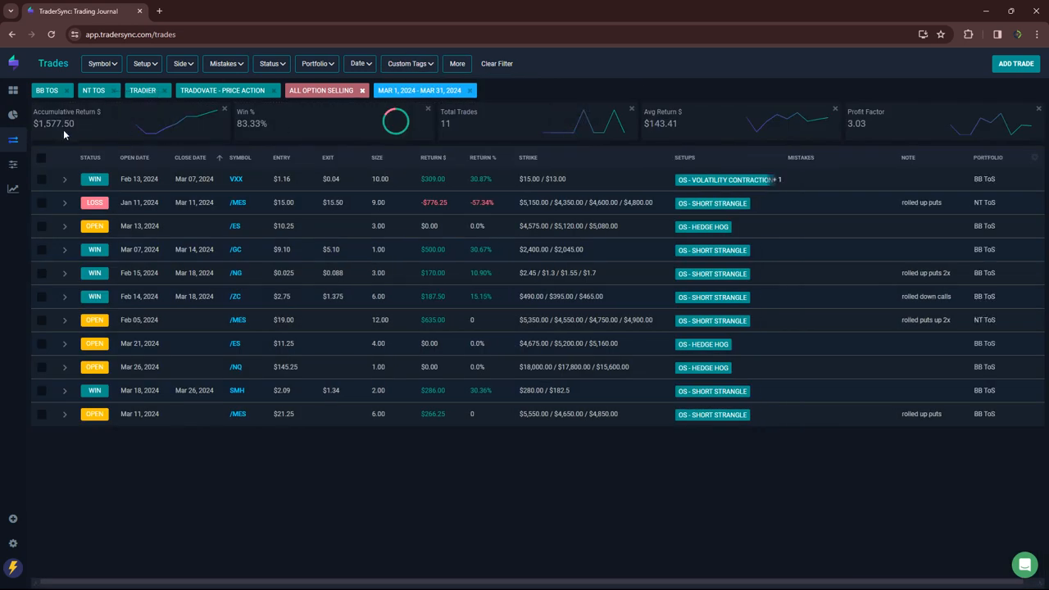
pyautogui.moveTo(48, 134)
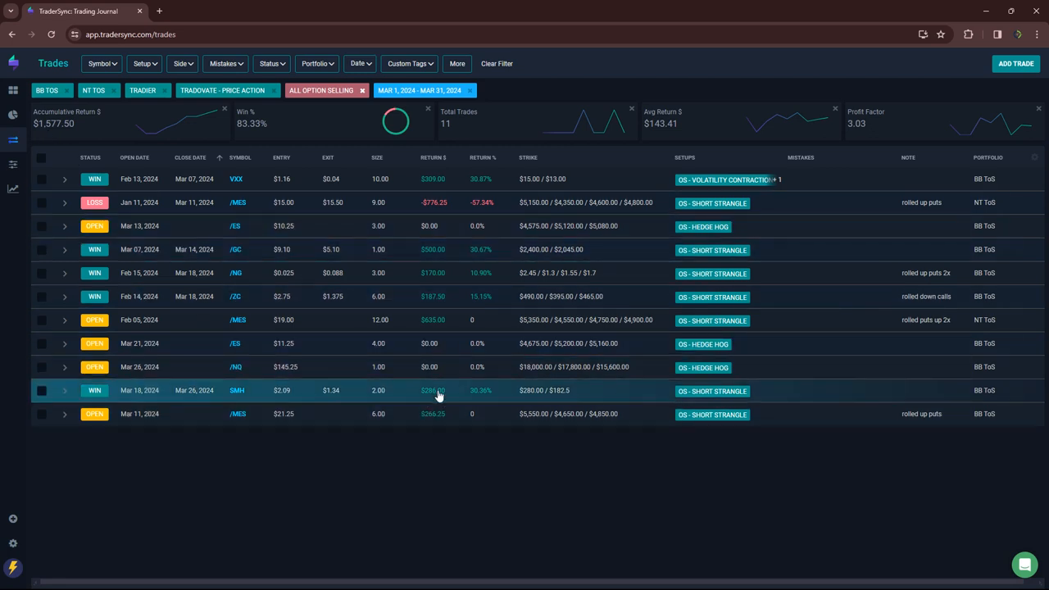
pyautogui.moveTo(448, 343)
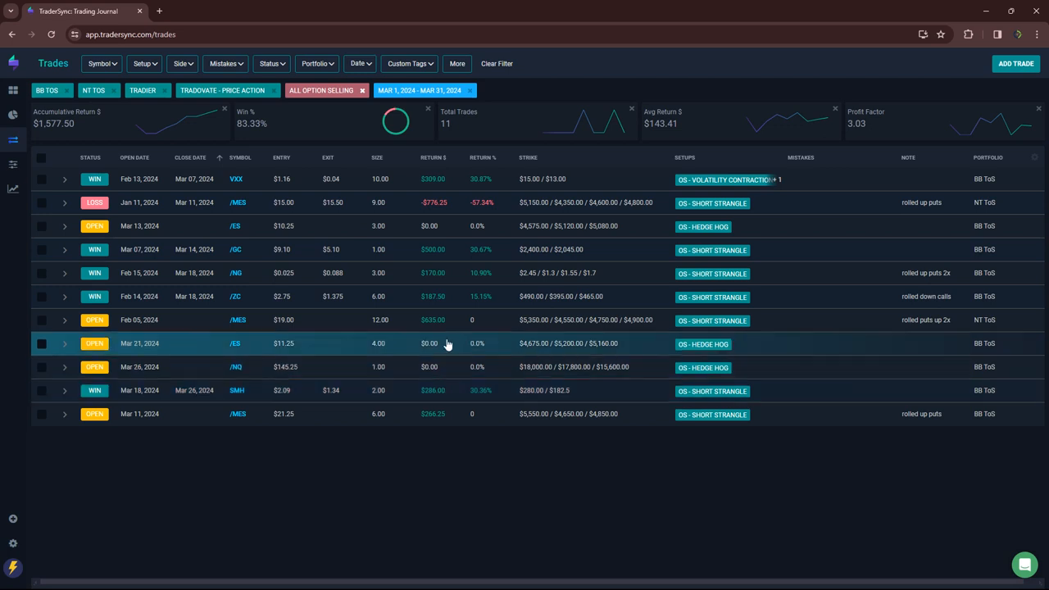
pyautogui.moveTo(435, 202)
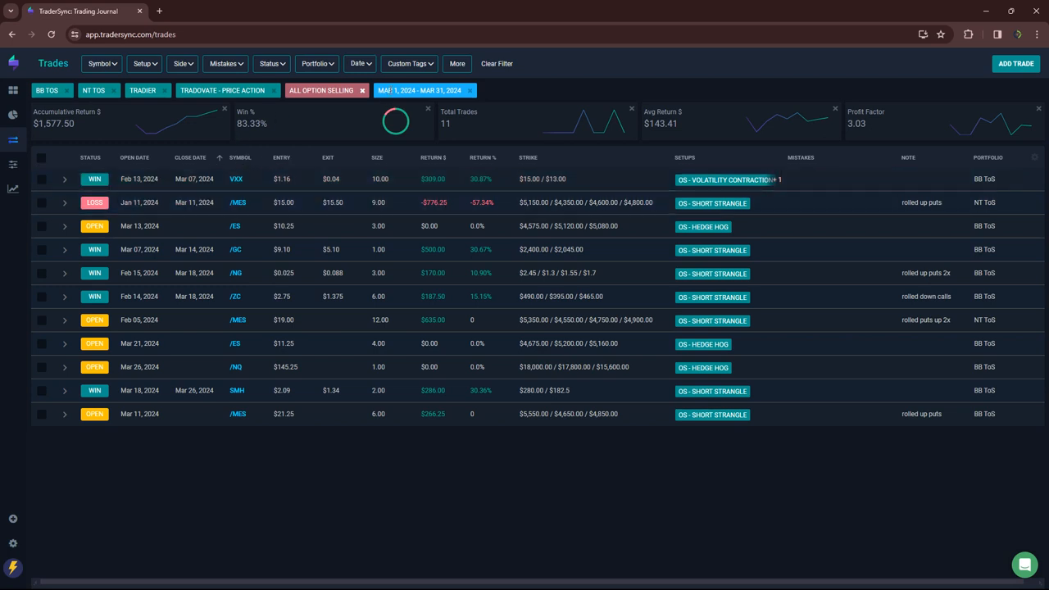
# Step: Change the tag filter to All Portfolio Margin and scroll its 18 trades ($5,455)
pyautogui.click(407, 64)
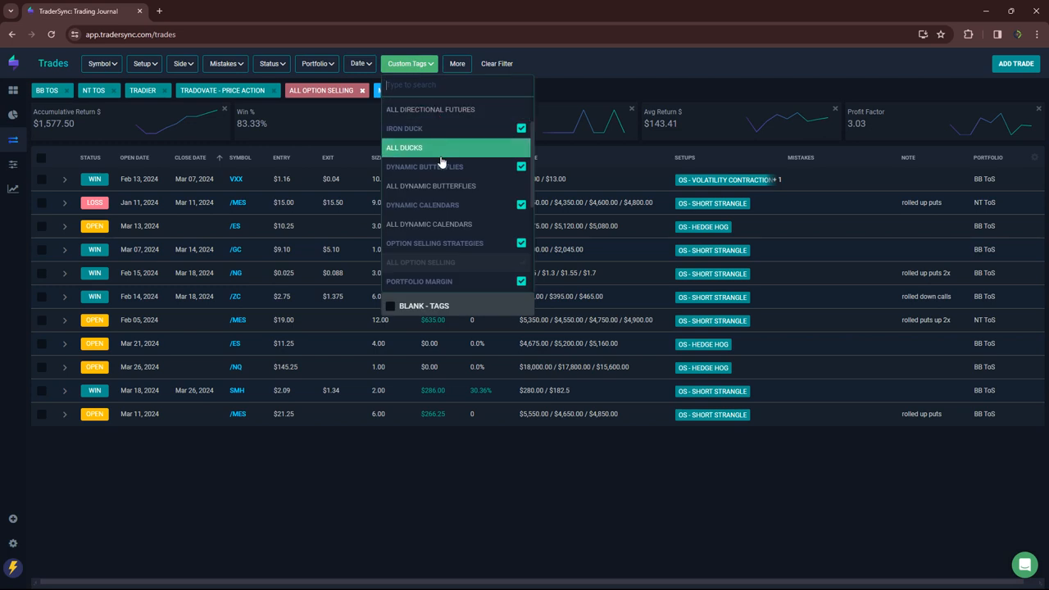
pyautogui.scroll(-3)
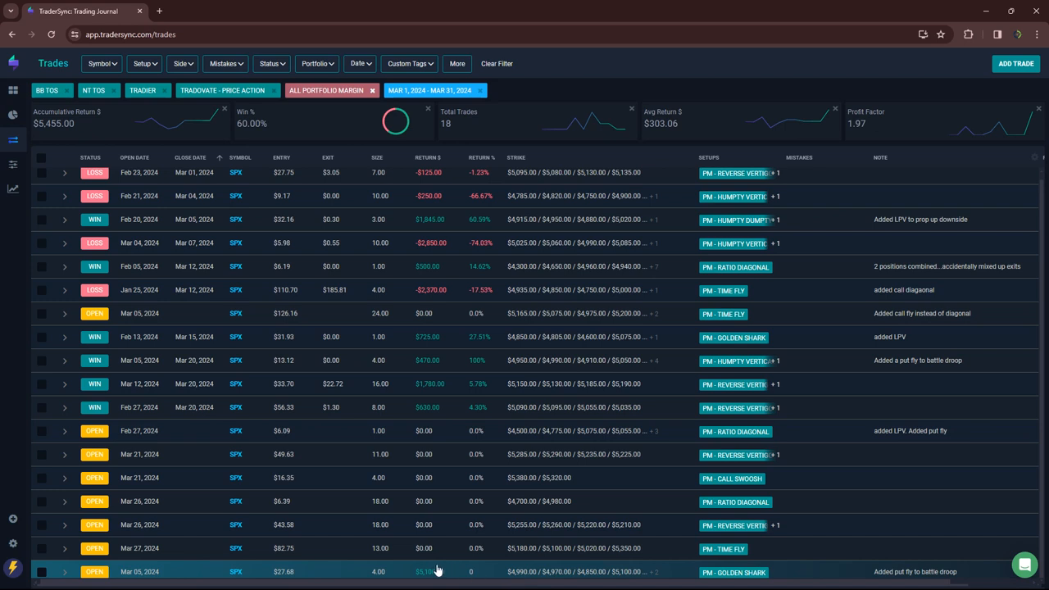
pyautogui.moveTo(437, 572)
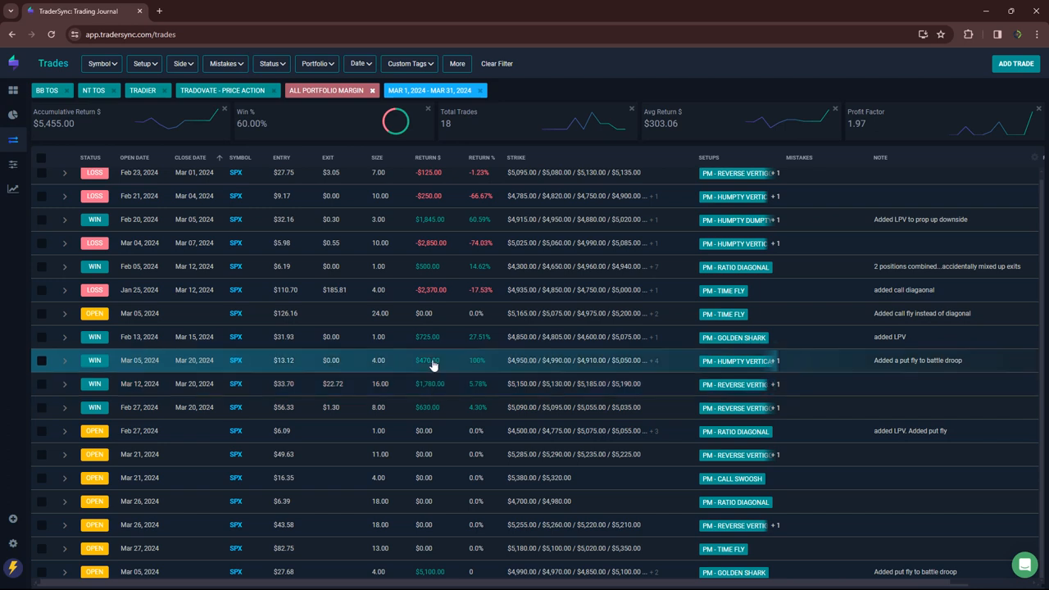
pyautogui.moveTo(438, 318)
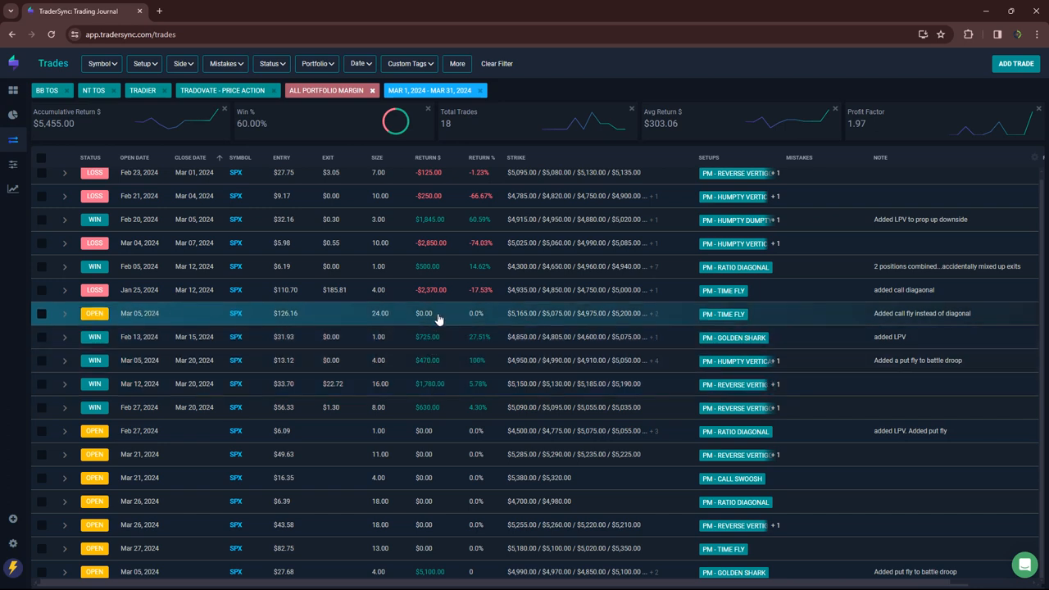
pyautogui.moveTo(445, 243)
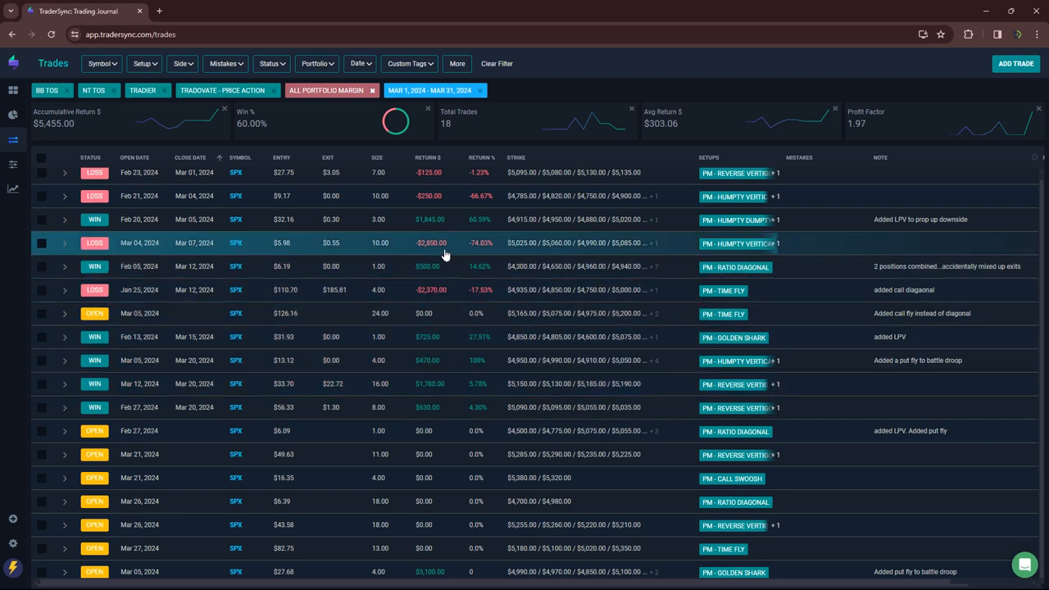
pyautogui.moveTo(445, 218)
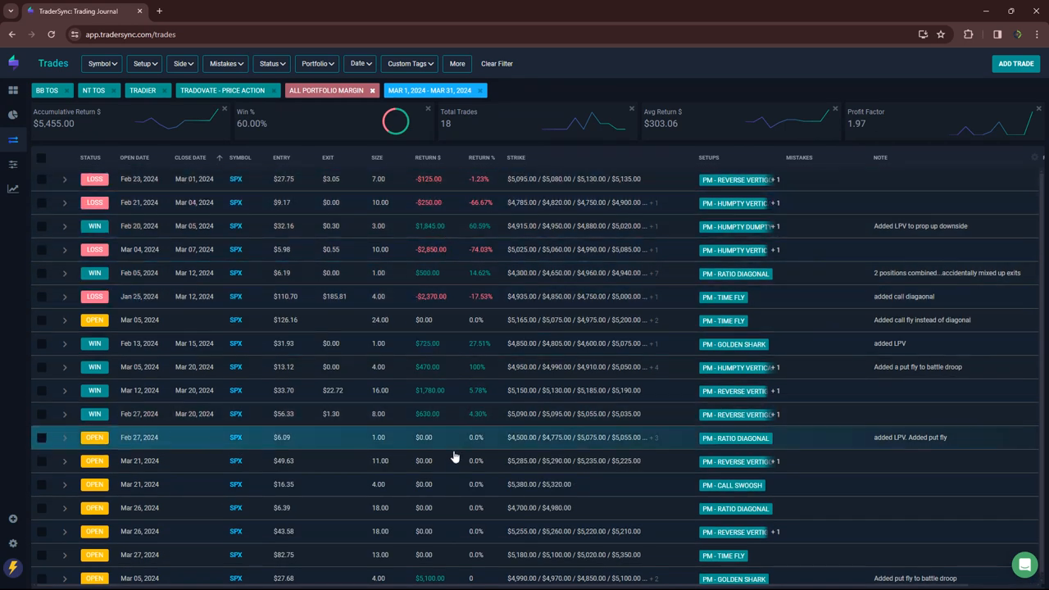
pyautogui.moveTo(442, 450)
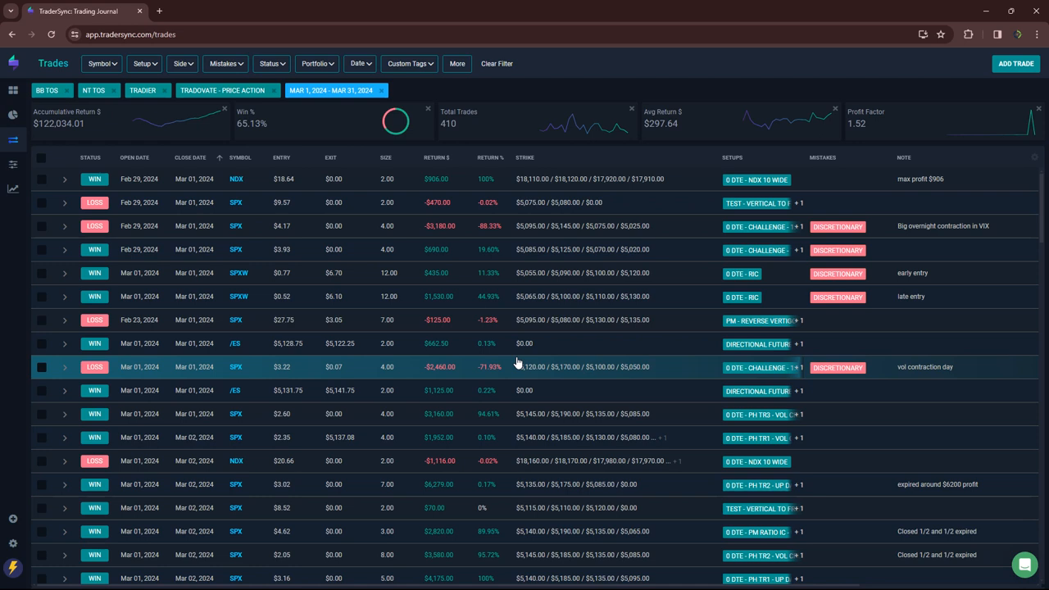
pyautogui.moveTo(550, 484)
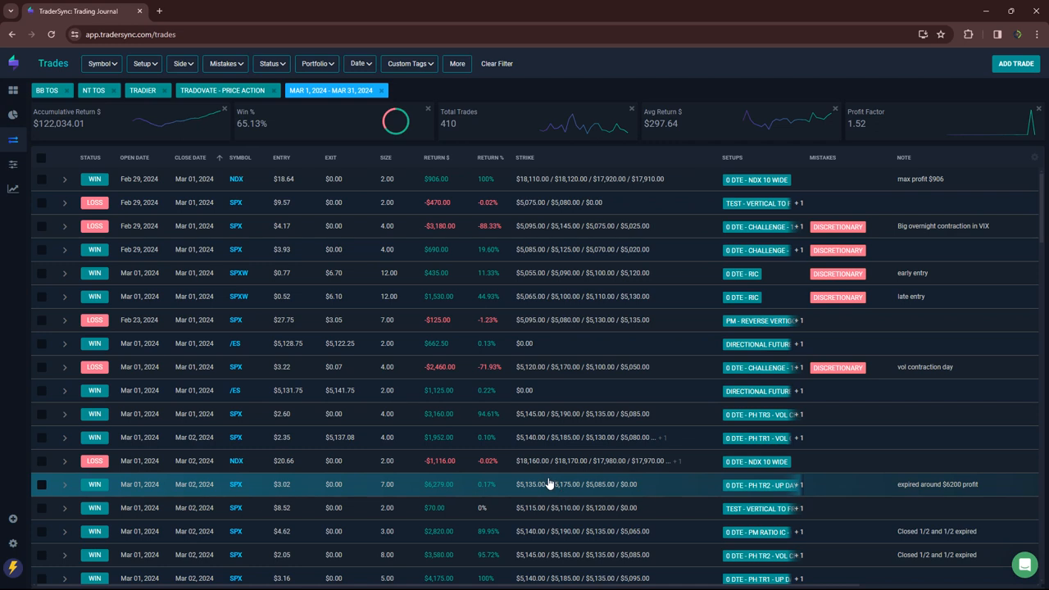